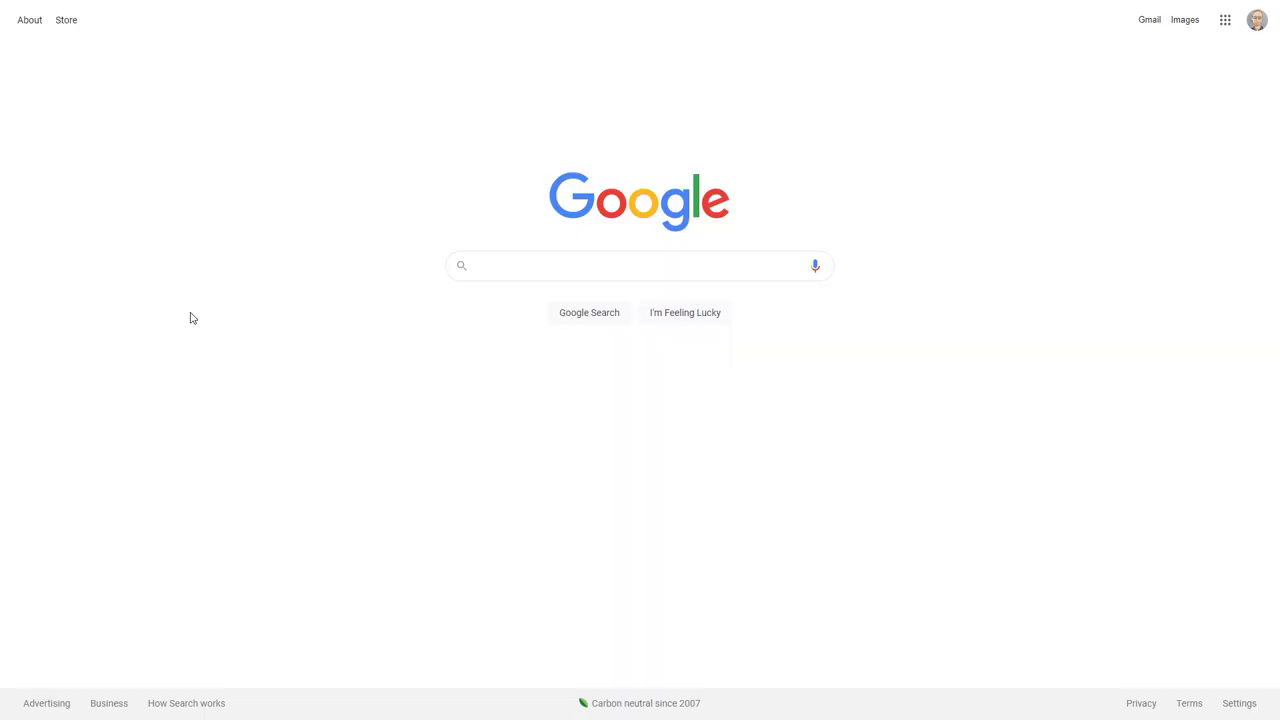
Search Google for 'gebco' to find the GEBCO website.
click(509, 265)
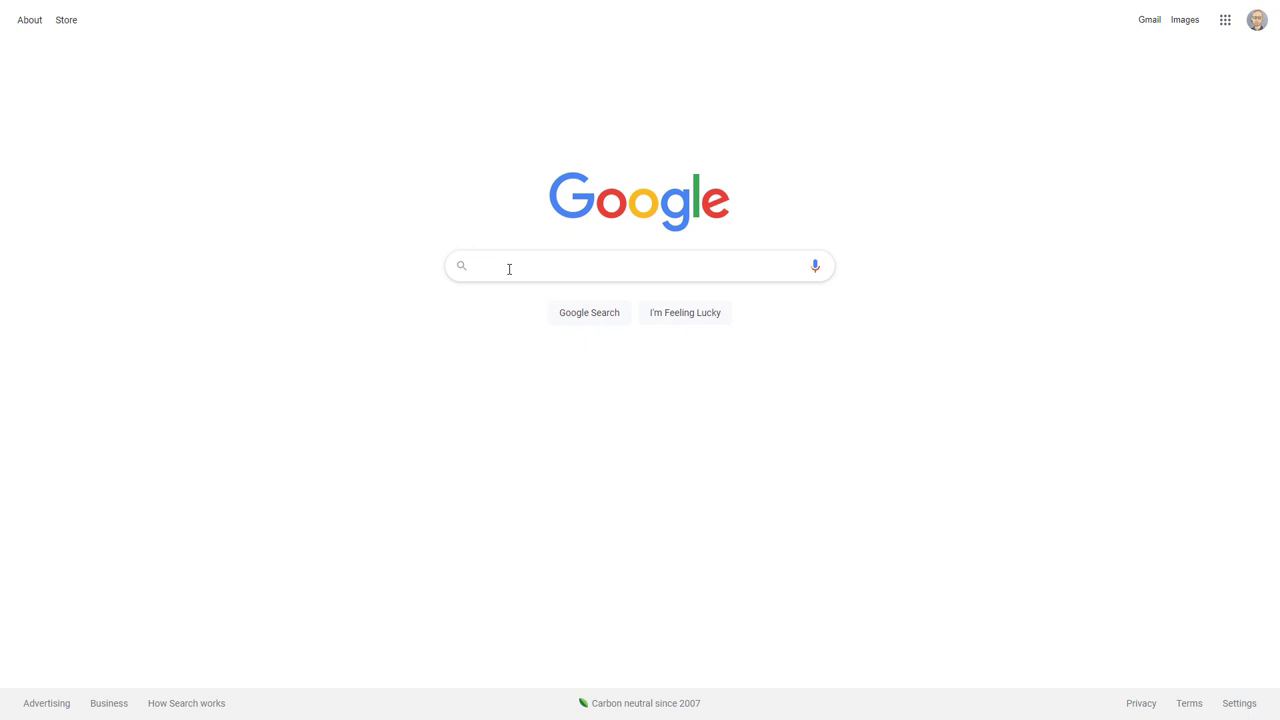
text(gebco)
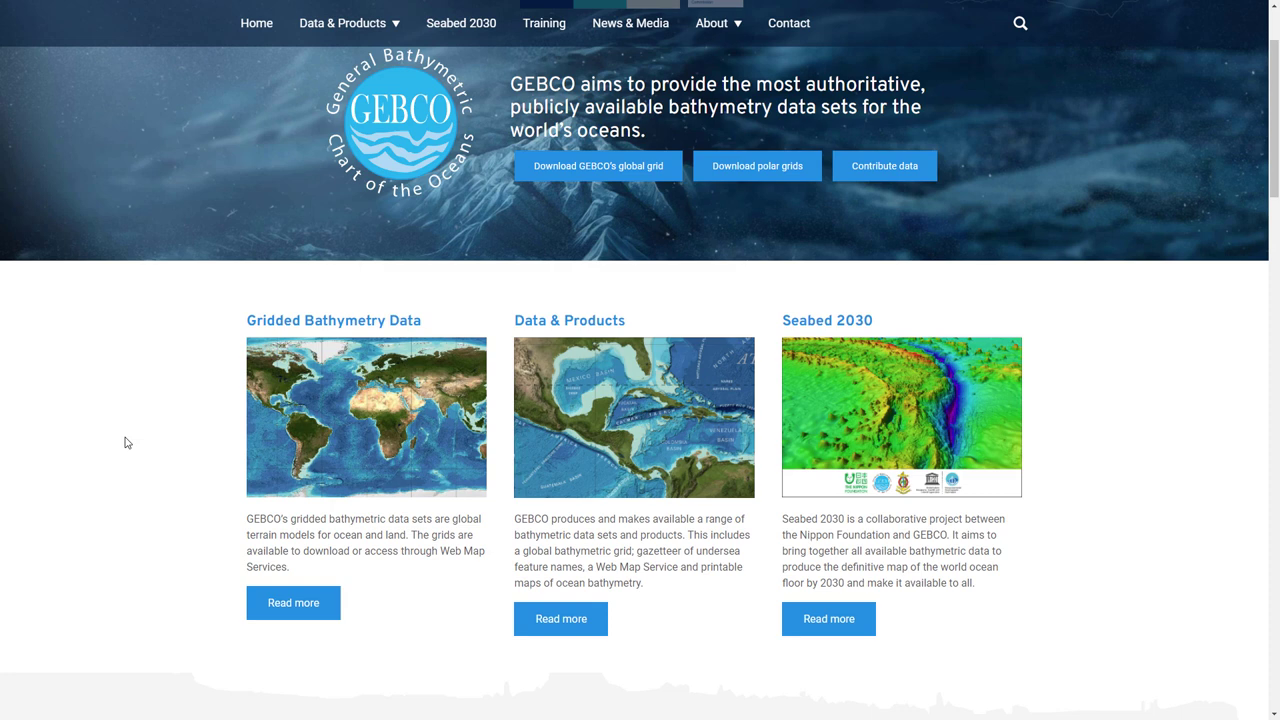
mouse_move(258, 602)
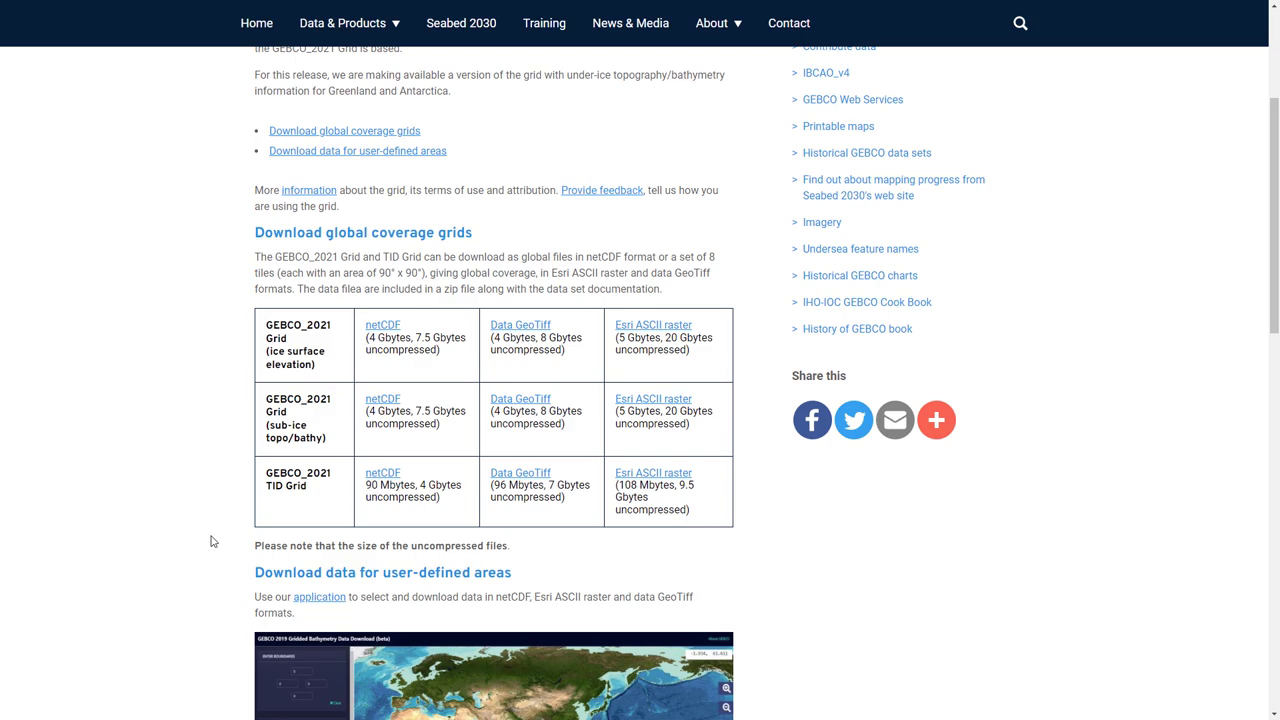
Launch the GEBCO Gridded Bathymetry Data Download application.
click(319, 597)
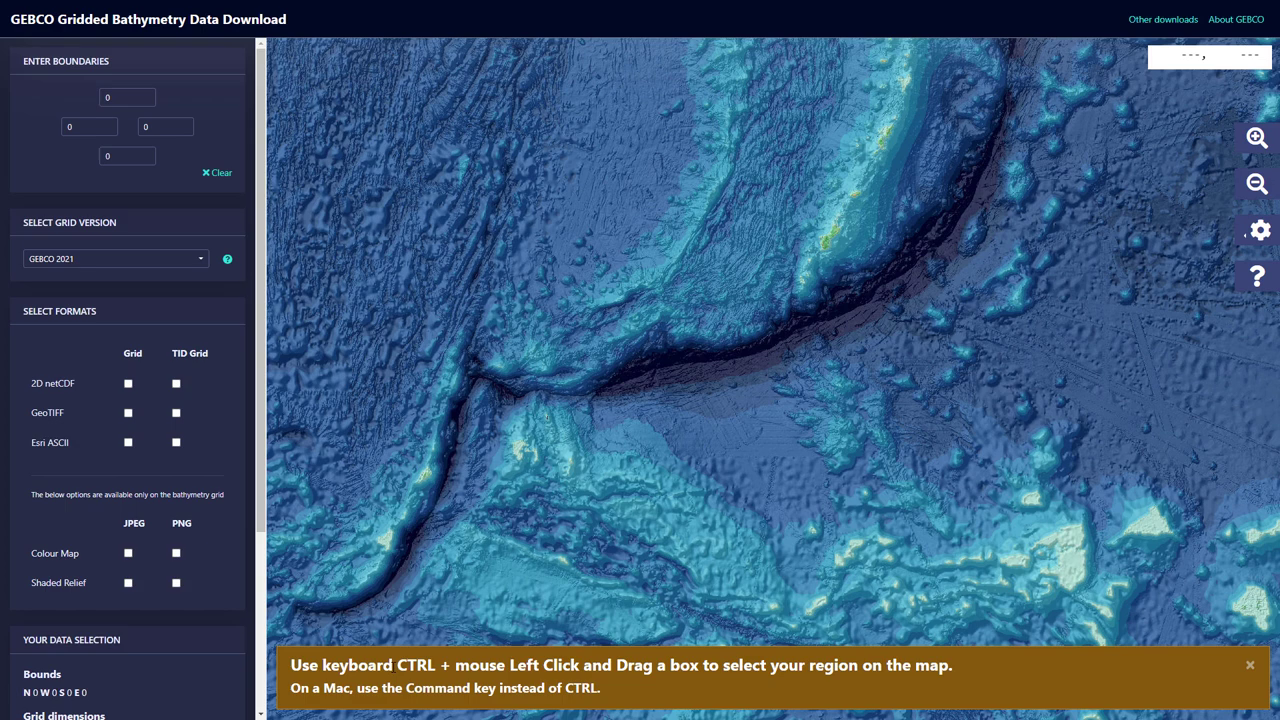
mouse_move(680, 383)
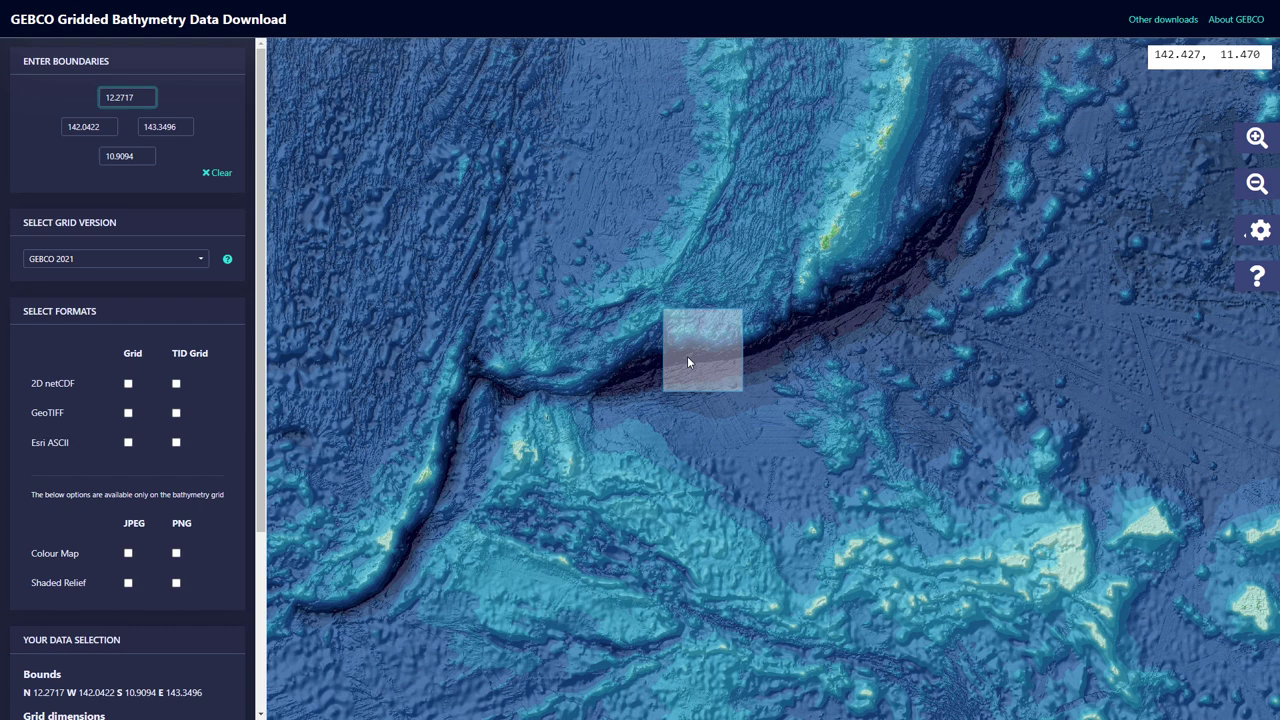
Choose the Grid GeoTIFF format and add the trench region to the basket.
click(128, 413)
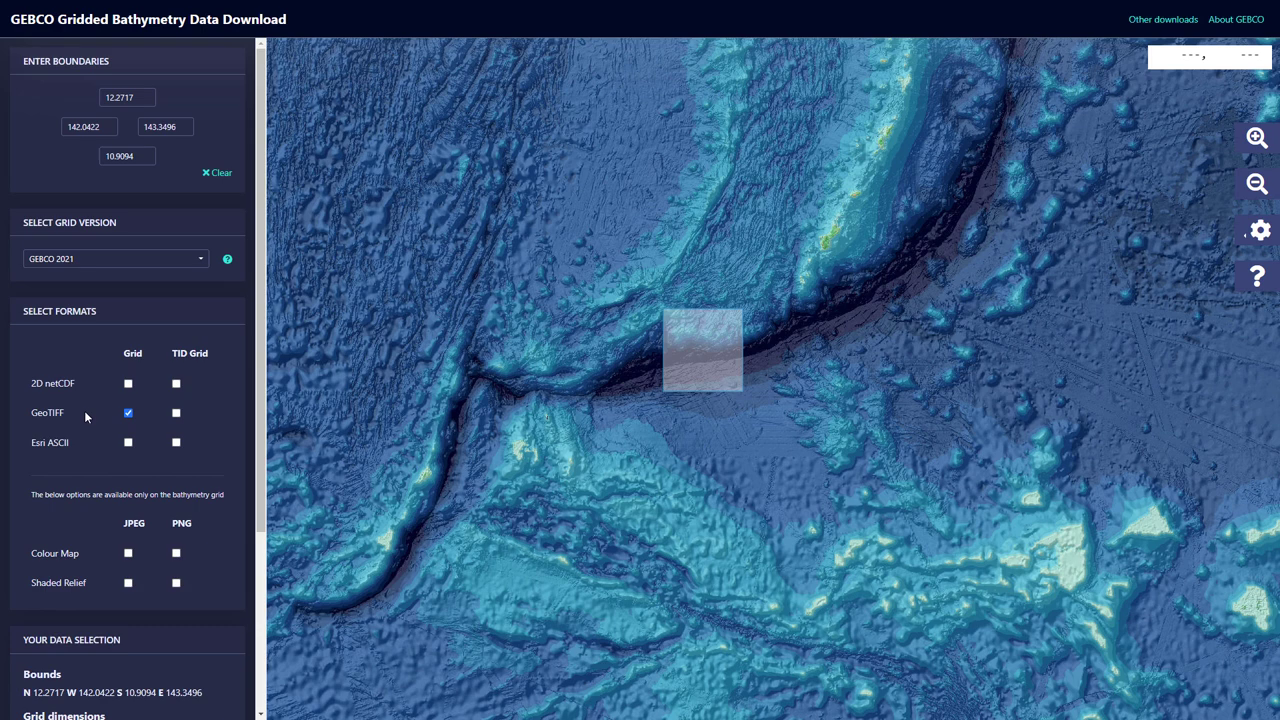
scroll(down, 3)
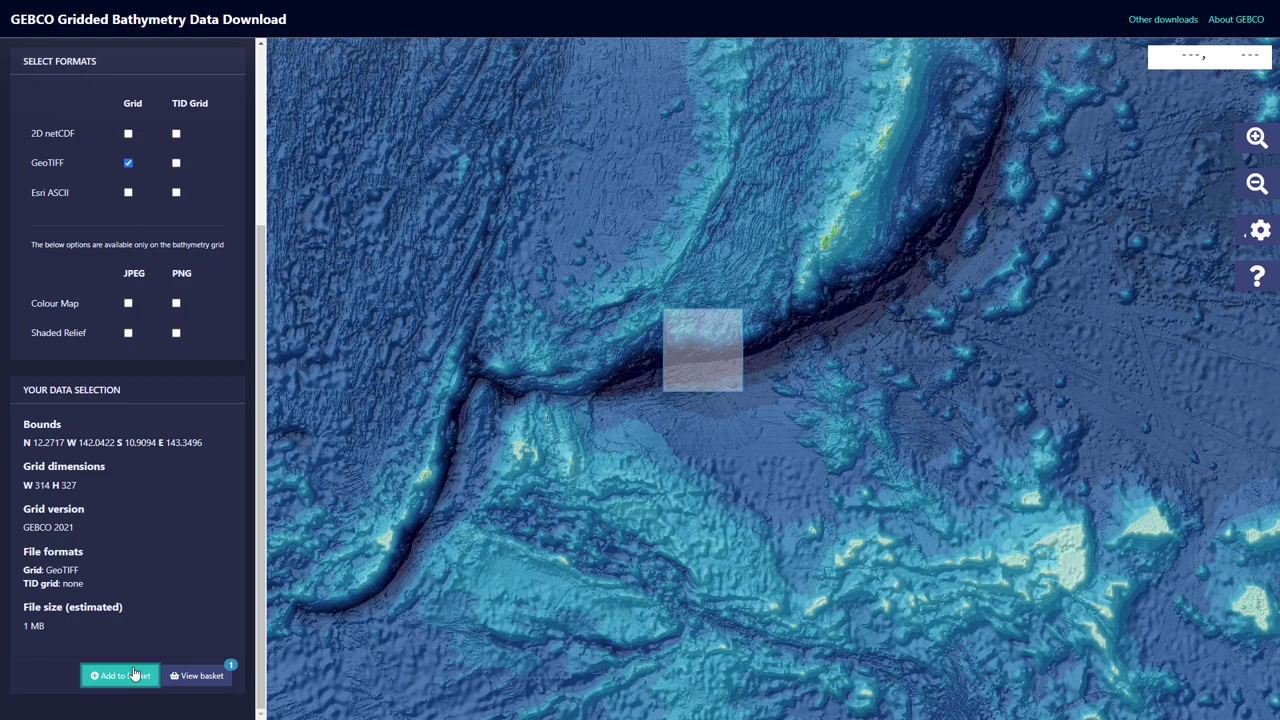
click(120, 676)
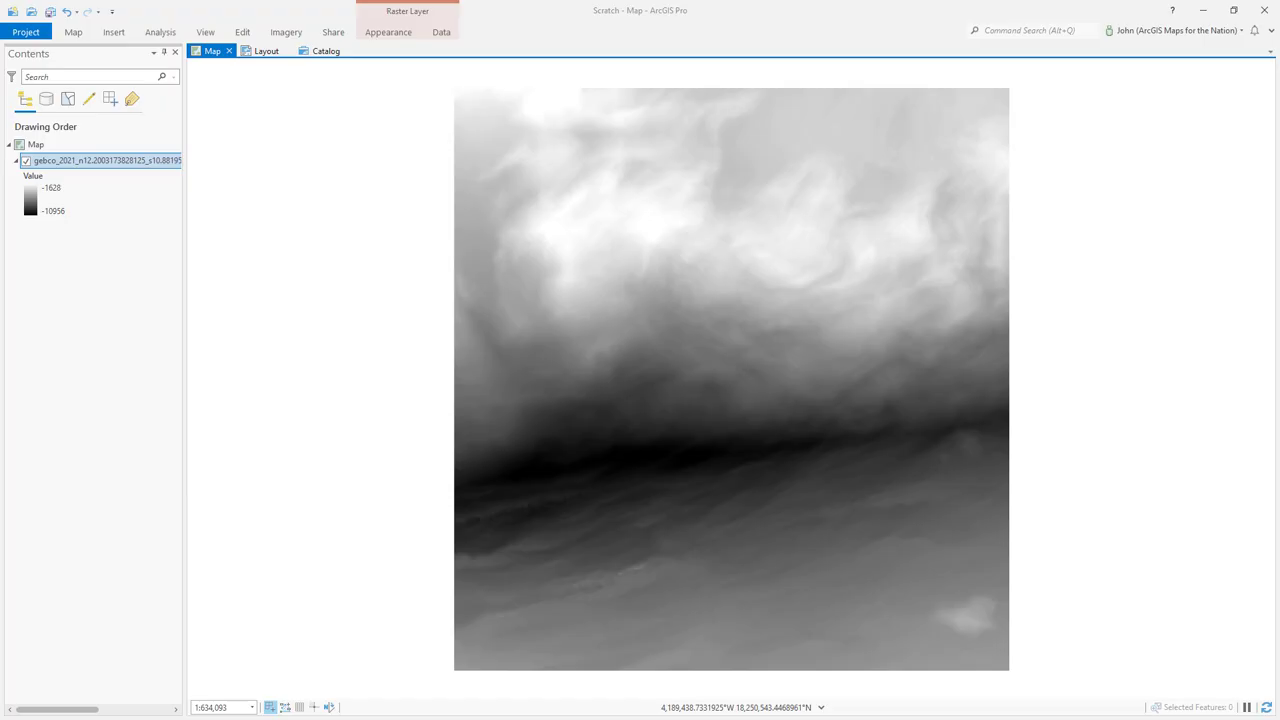
mouse_move(845, 451)
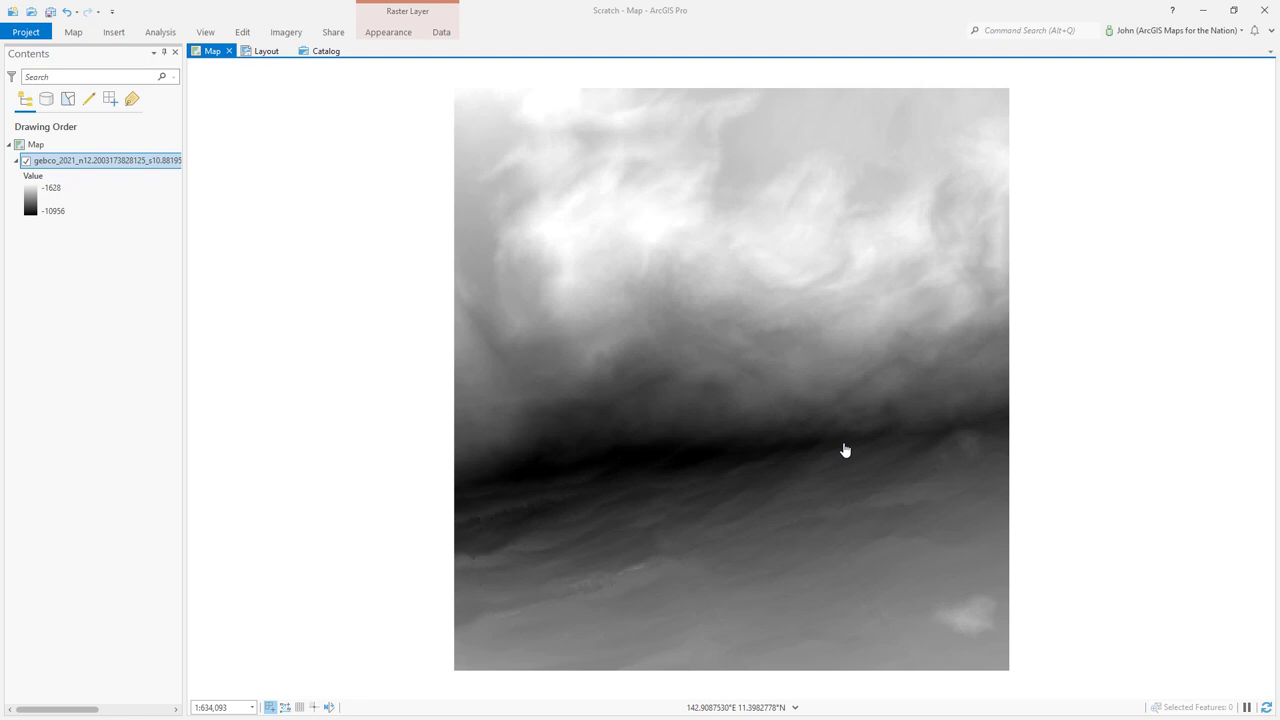
Show the View ribbon tools for the map with the GEBCO depth raster.
click(207, 33)
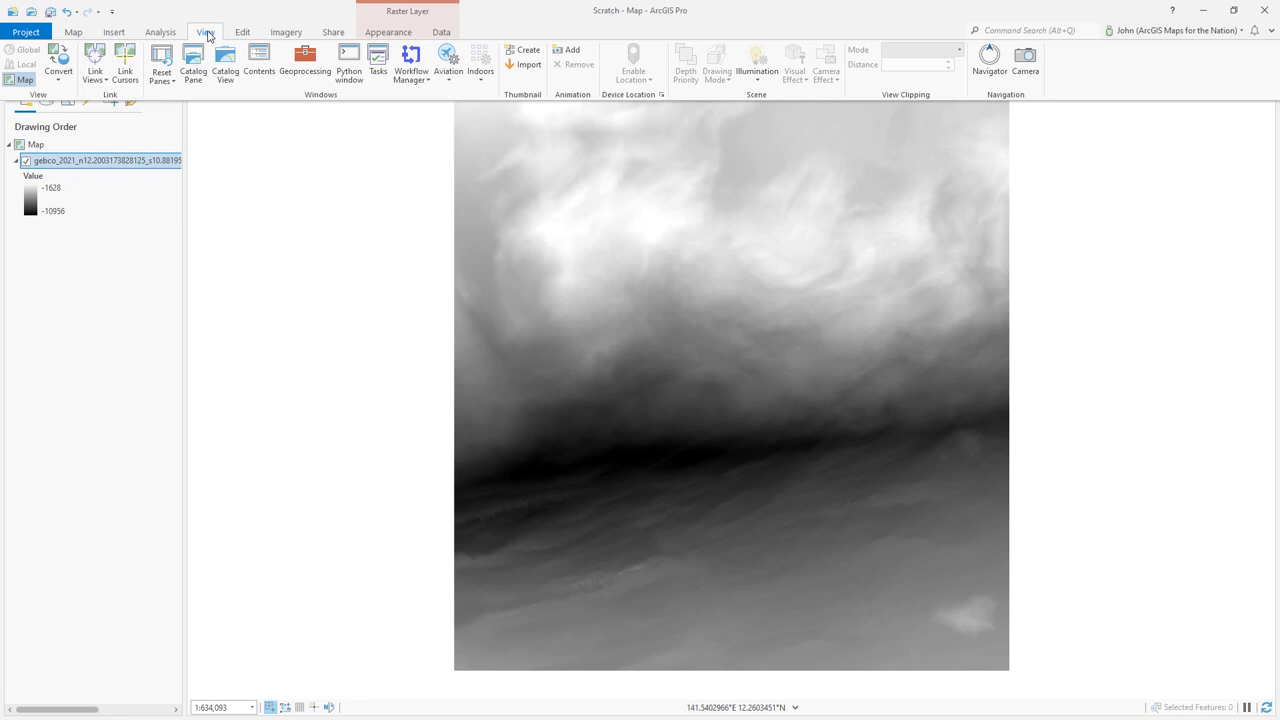
Convert the 2D map into a Local Scene.
click(58, 68)
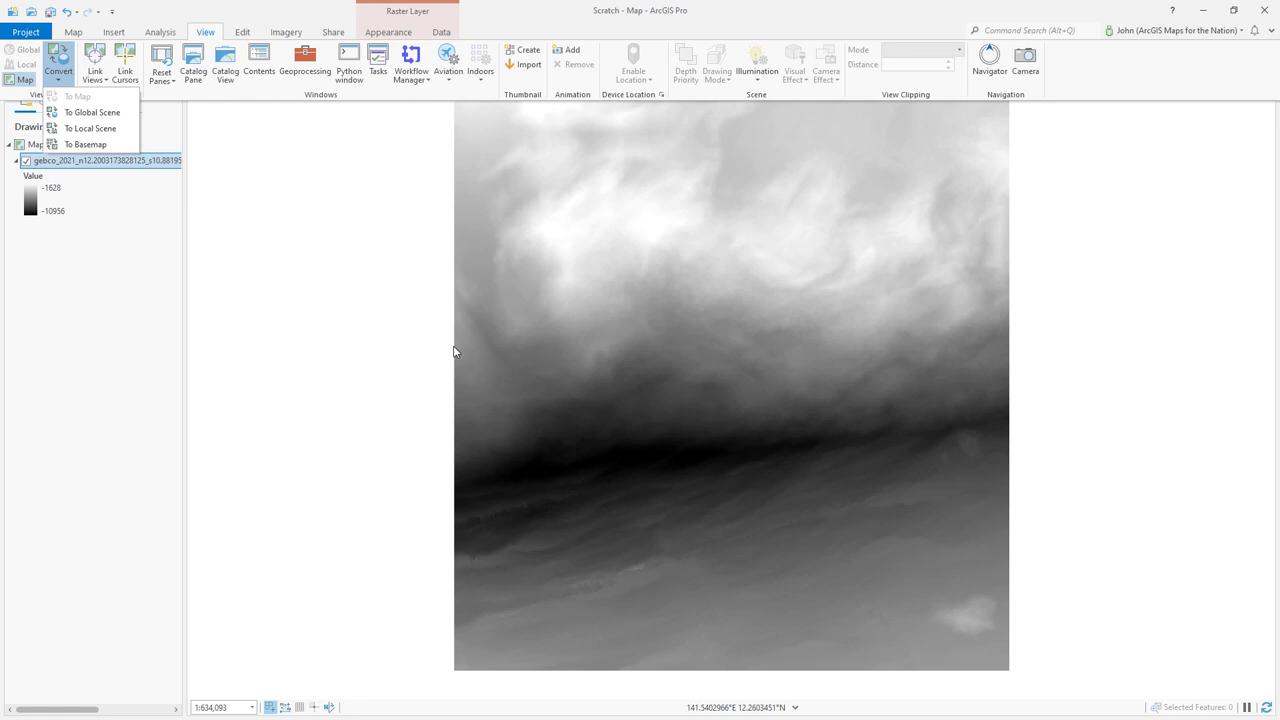
mouse_move(127, 99)
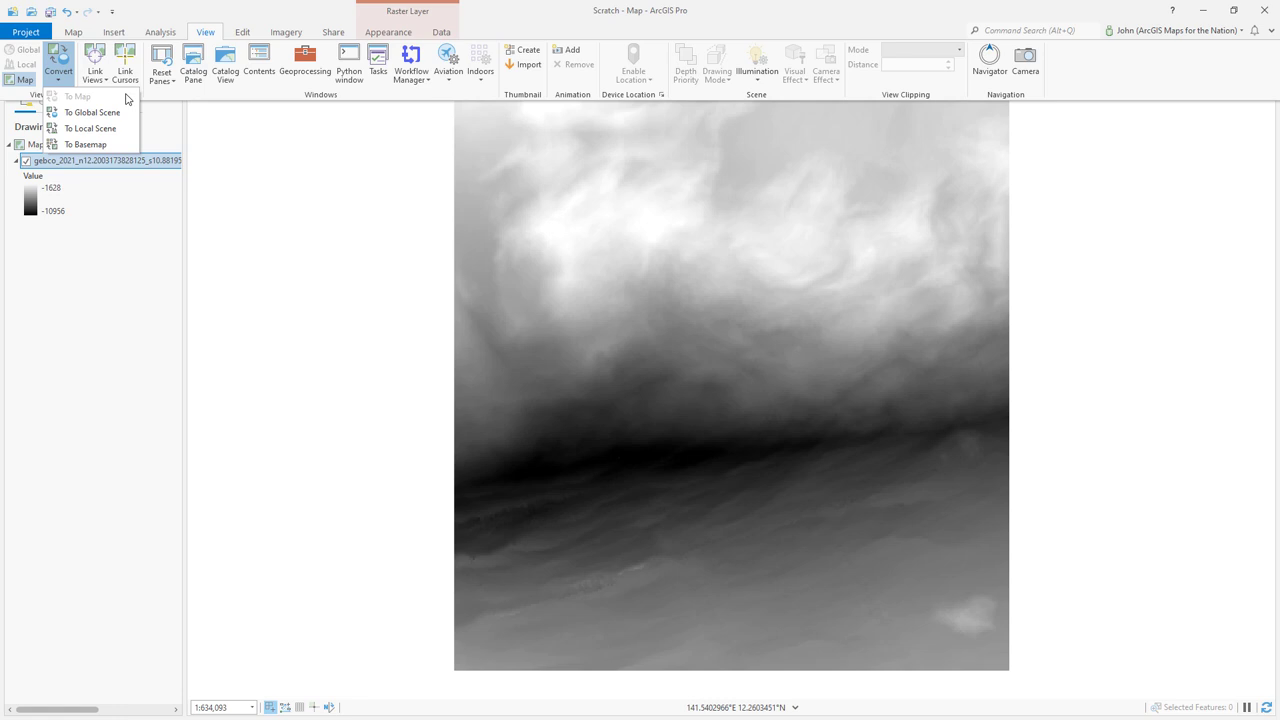
click(84, 128)
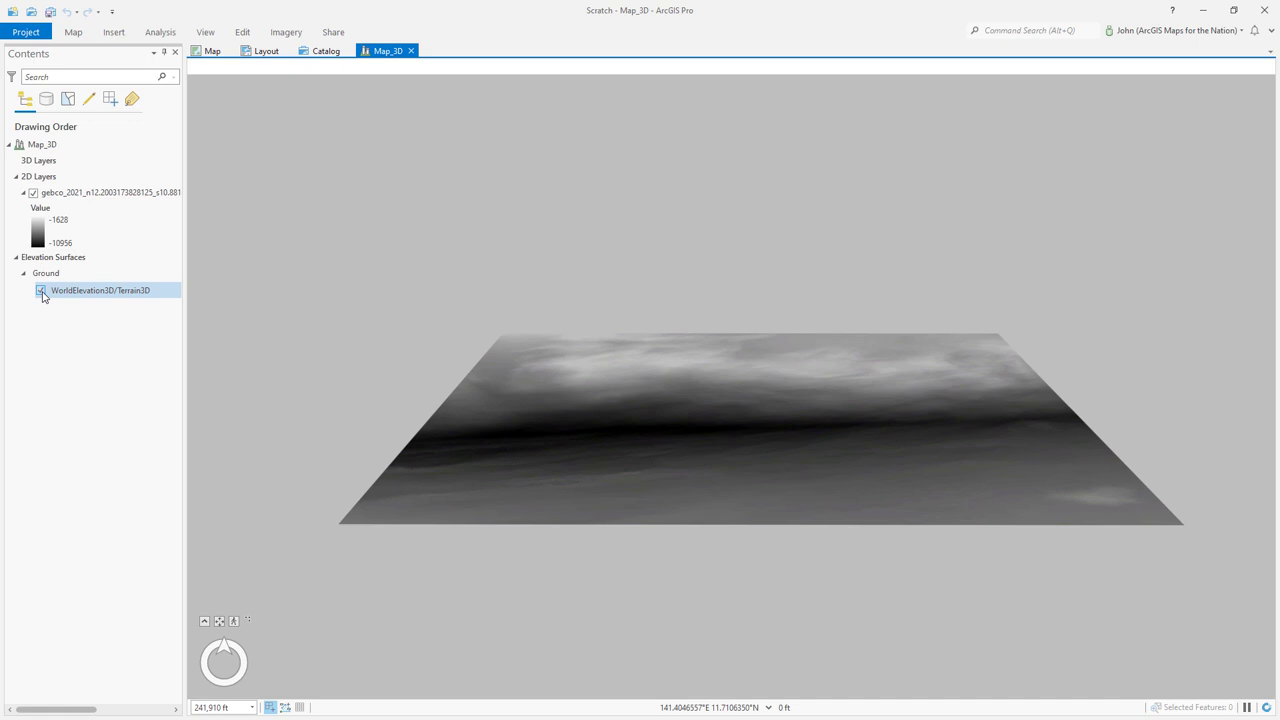
Turn off the WorldElevation3D/Terrain3D world elevation surface.
click(38, 291)
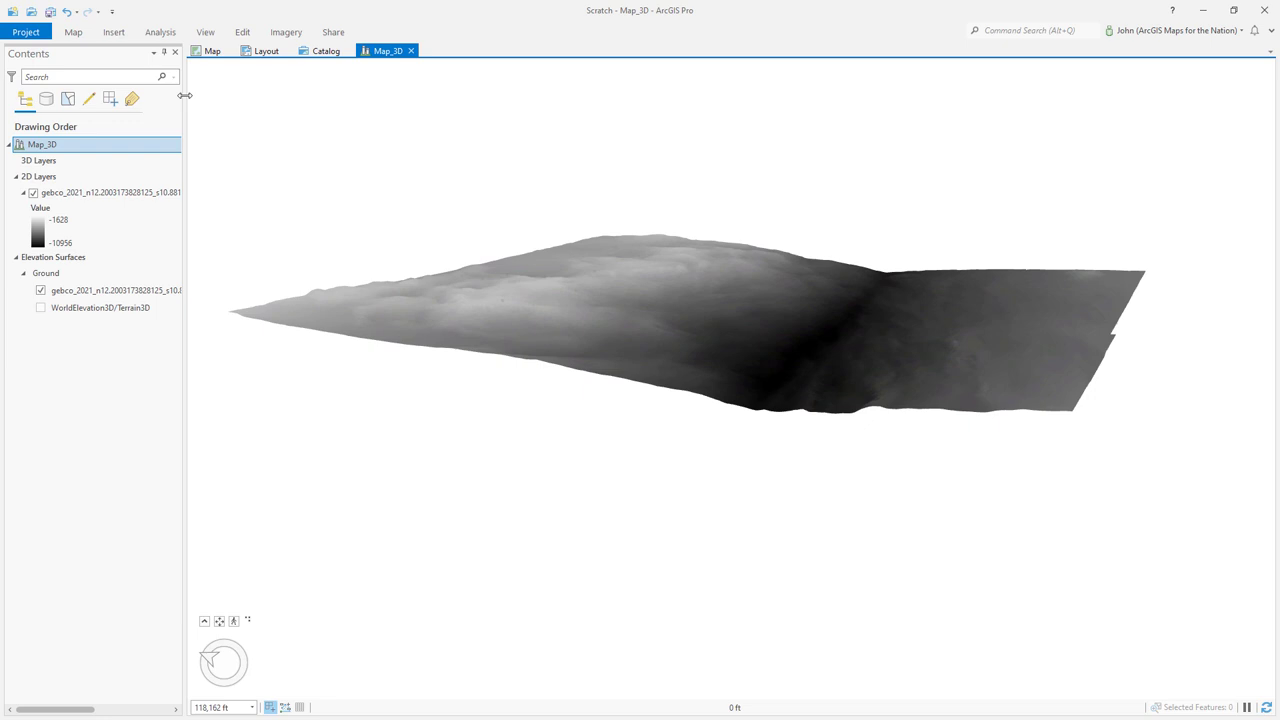
Select the Ground elevation surface and orbit the scene to a new angle.
click(46, 273)
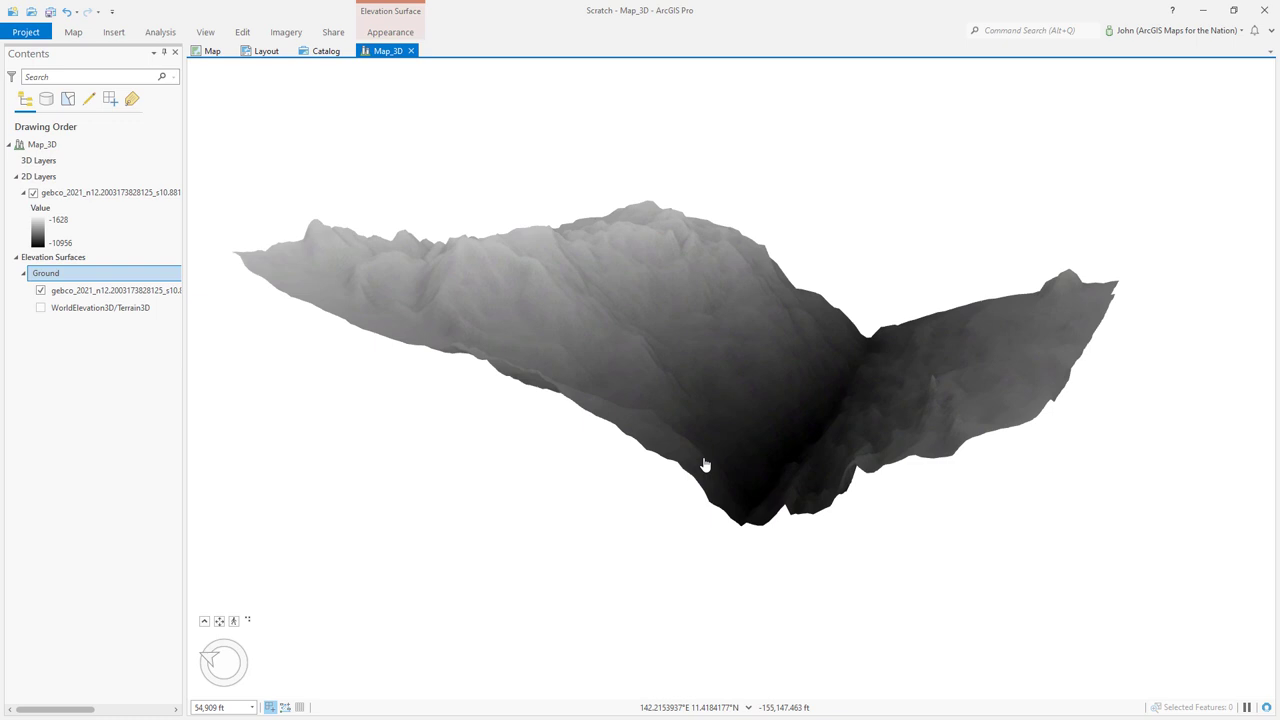
drag(705, 465, 700, 400)
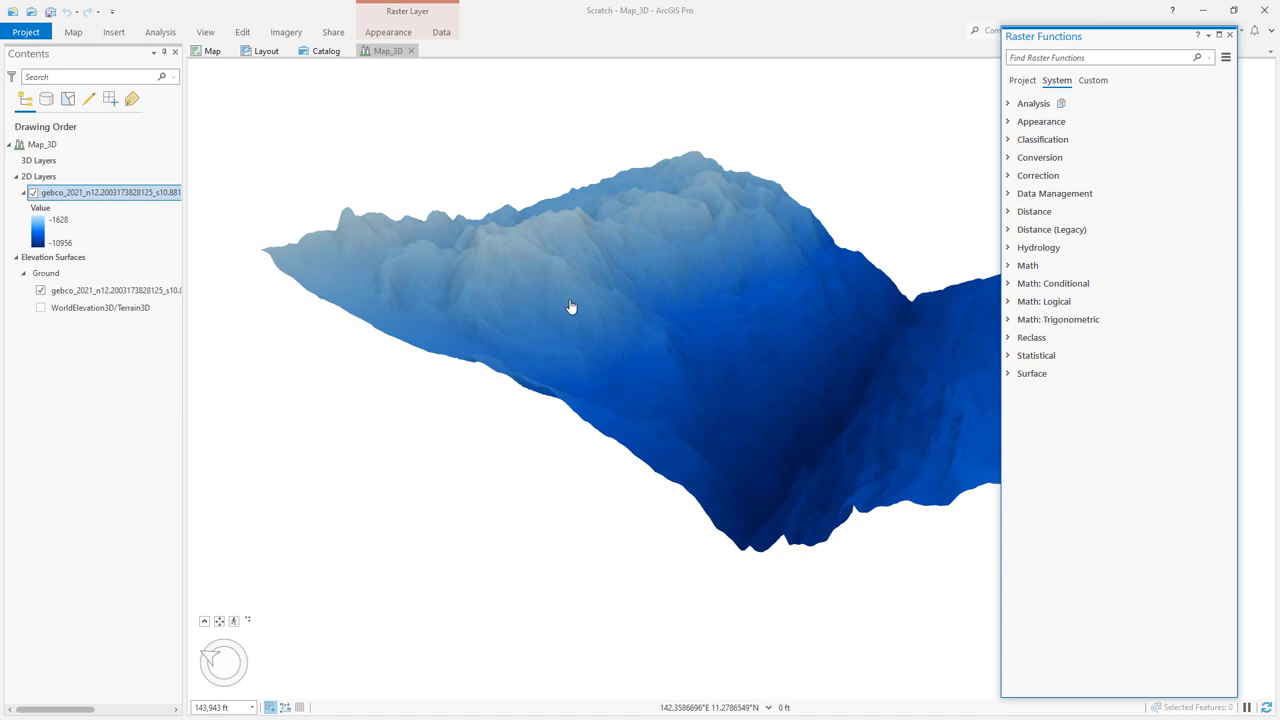
Create a Hillshade layer of the depth raster, adjust its appearance, and return to Map.
click(1031, 373)
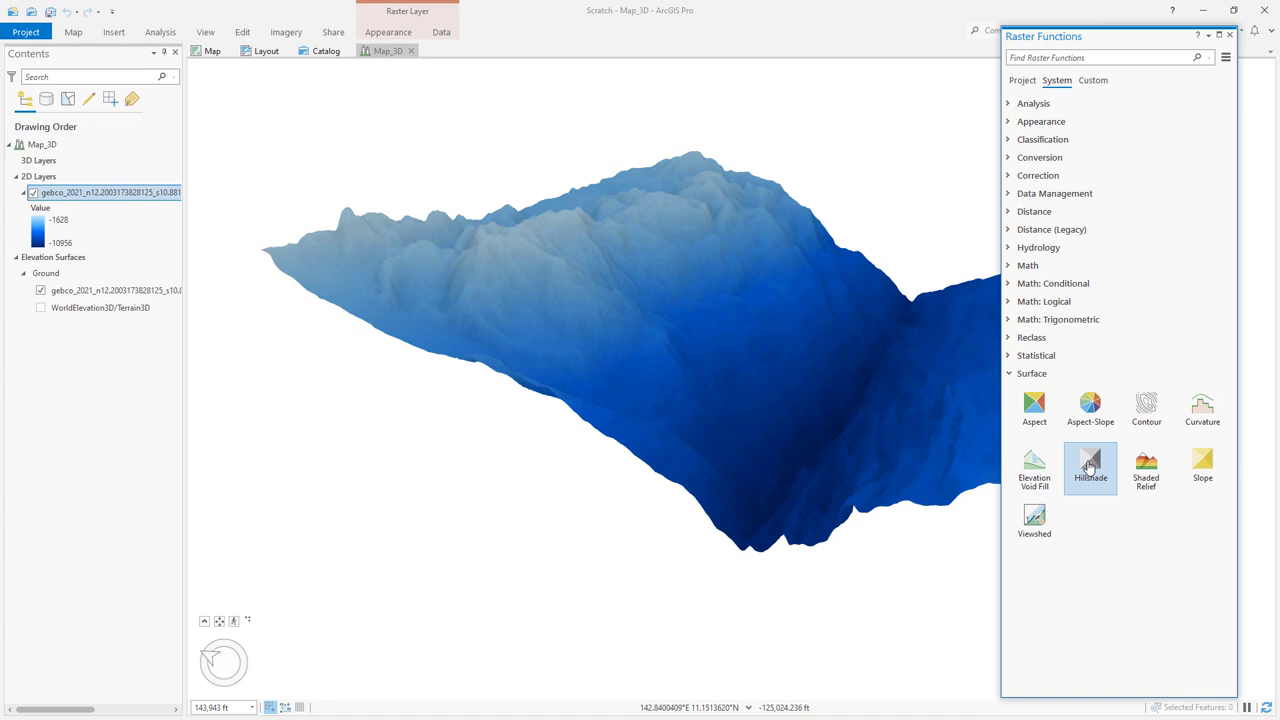
click(1090, 467)
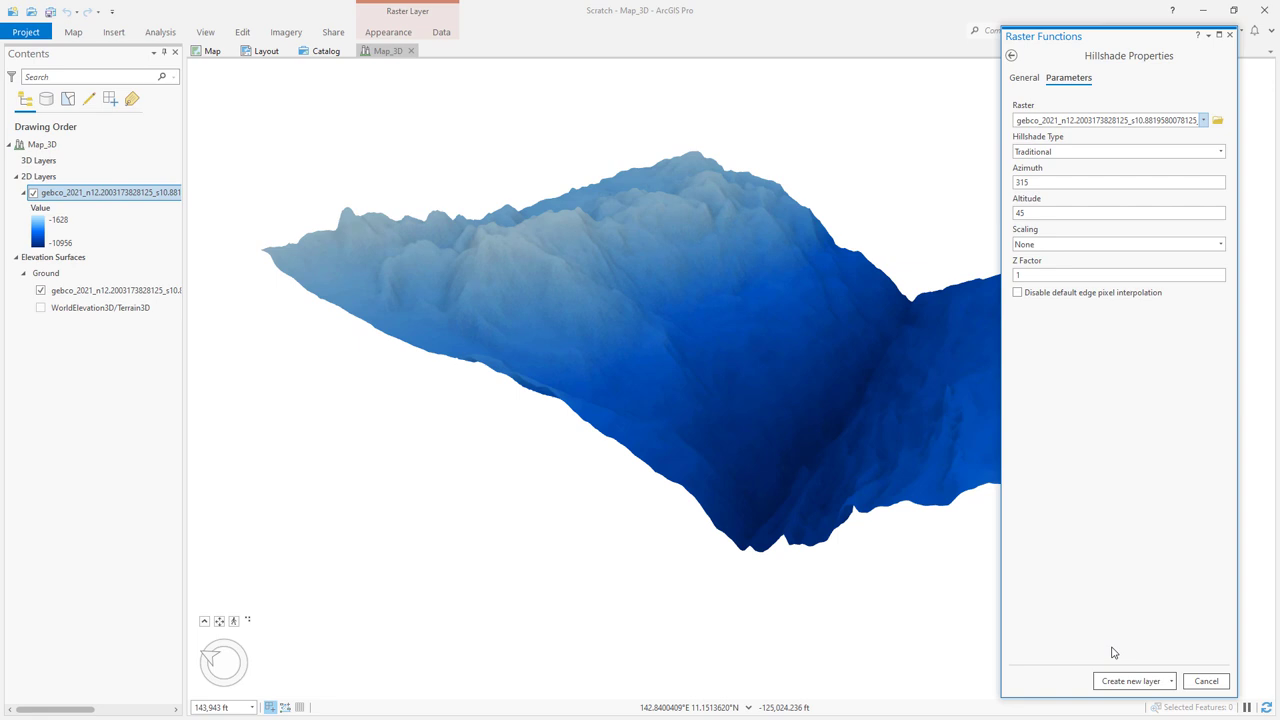
click(1130, 680)
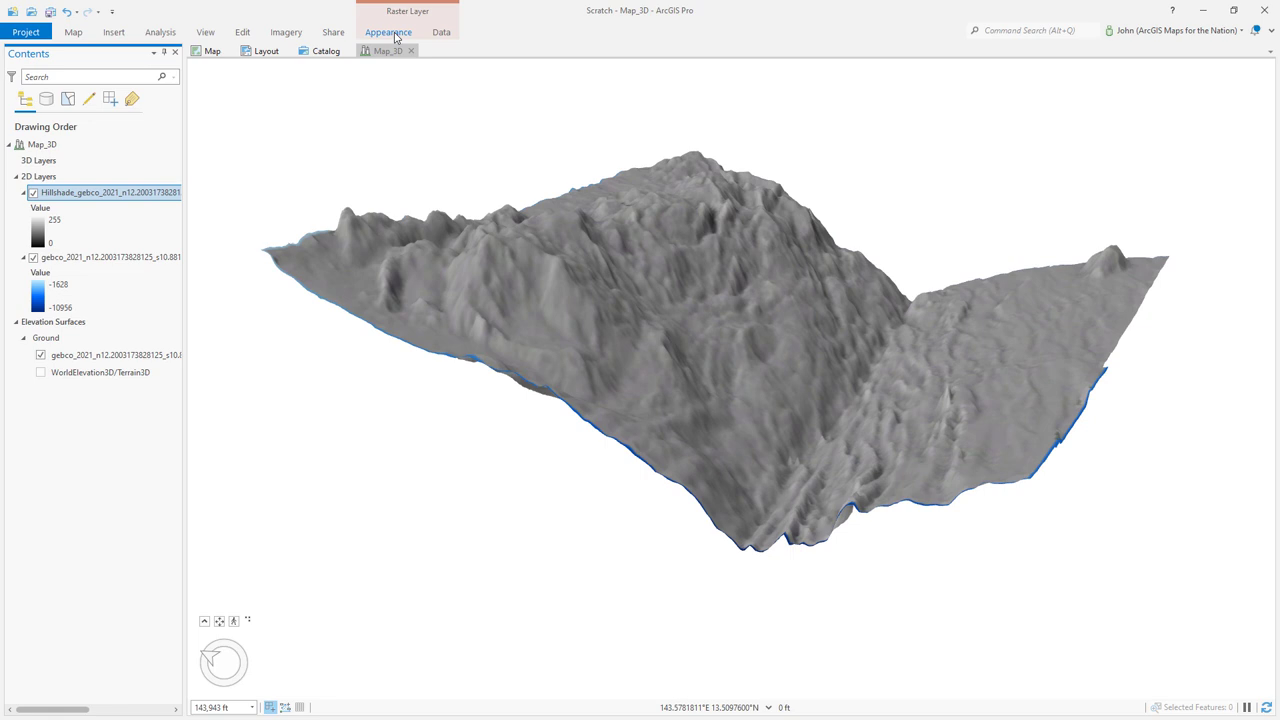
click(394, 32)
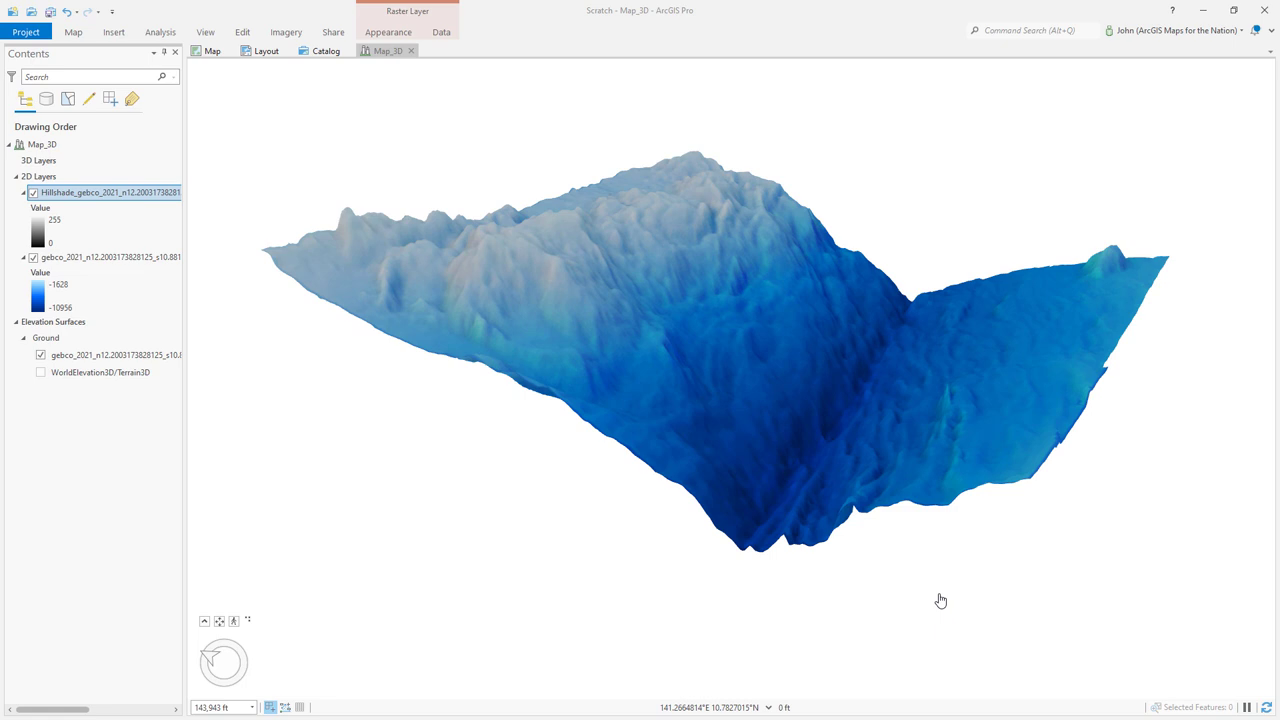
click(205, 51)
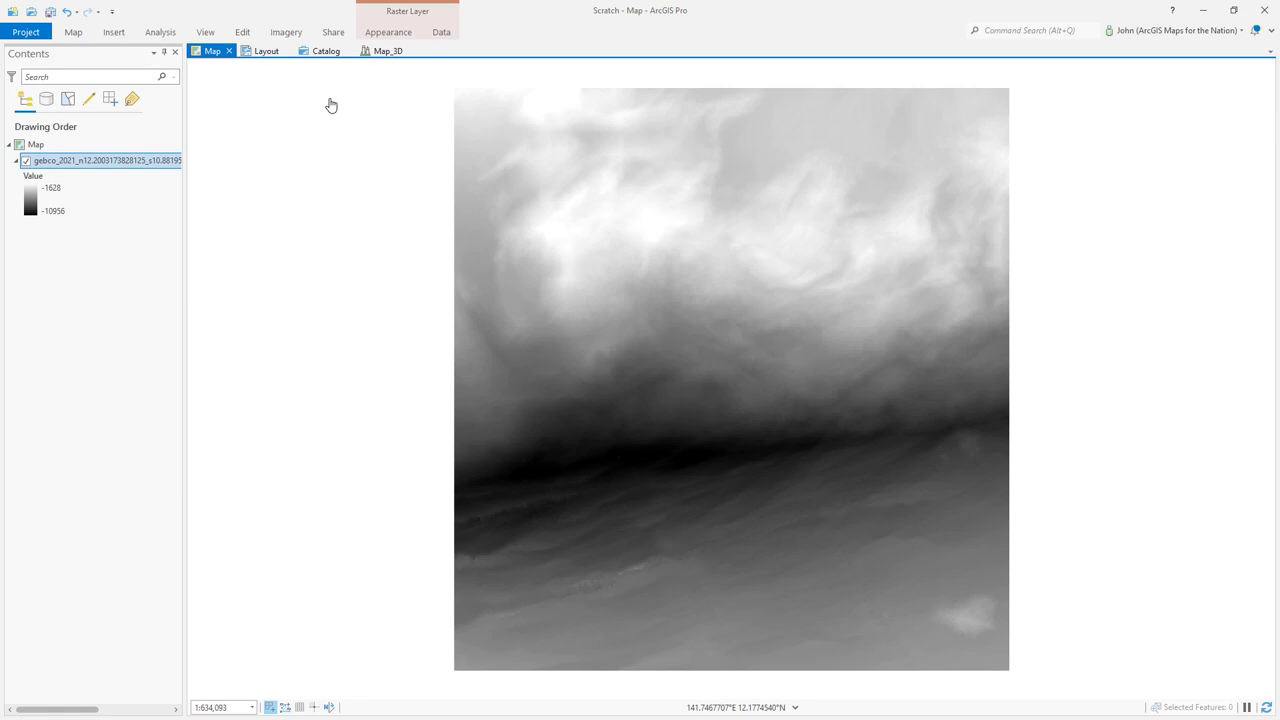
Add a Polygon Notes layer, draw the note over the raster, and save edits.
click(110, 33)
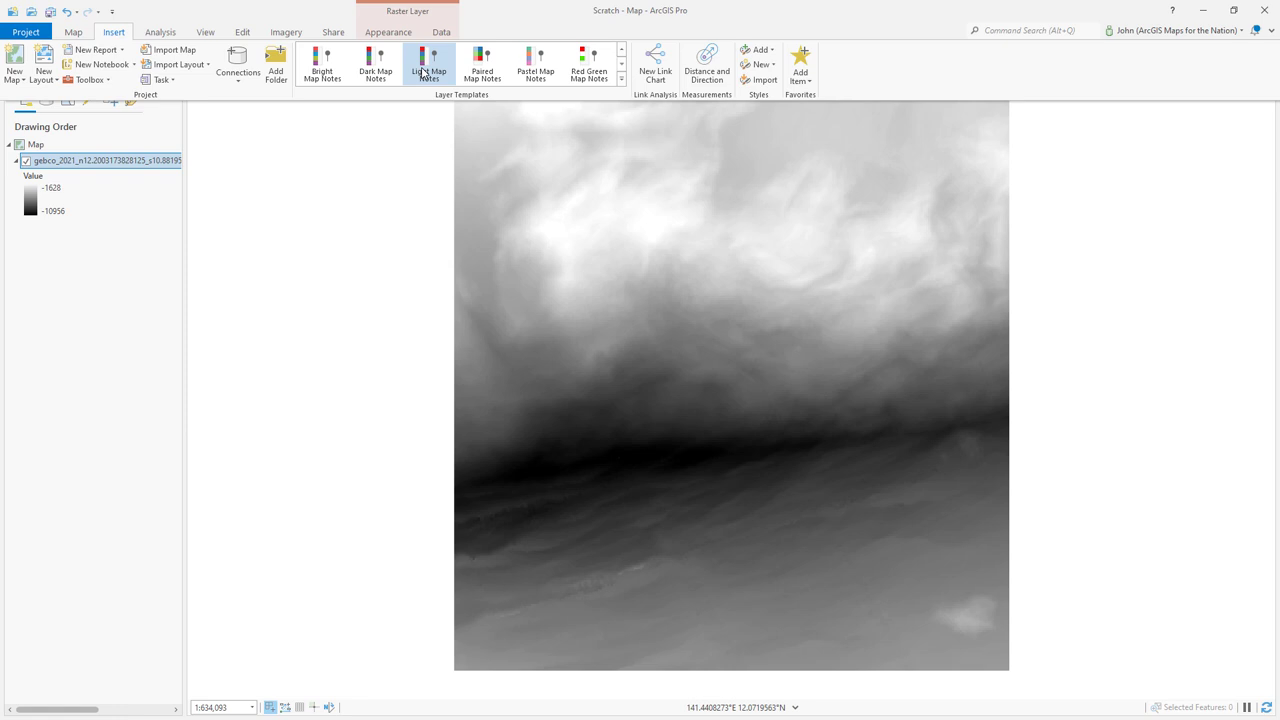
click(427, 62)
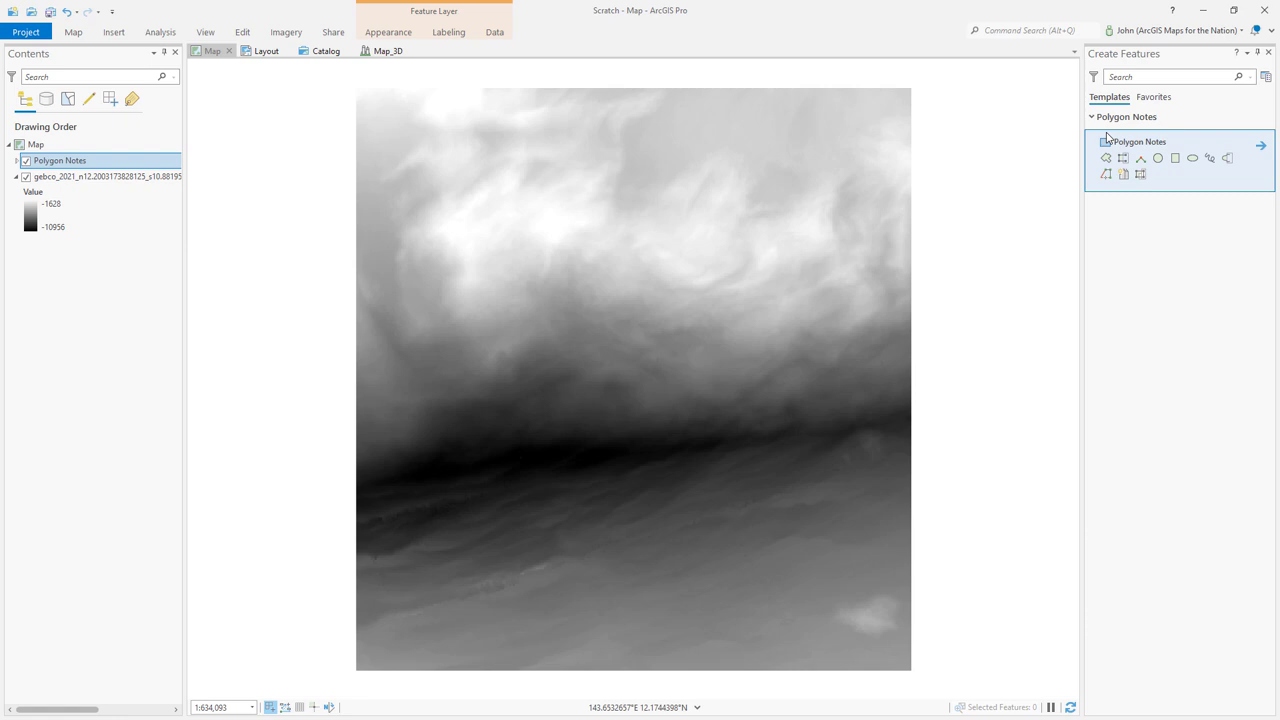
click(1105, 158)
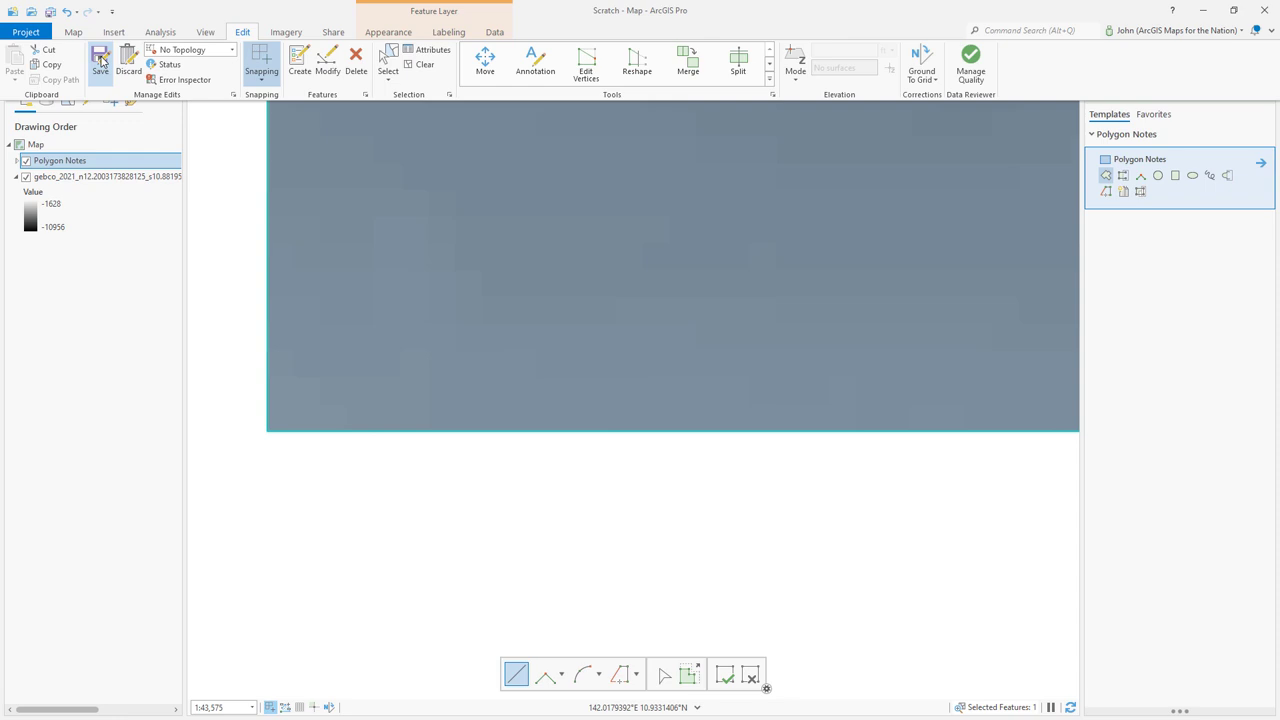
click(97, 57)
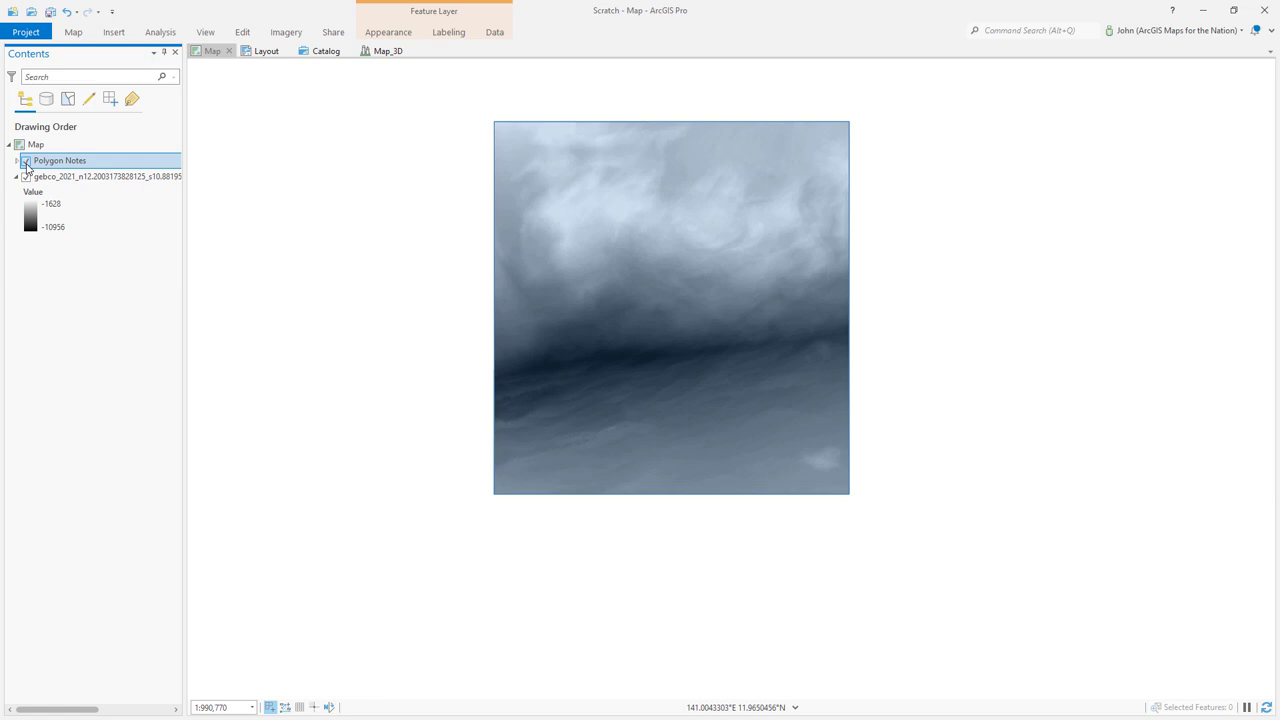
Paste the Polygon Notes layer into the Map_3D scene and dismiss the depth notes.
click(27, 160)
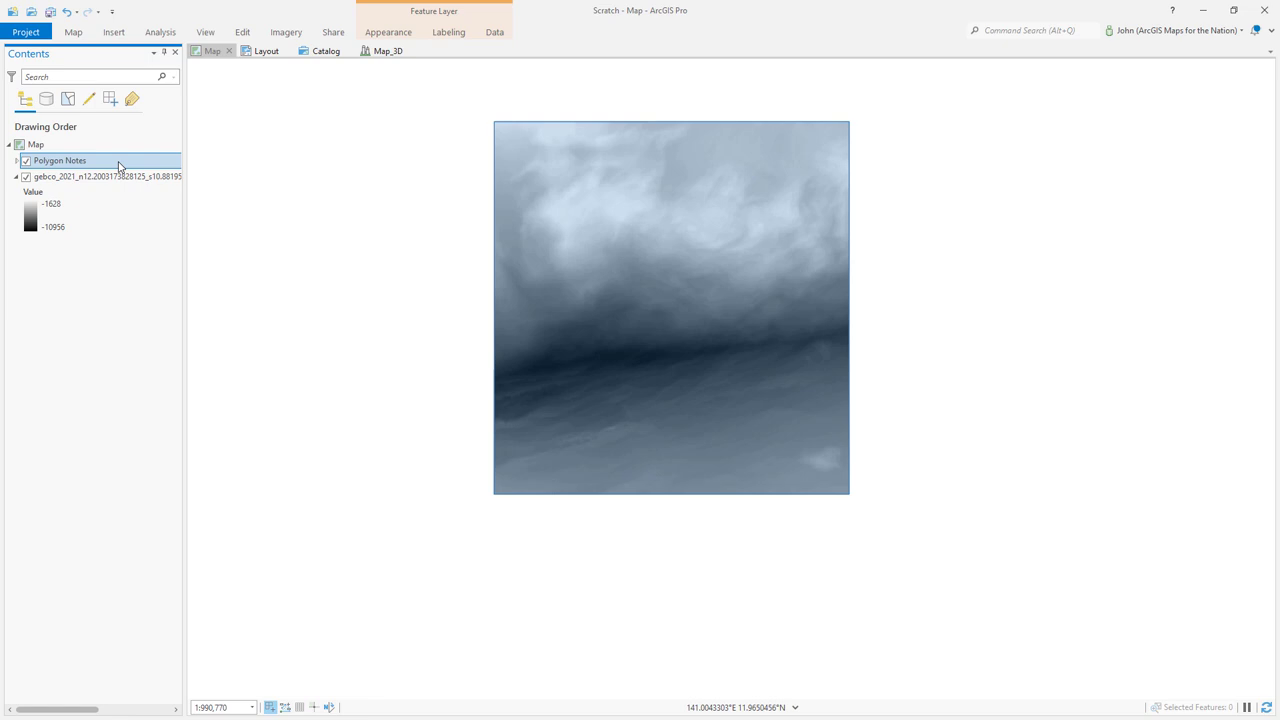
click(384, 51)
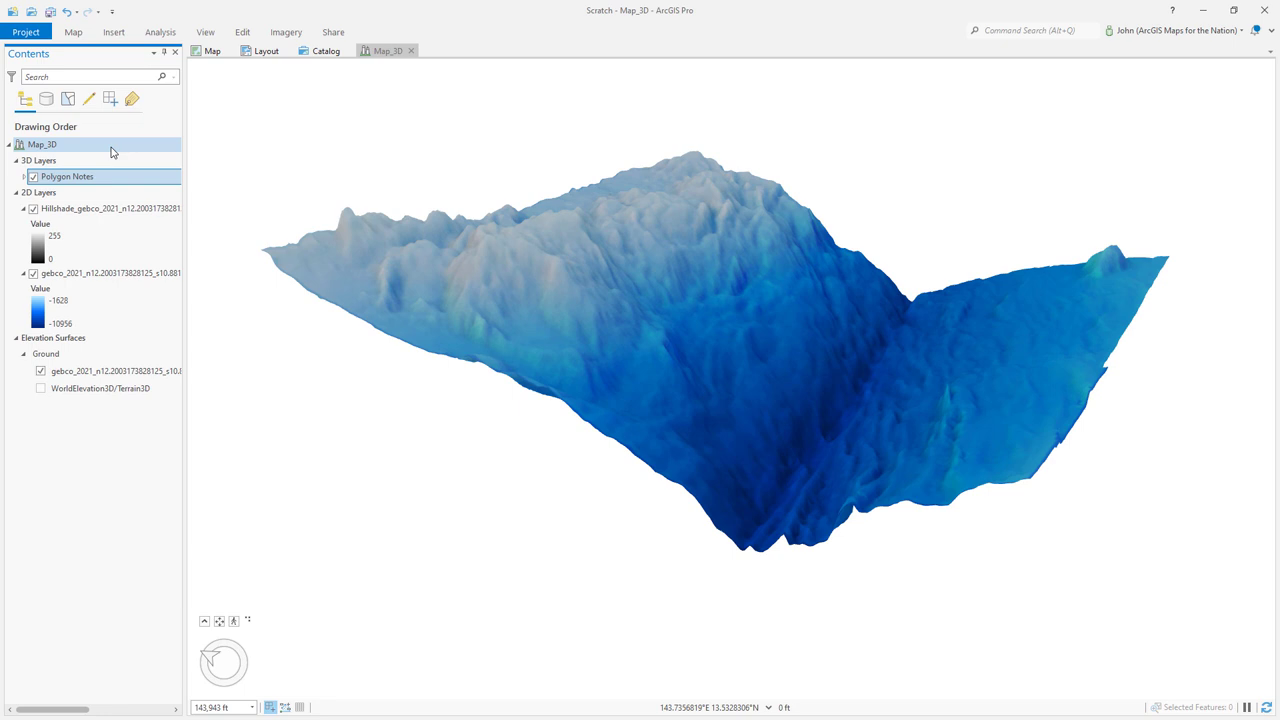
click(69, 176)
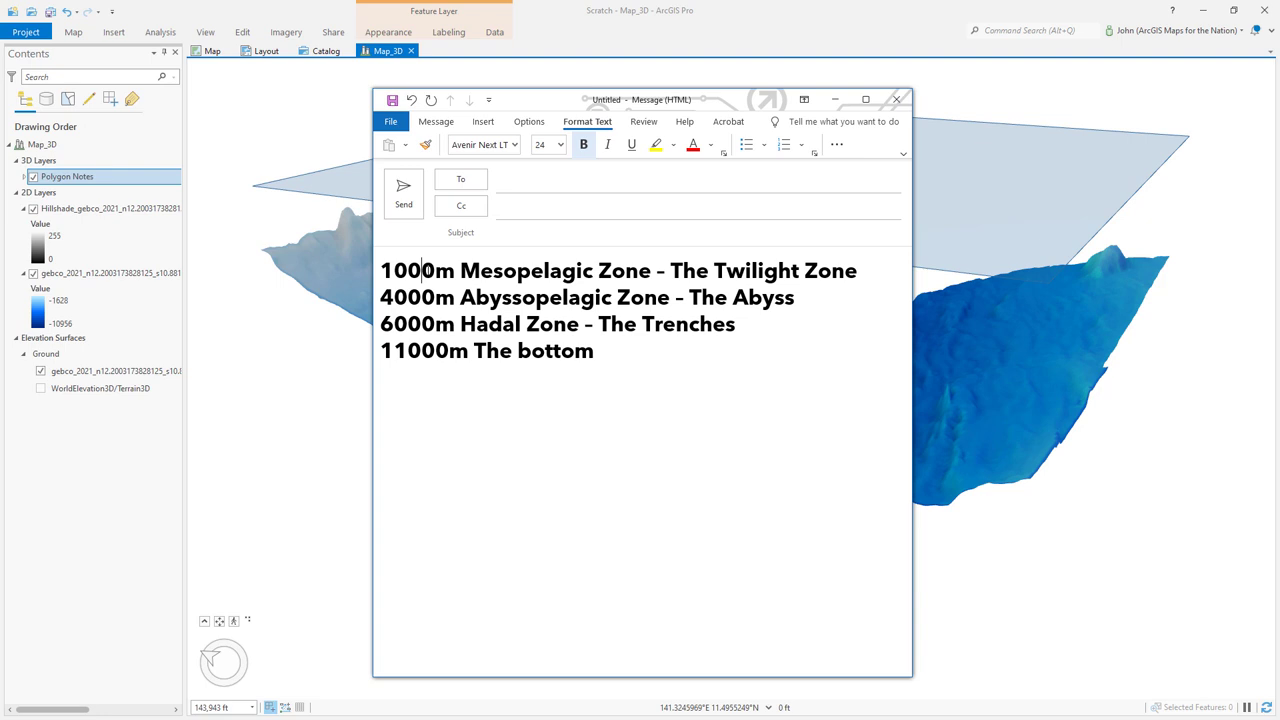
click(898, 99)
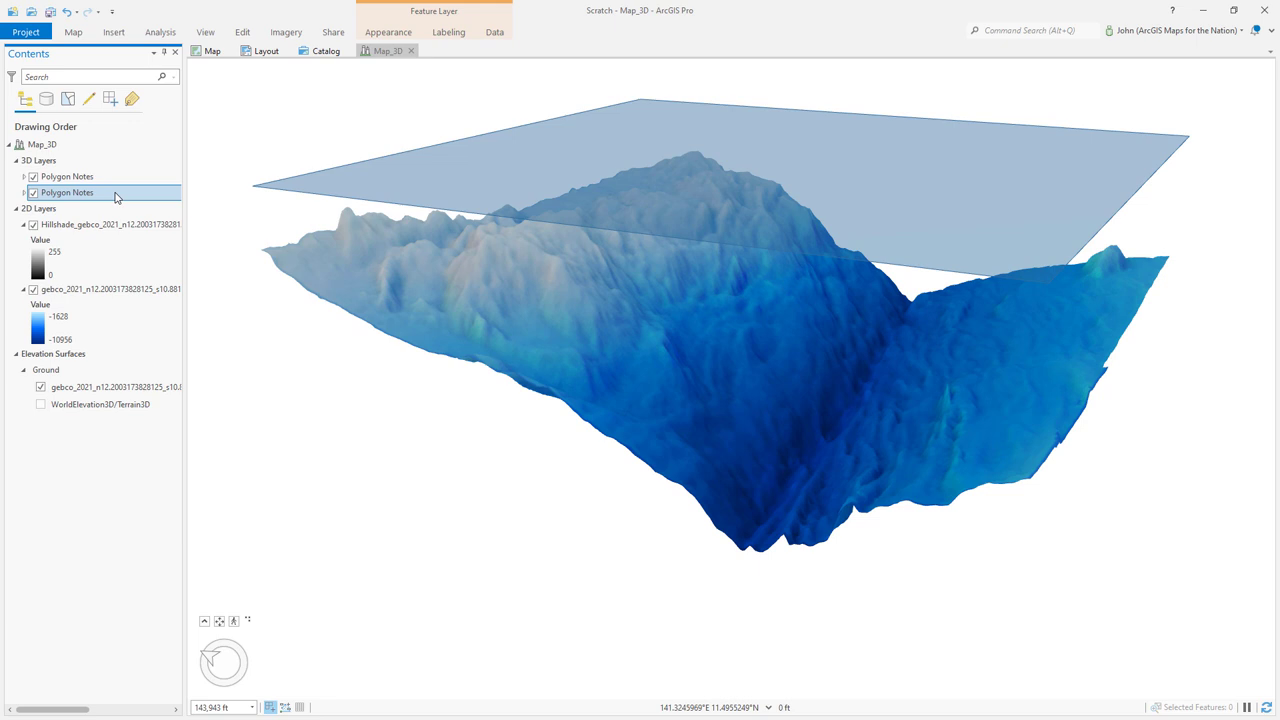
Set the copied Polygon Notes layer's Elevation cartographic offset to -11000 m.
double_click(67, 191)
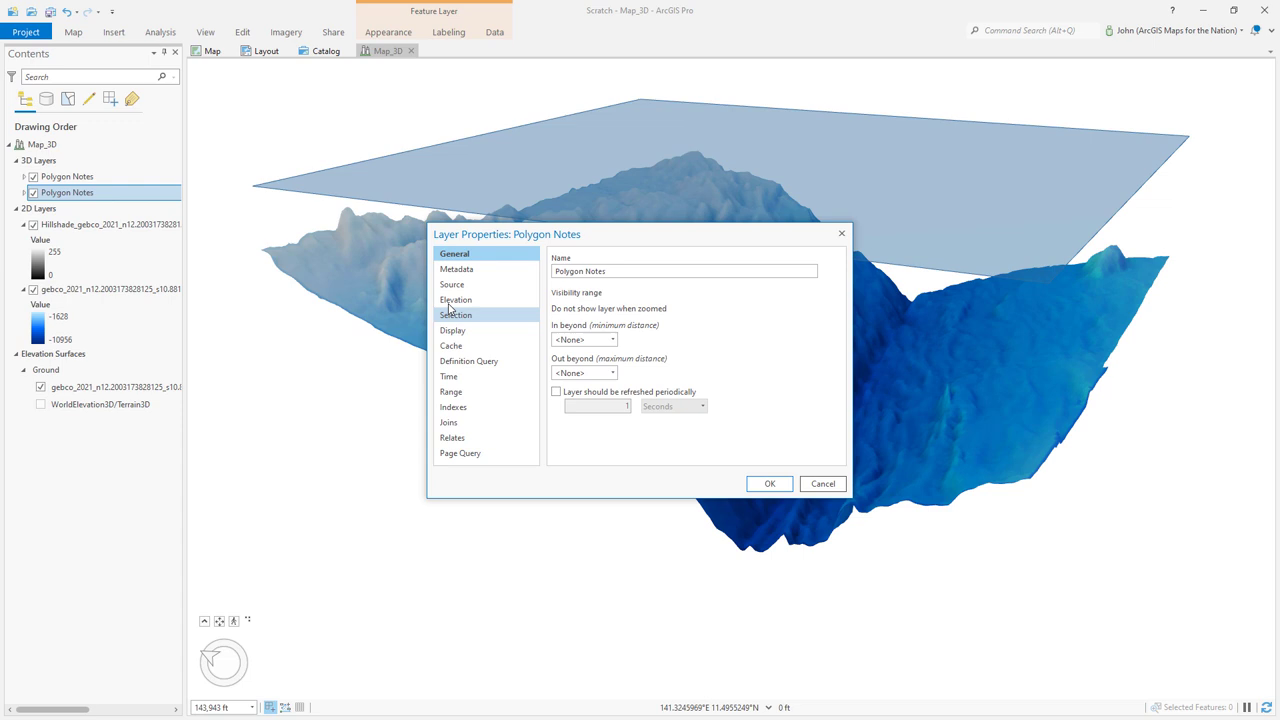
click(455, 299)
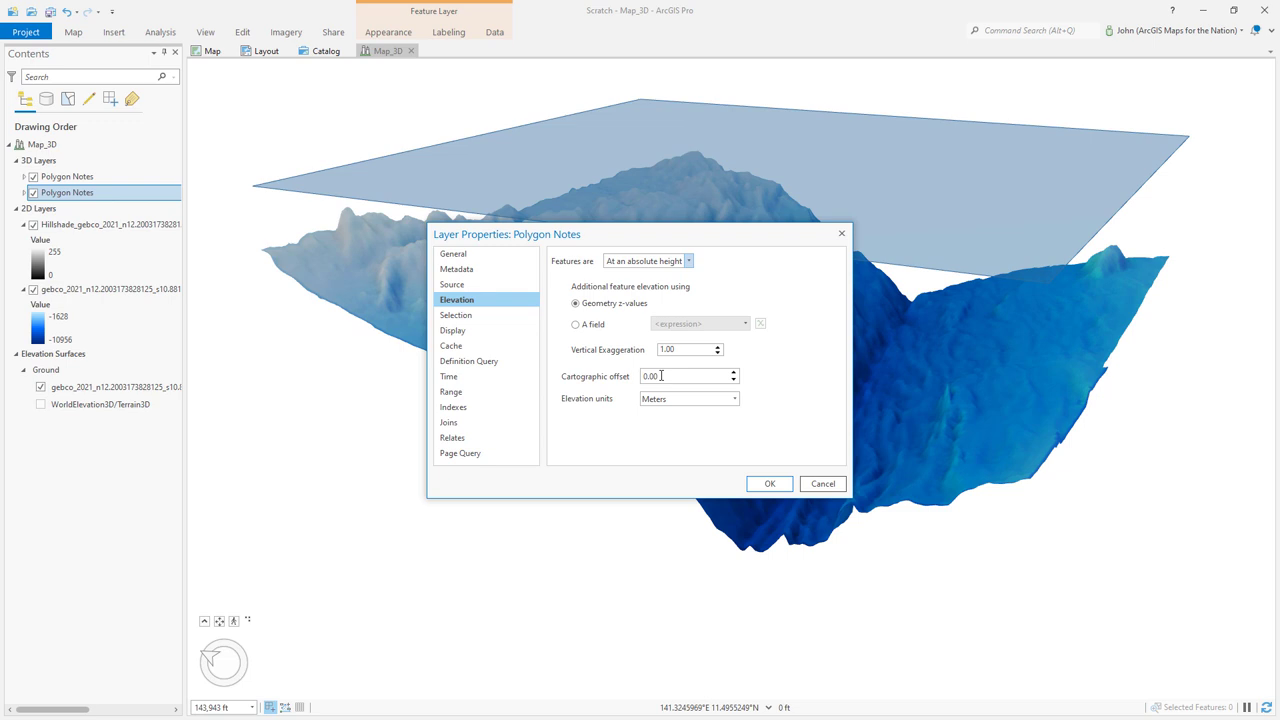
triple_click(680, 376)
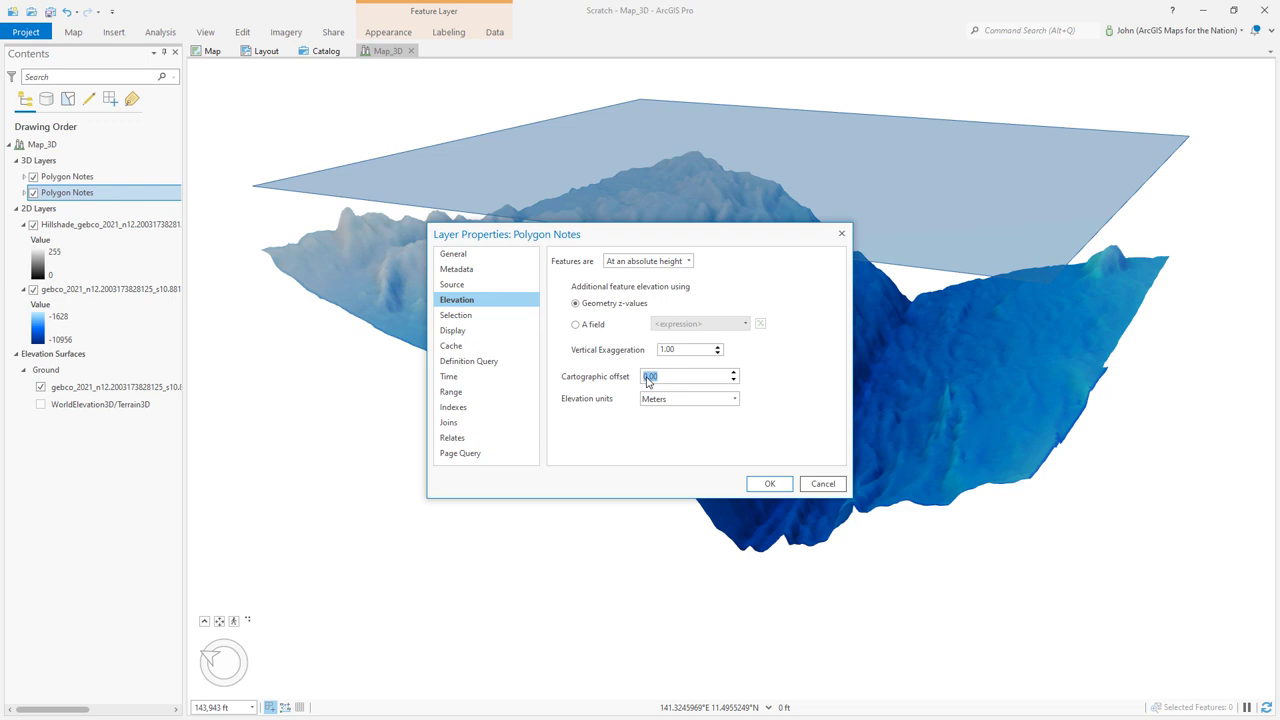
text(-11000)
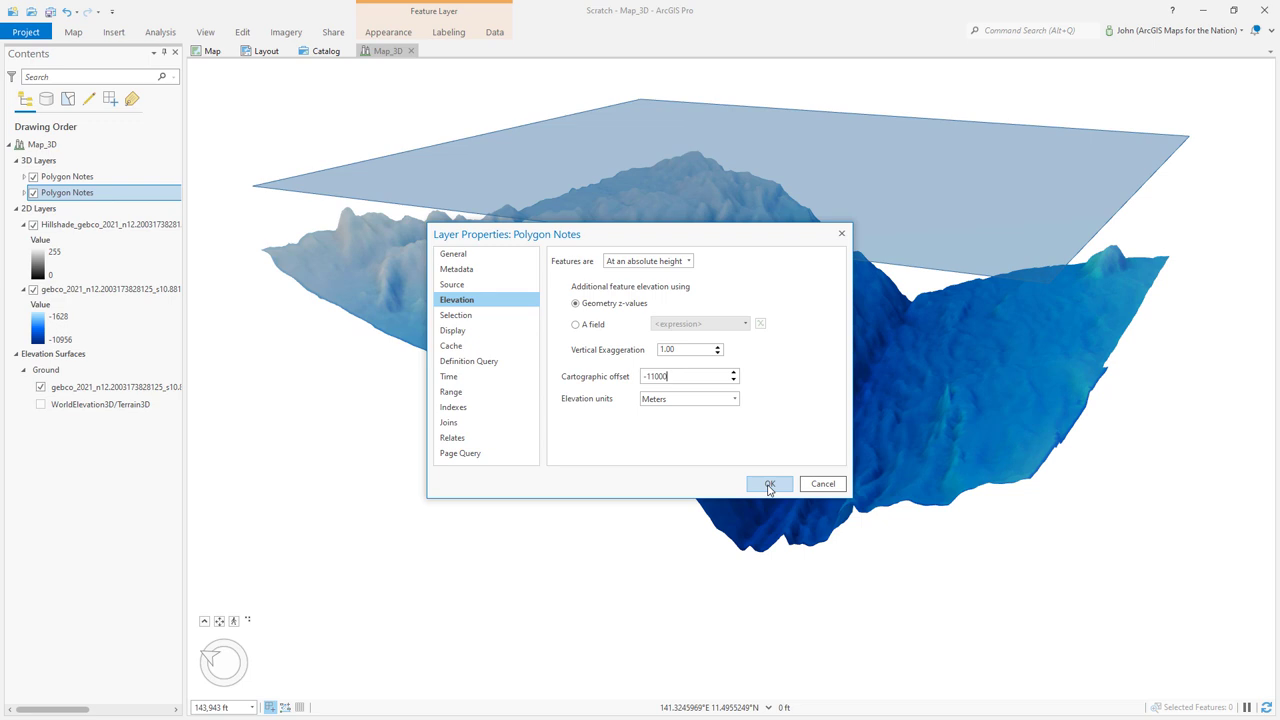
click(770, 483)
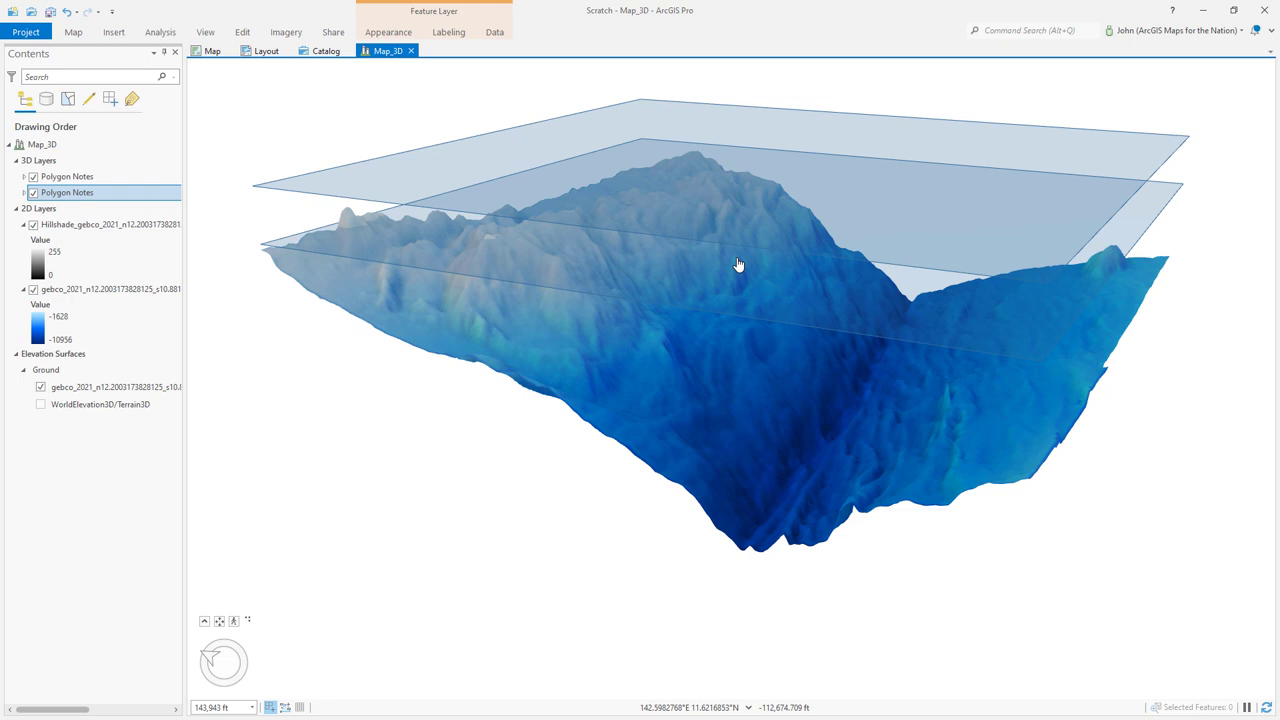
Reorient the 3D scene so both planes frame the trench.
click(46, 369)
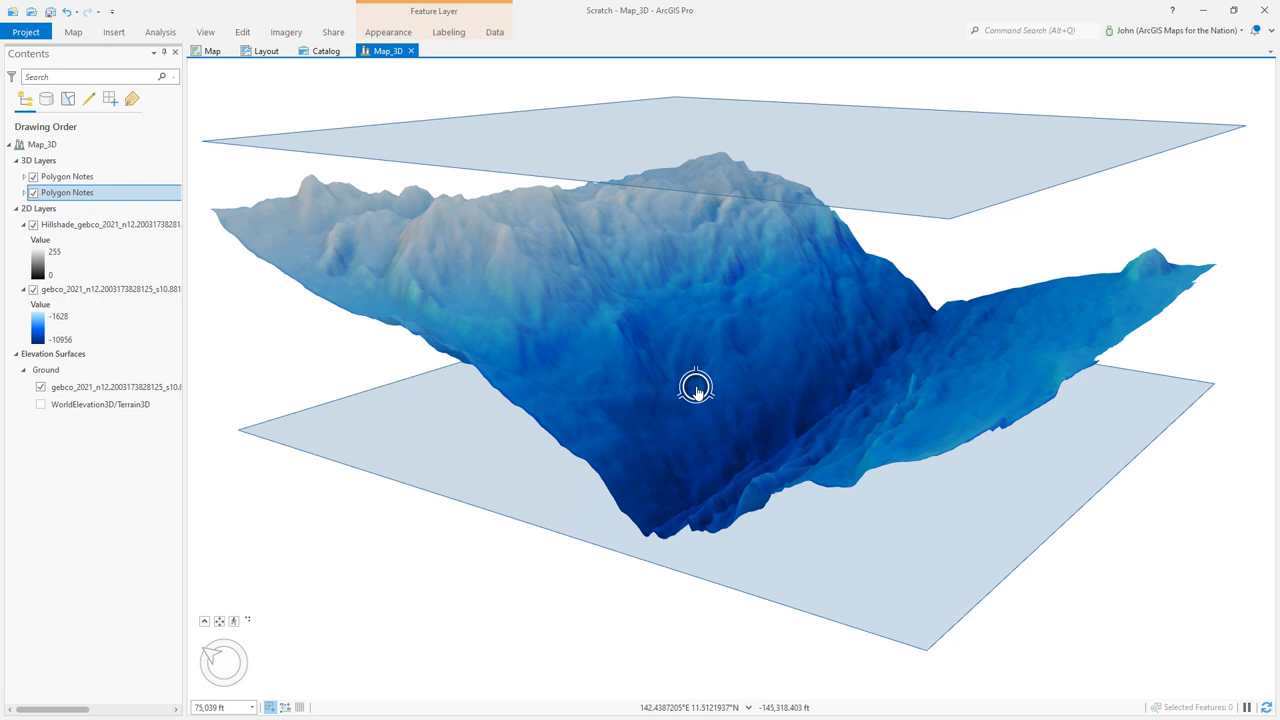
Adjust the trench view and give the copied plane layer an offset value of 000.00.
drag(695, 390, 749, 418)
text(Surface)
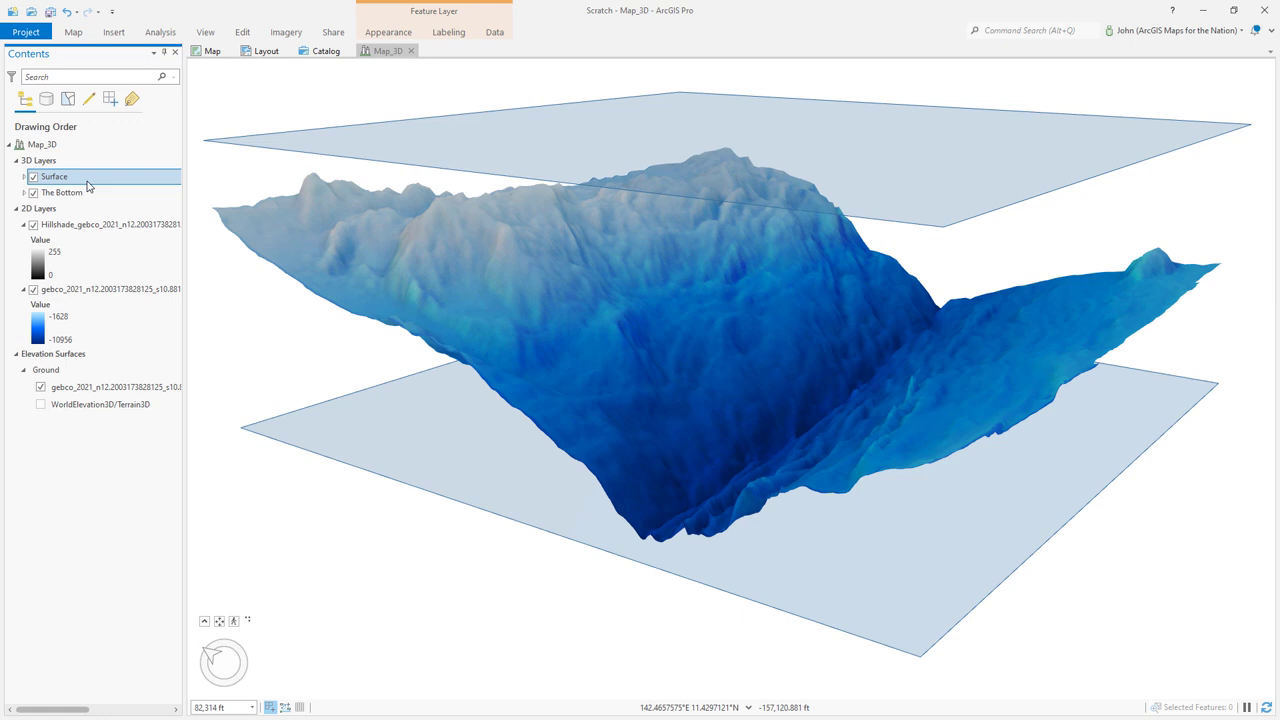
double_click(54, 176)
text(5)
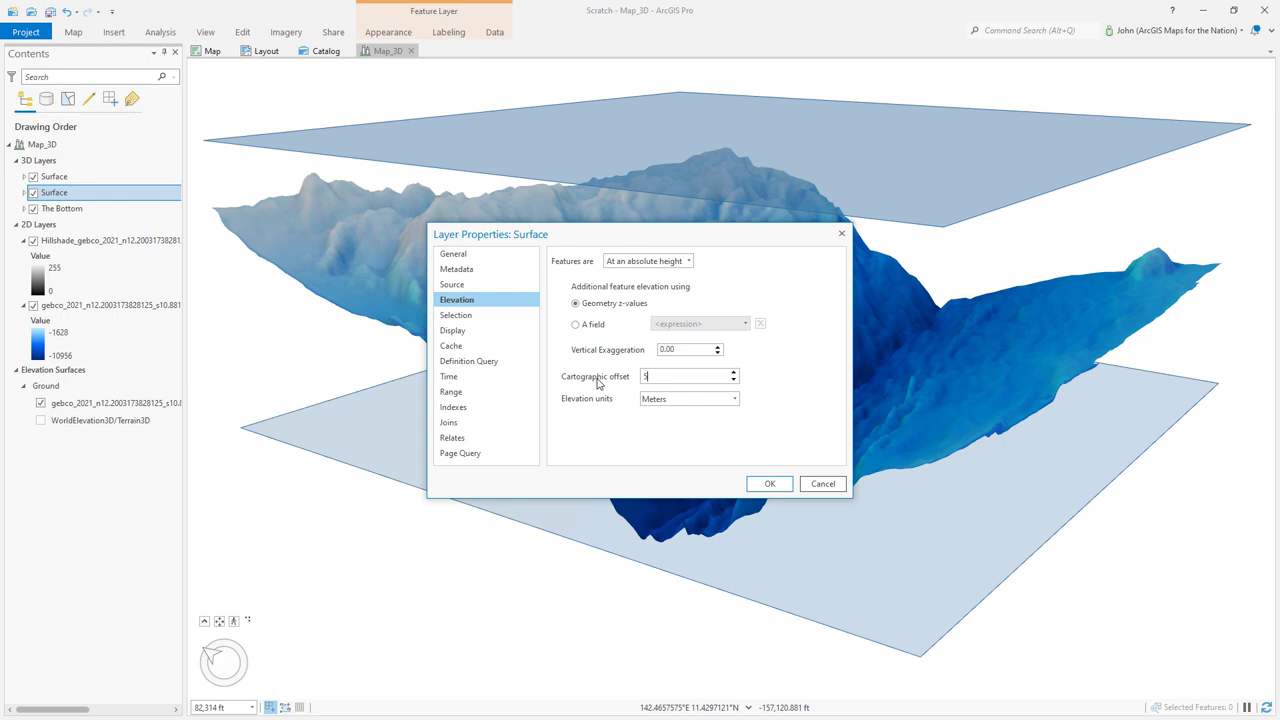
text(000.00)
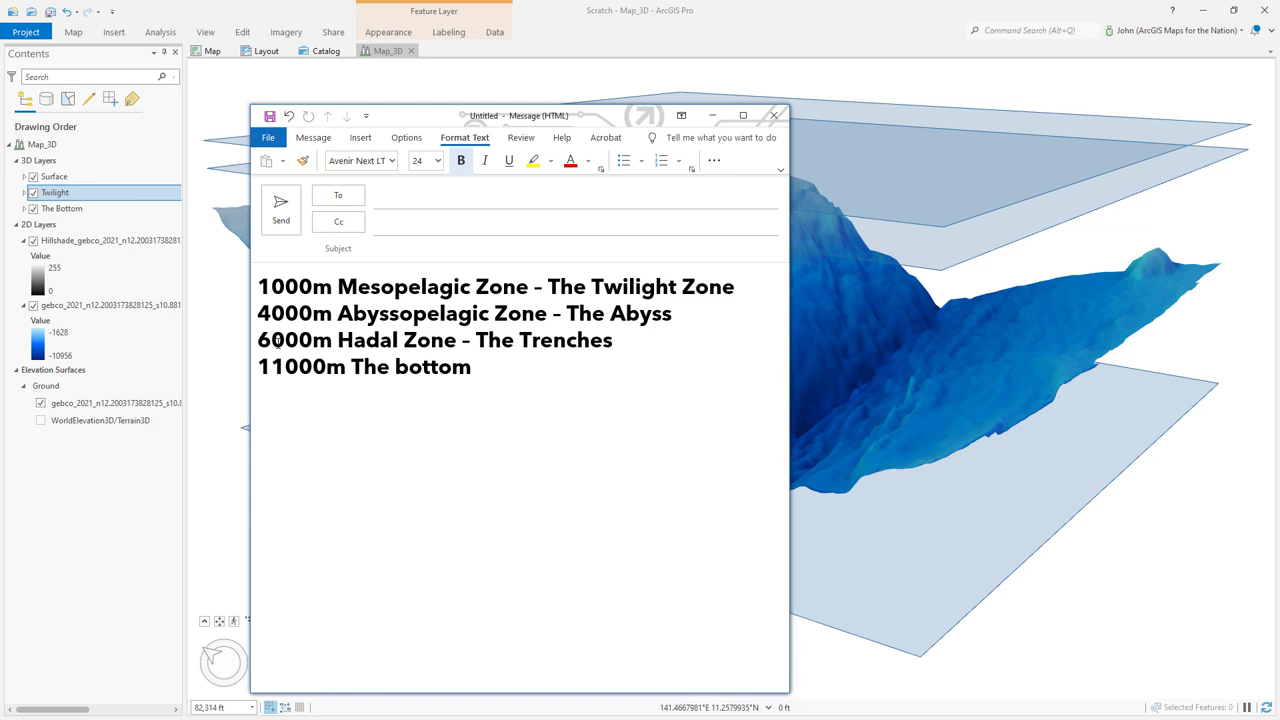
Dismiss the depth-zone notes list.
click(777, 114)
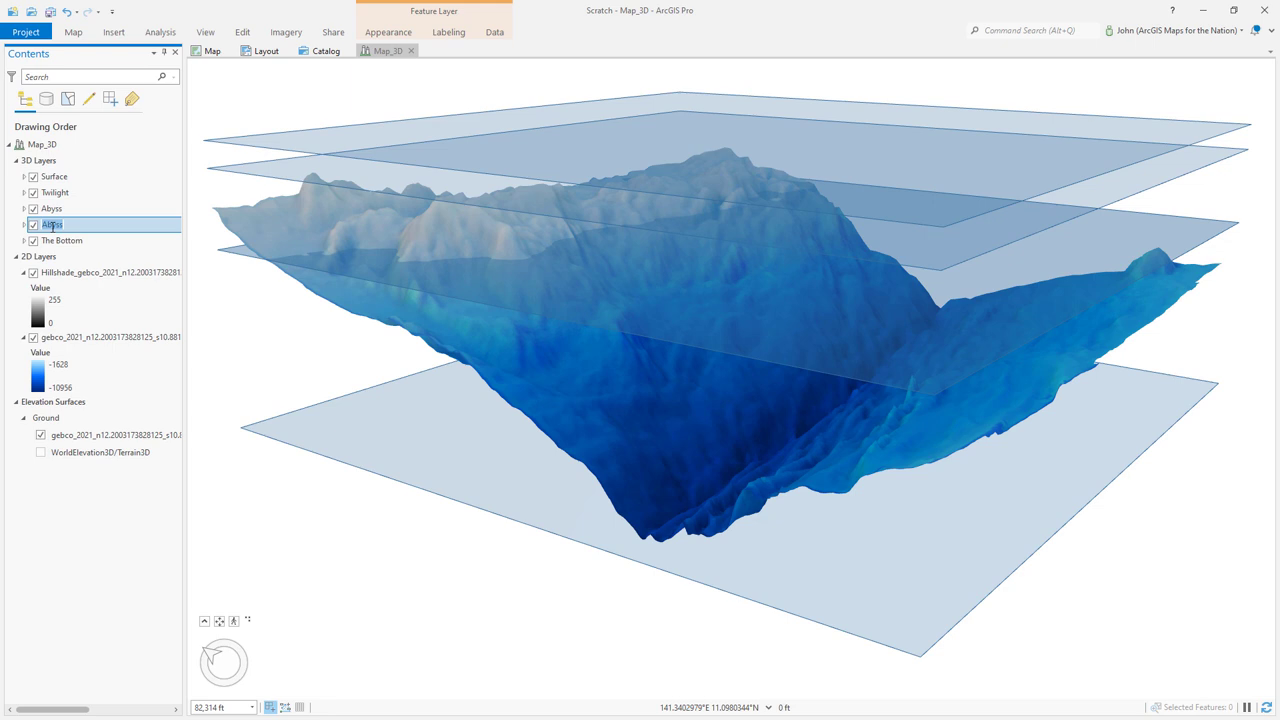
Confirm the Trenches layer name, set page units to Point, and edit page dimensions.
click(107, 32)
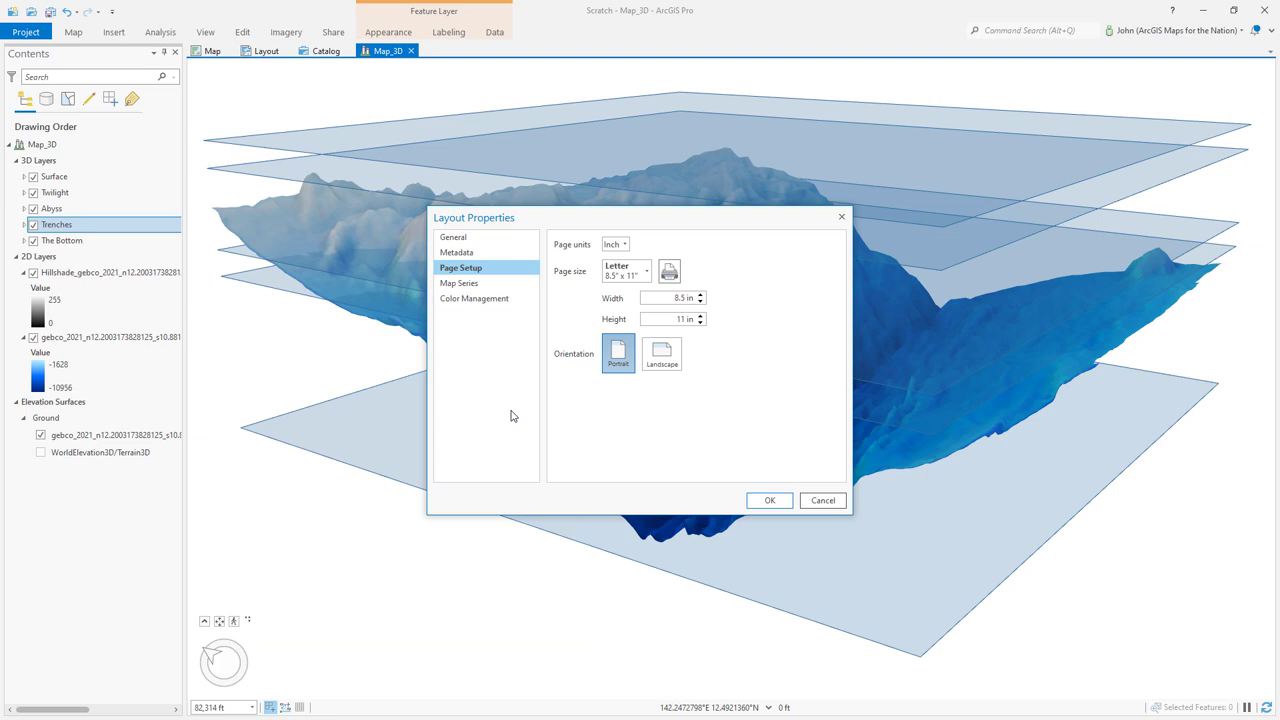
click(625, 244)
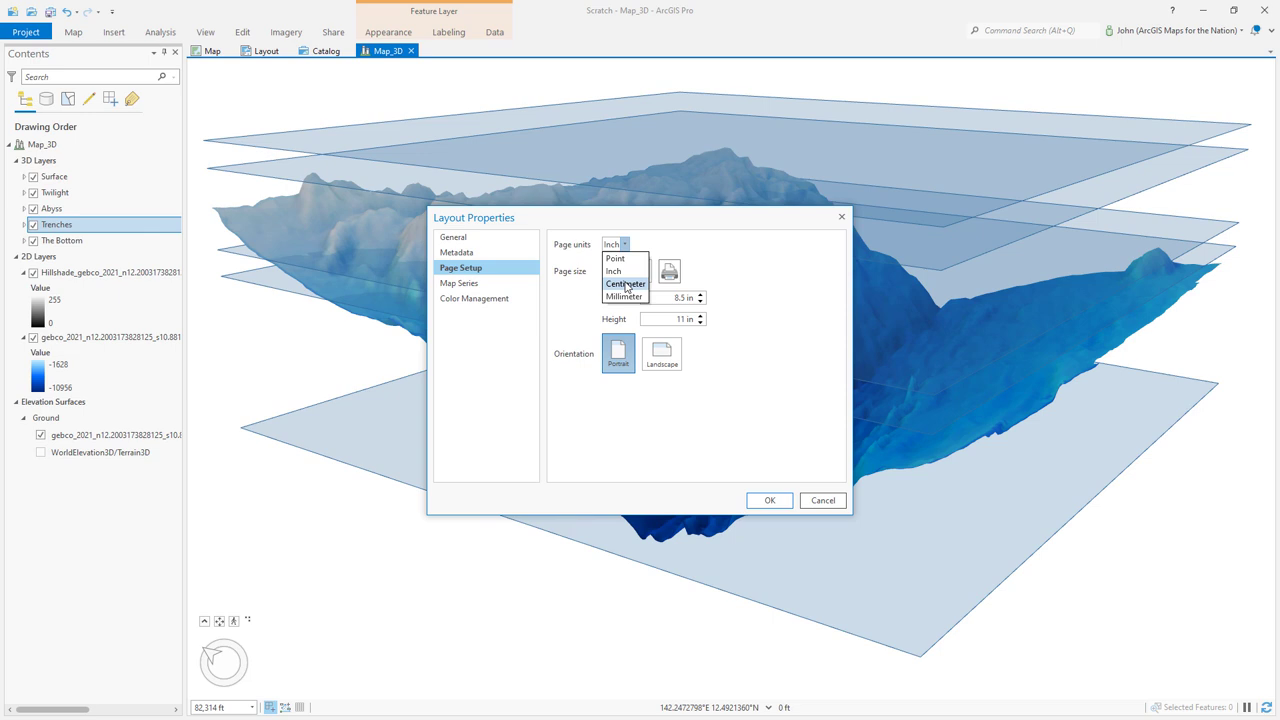
click(611, 260)
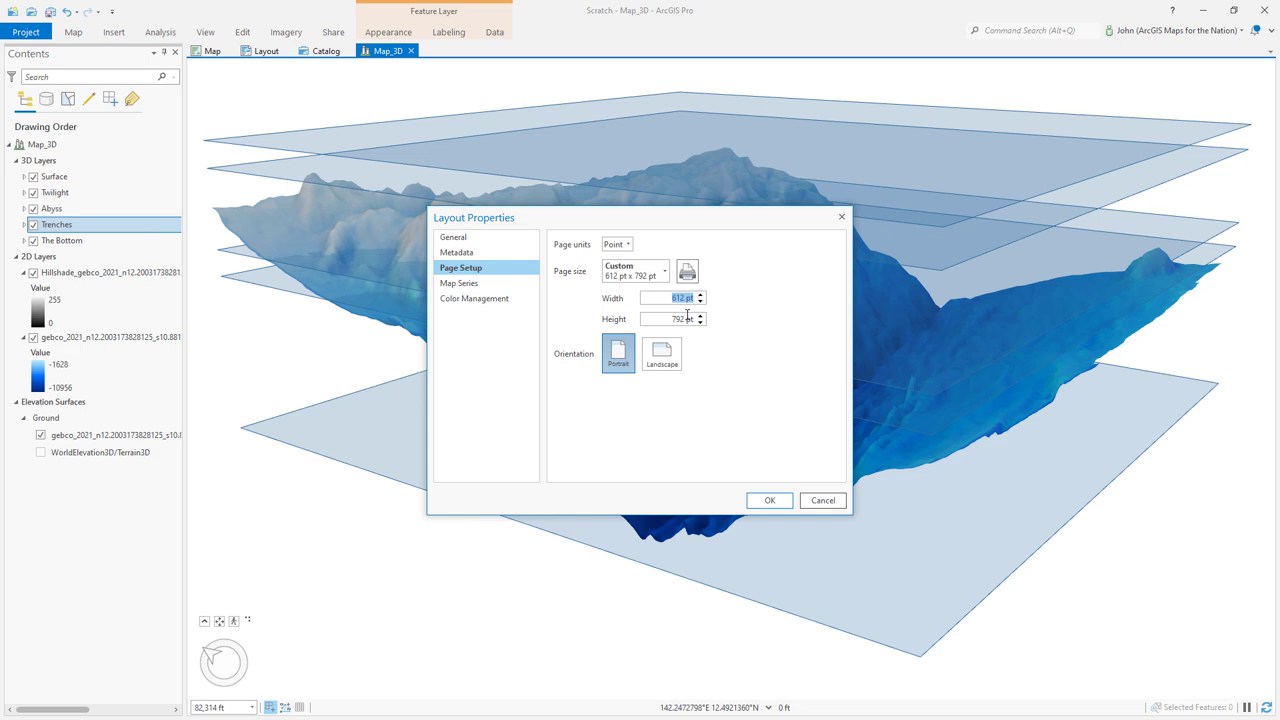
click(661, 352)
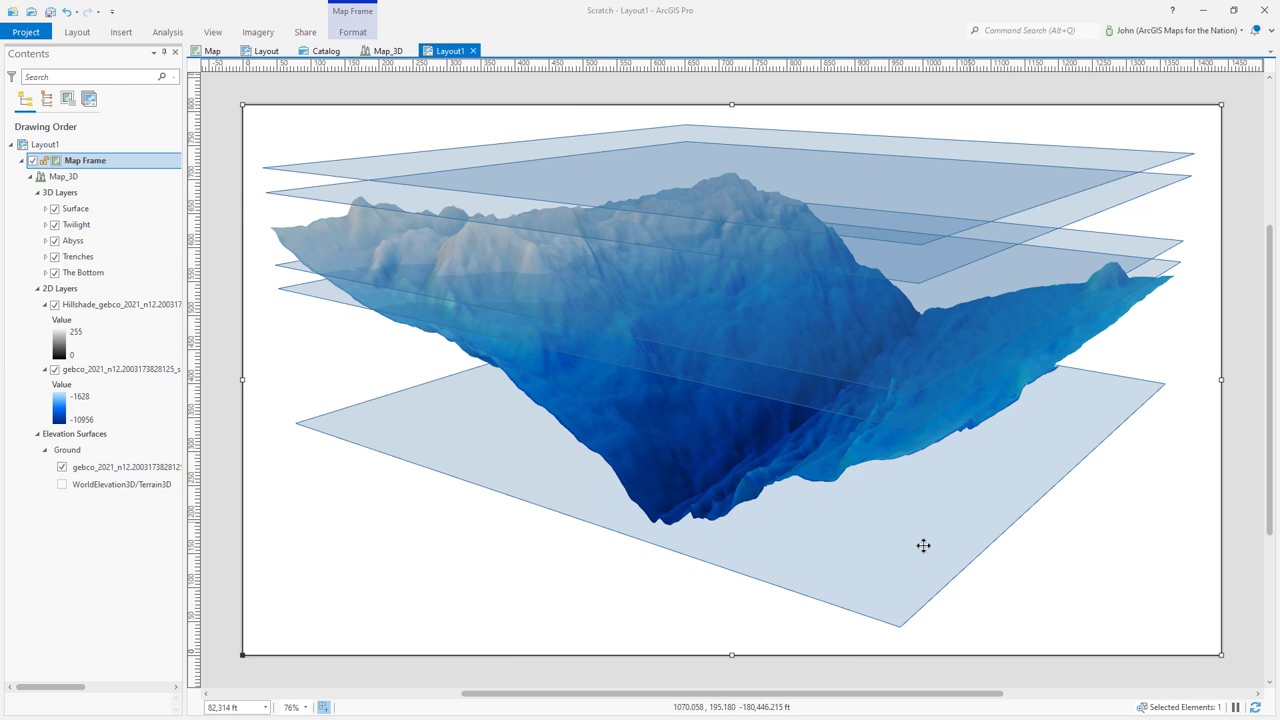
mouse_move(661, 436)
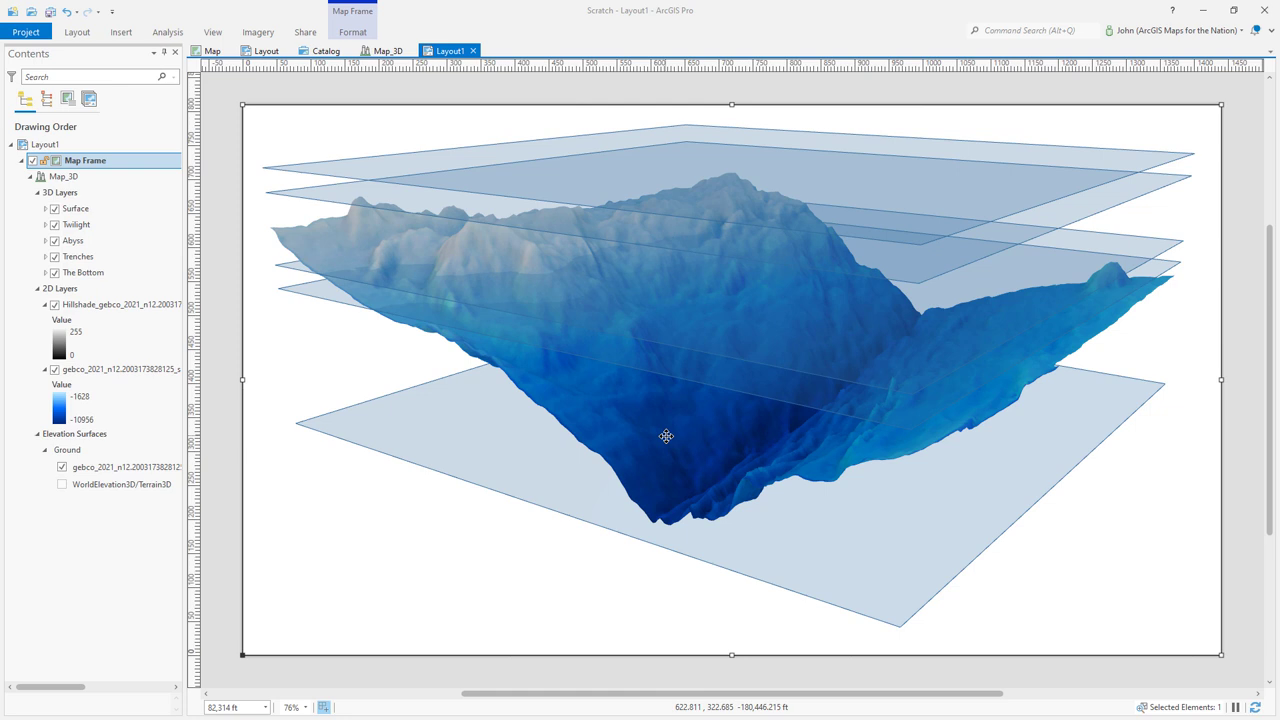
mouse_move(571, 305)
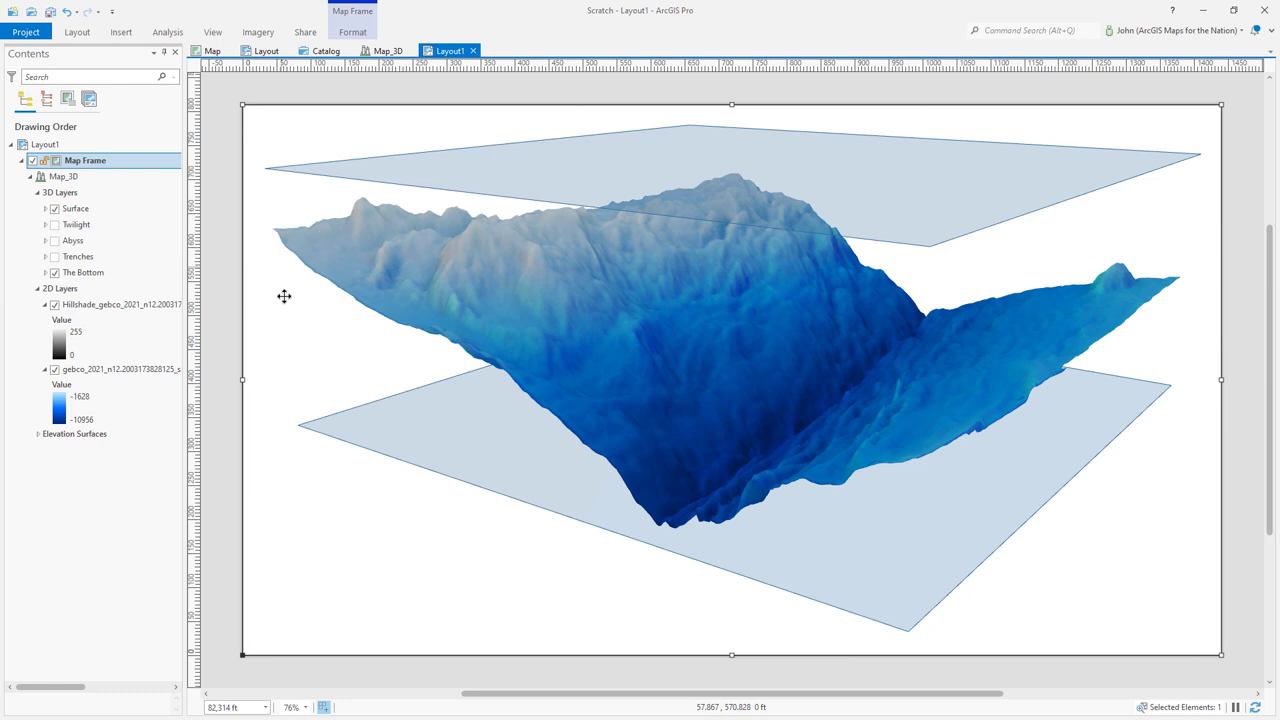
mouse_move(329, 251)
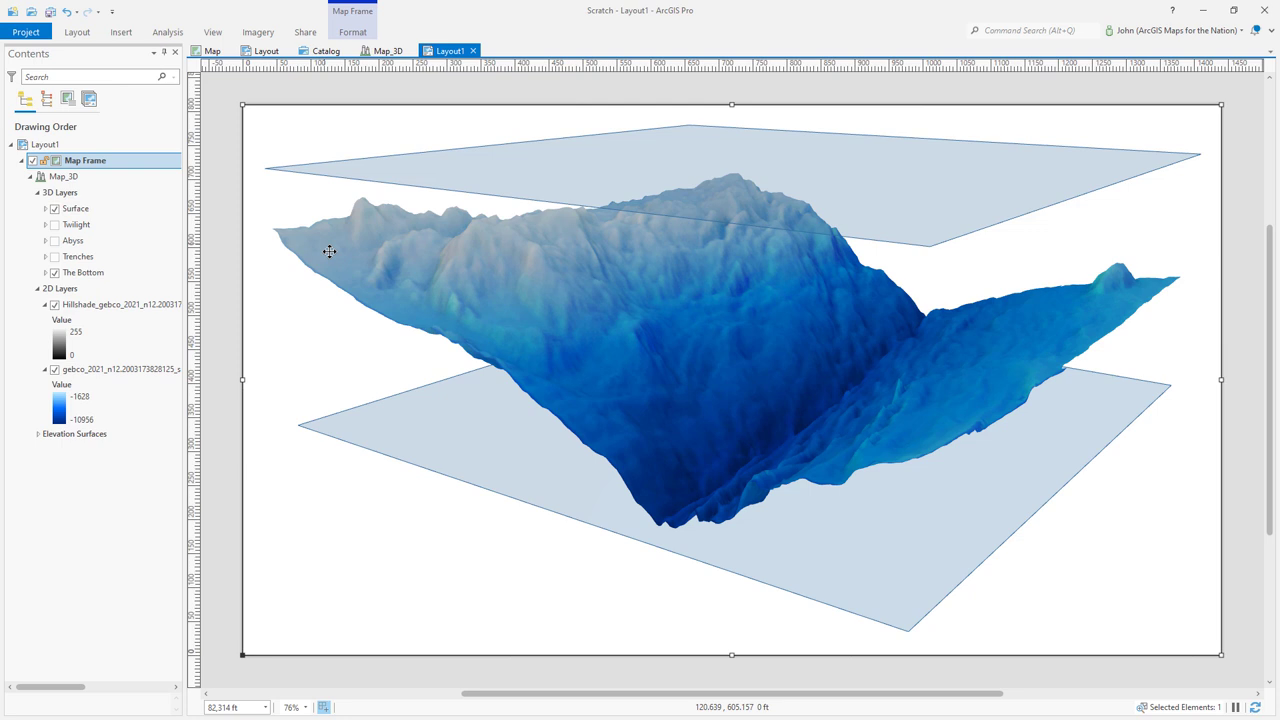
click(124, 33)
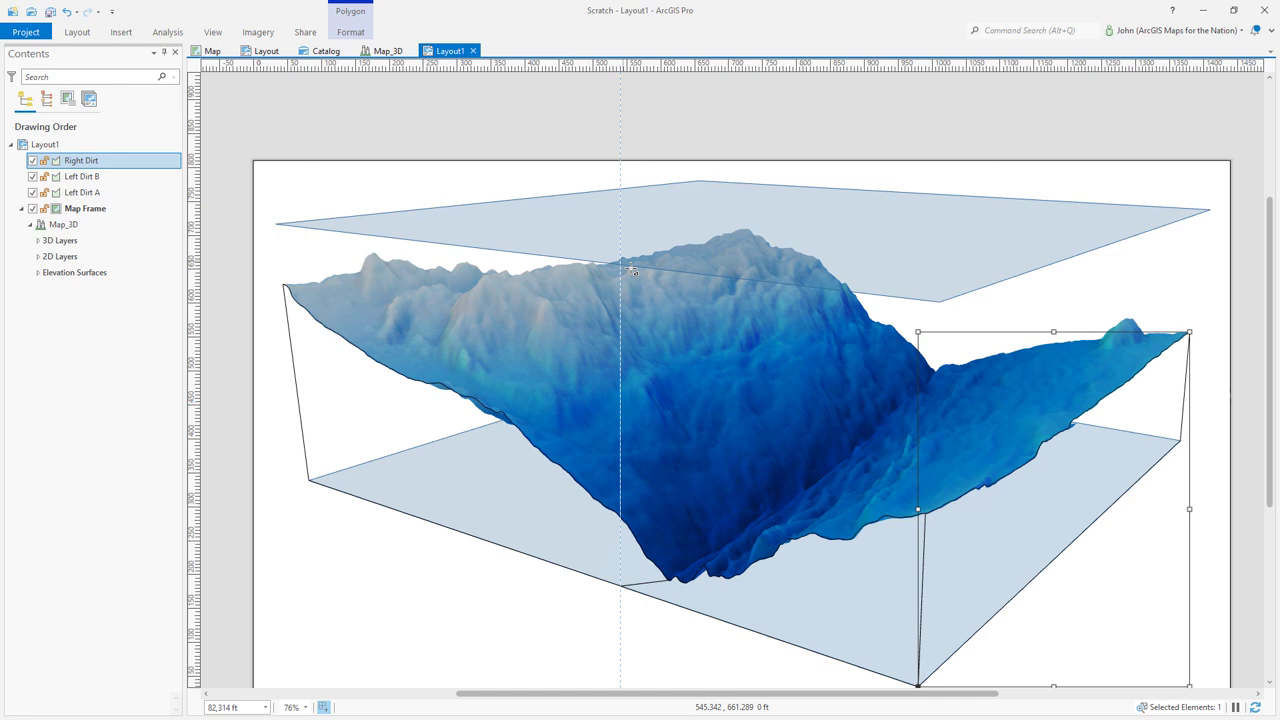
Use the top ribbon while adding the right-side polygon graphic.
click(122, 33)
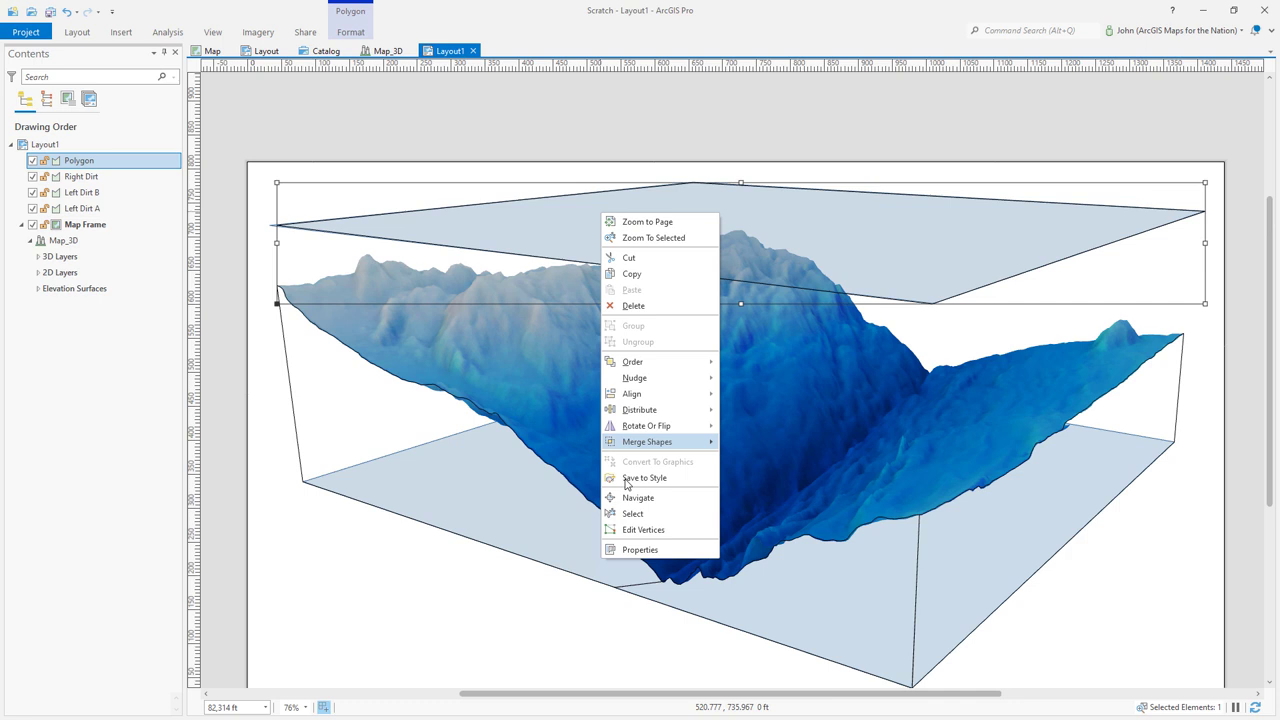
Convert the top plane's edges to Bezier curves and bend the left edge into a wave.
click(644, 530)
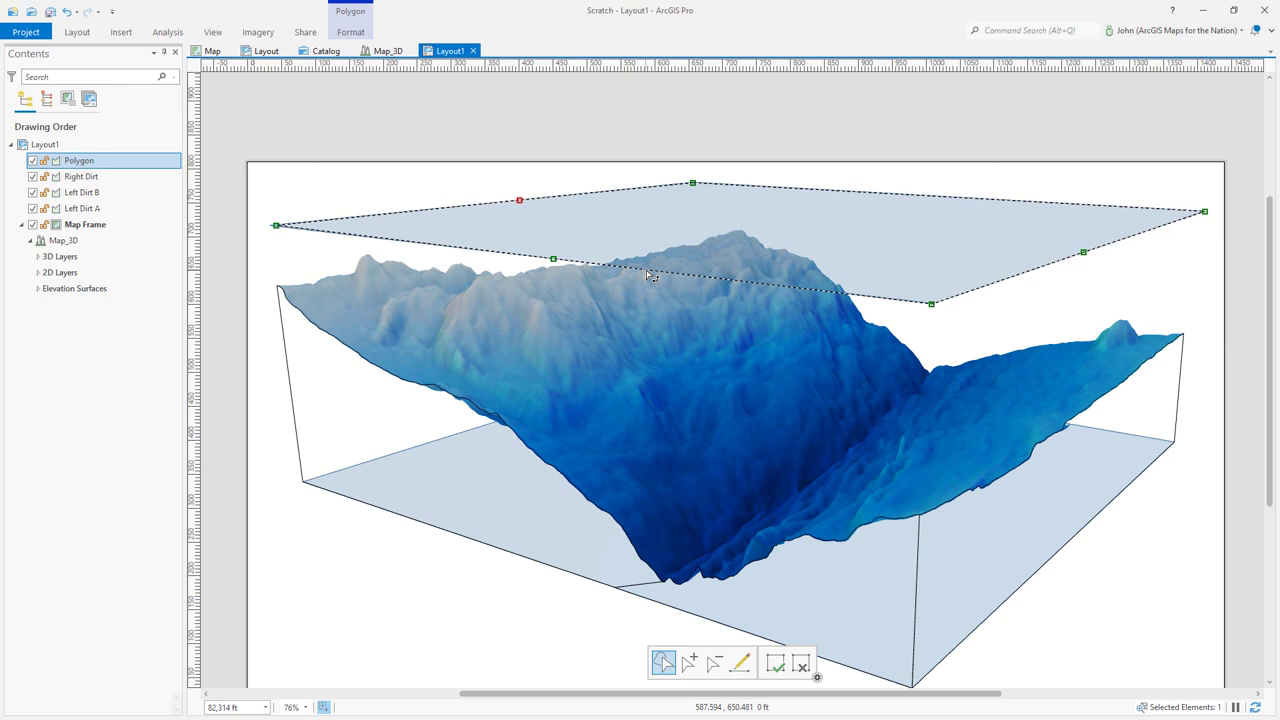
right_click(650, 277)
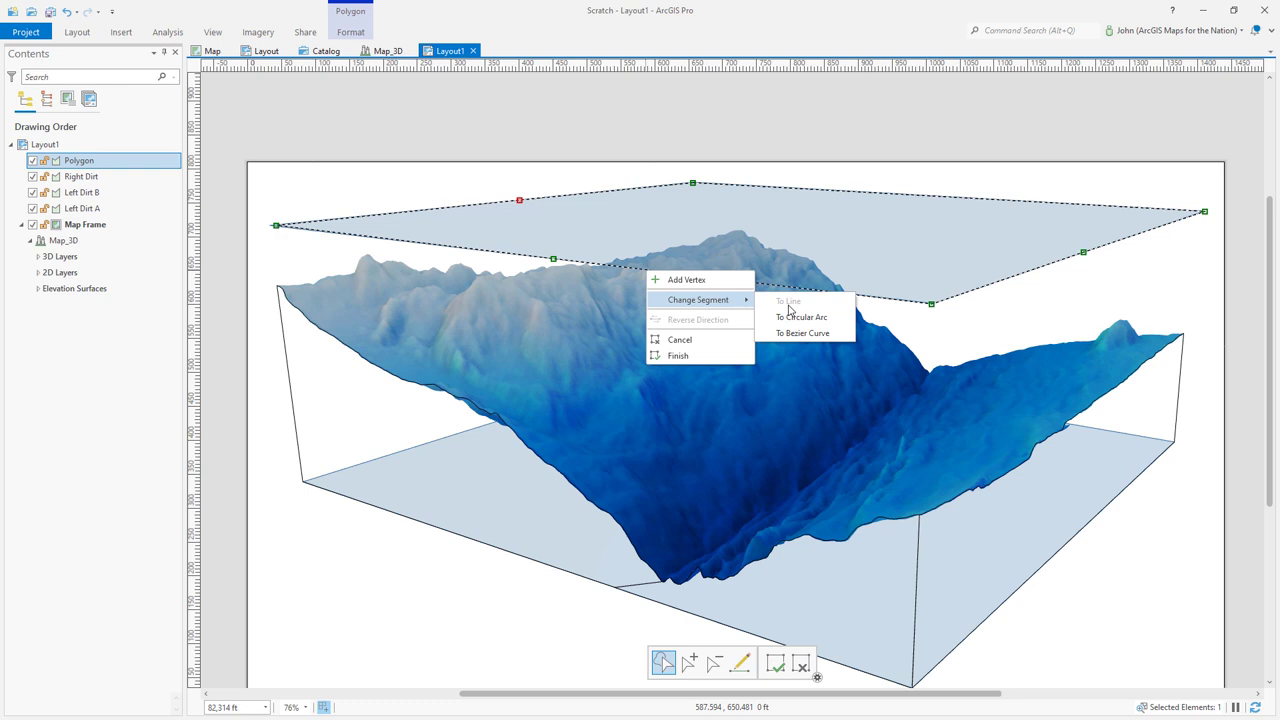
click(803, 332)
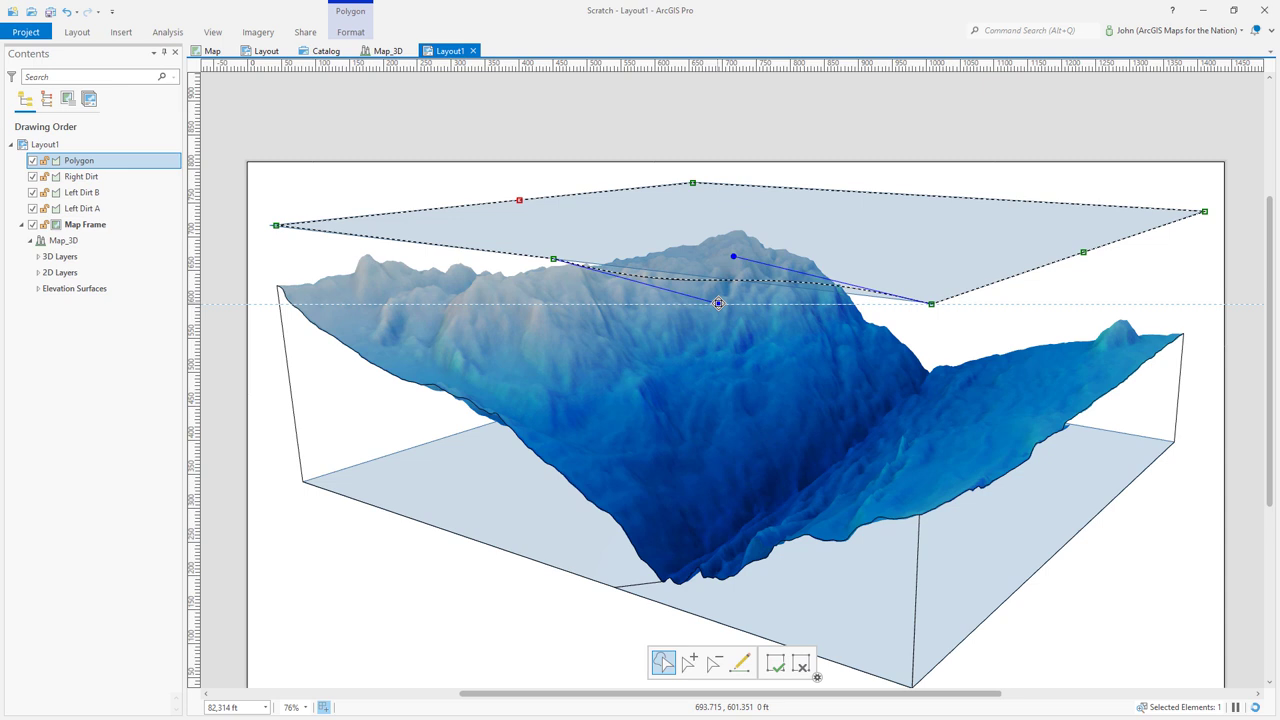
right_click(718, 304)
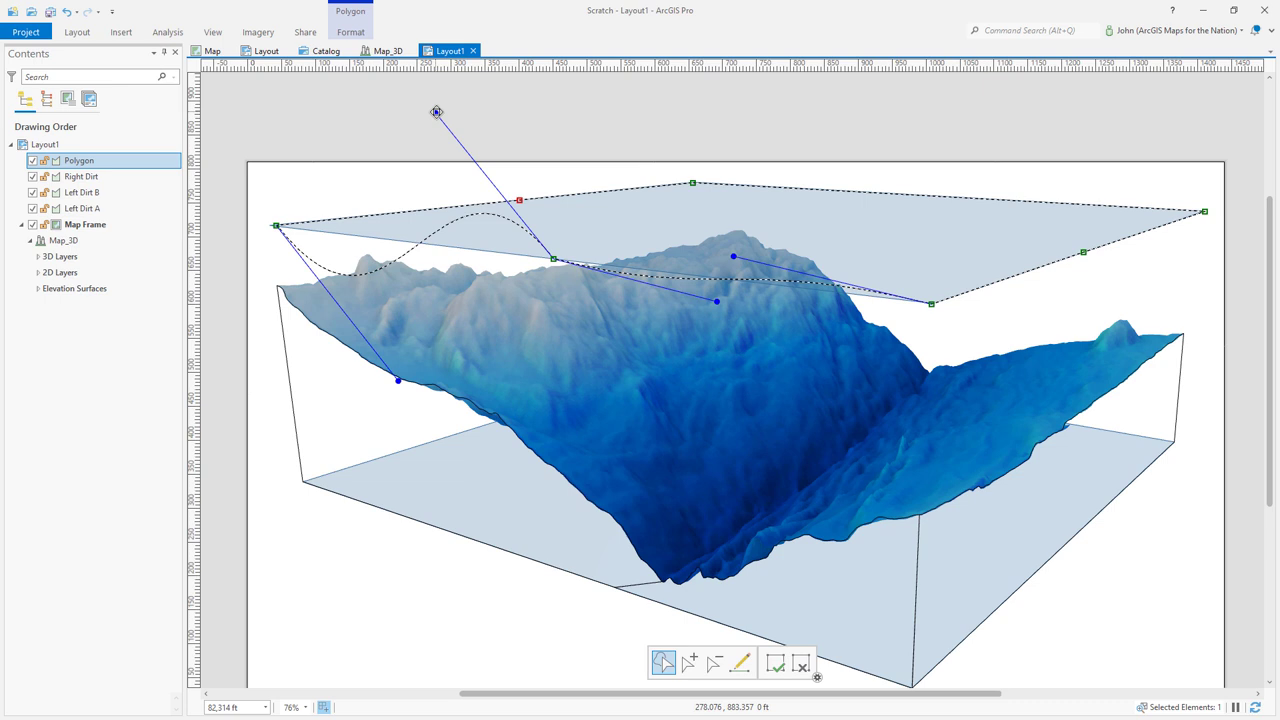
drag(435, 111, 422, 220)
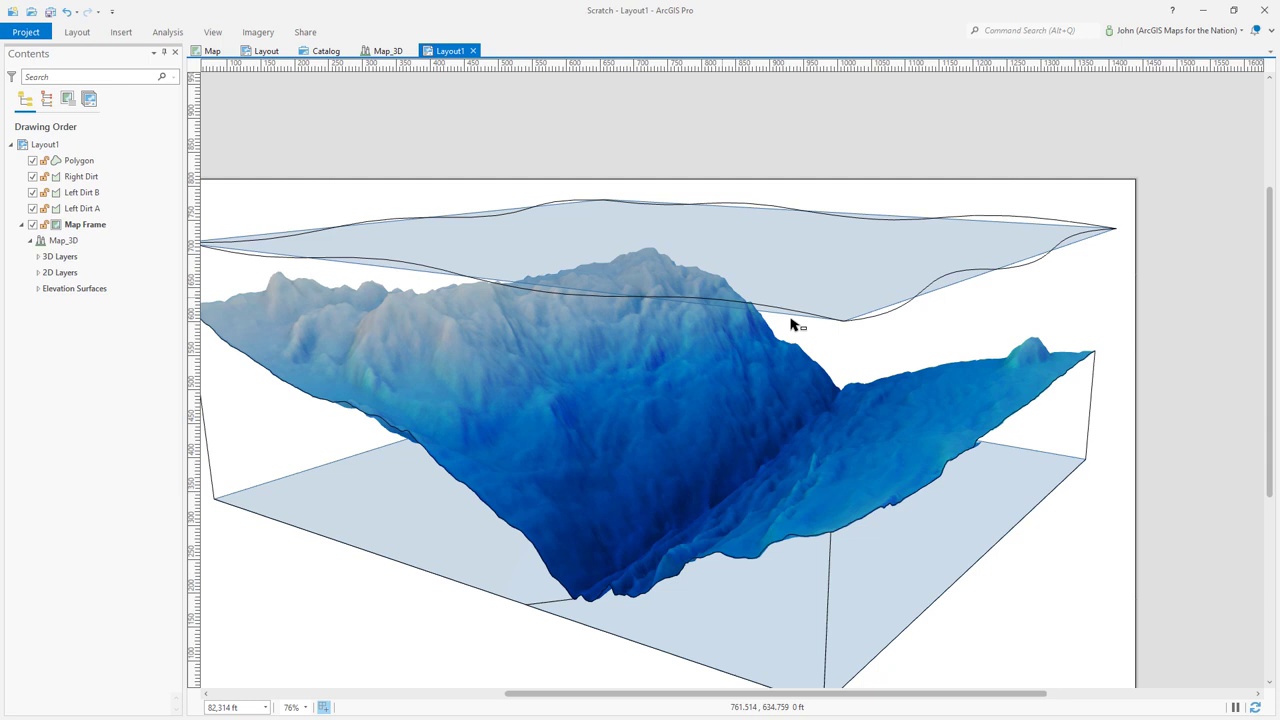
click(37, 256)
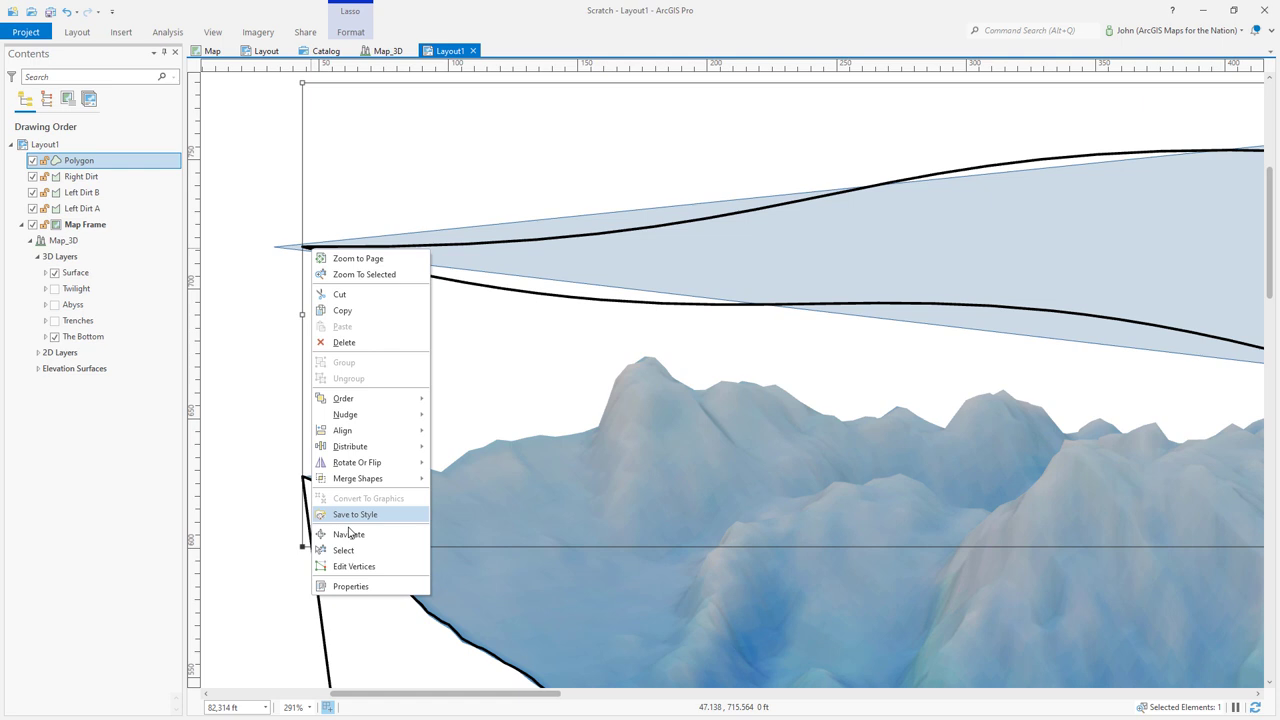
Name the wavy top graphic Surface in the Drawing Order list.
click(354, 566)
text(Surface)
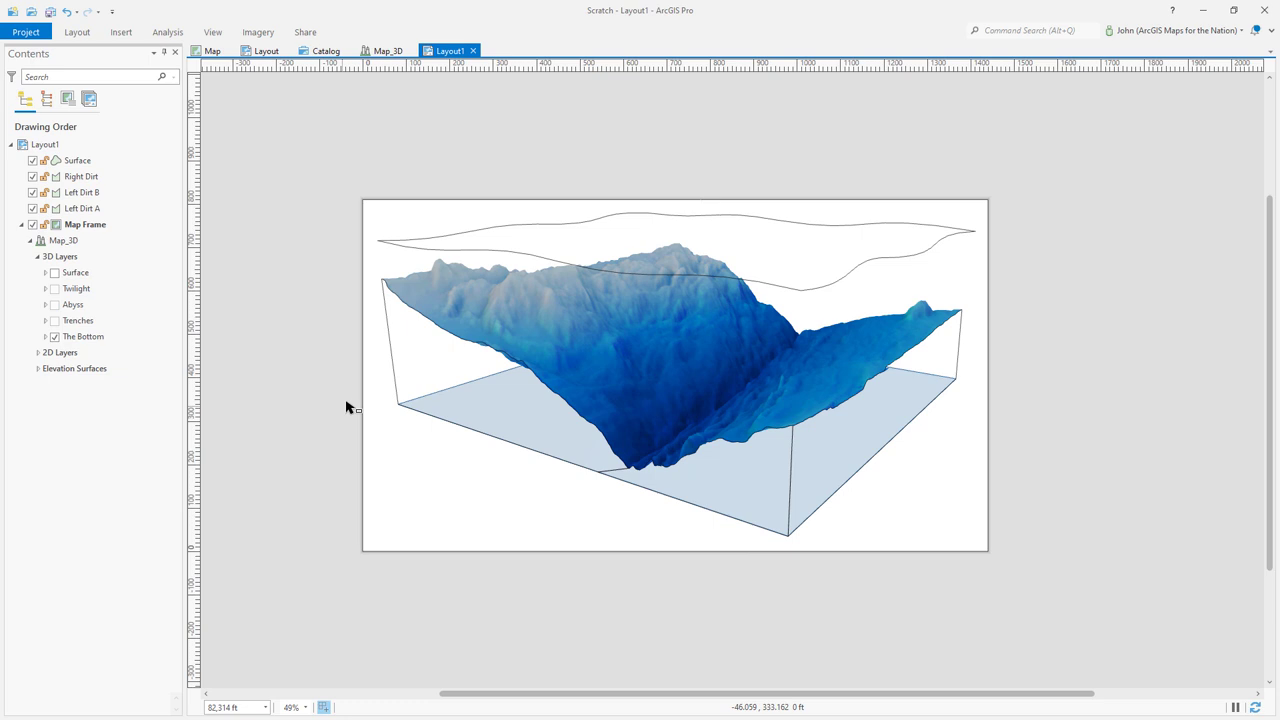
mouse_move(813, 314)
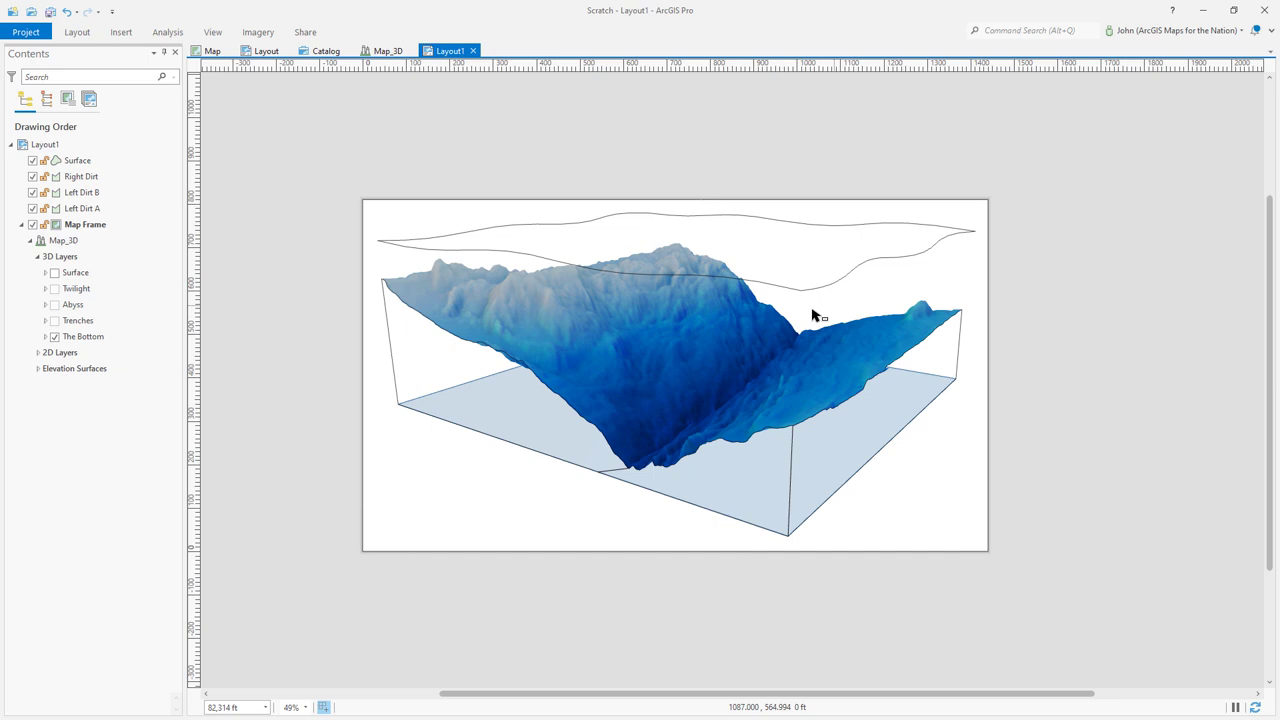
mouse_move(750, 265)
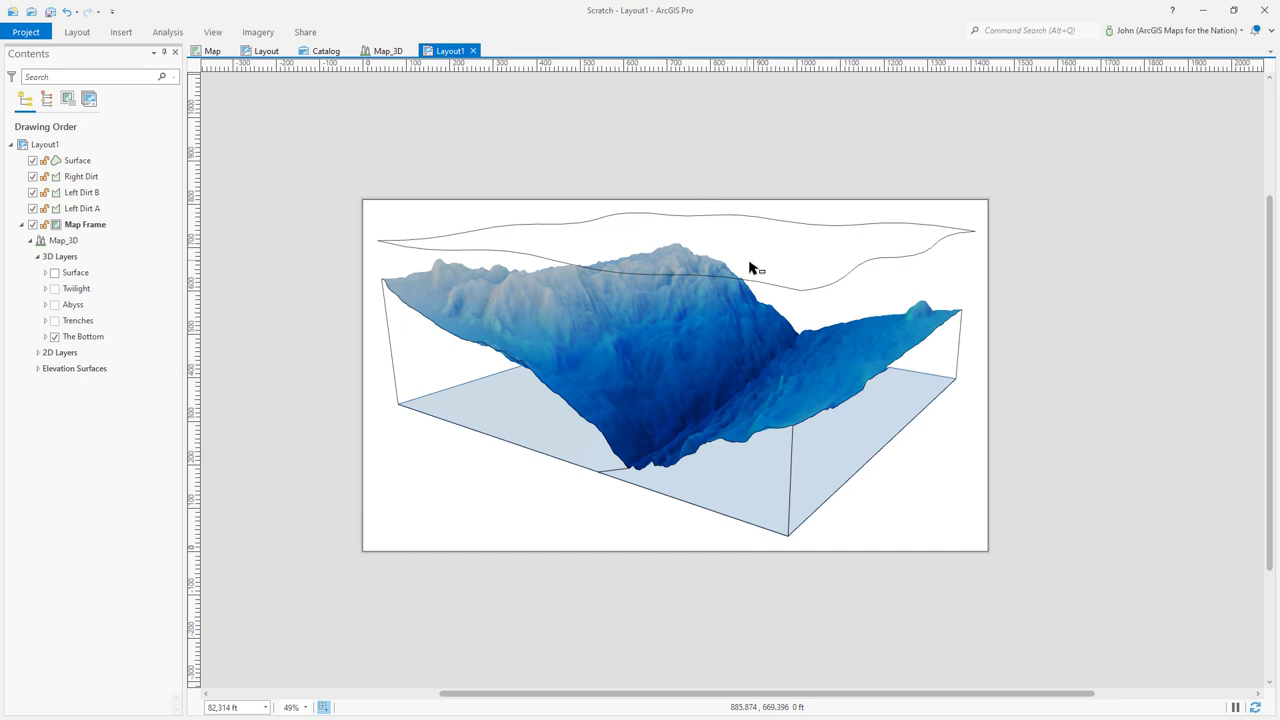
mouse_move(427, 252)
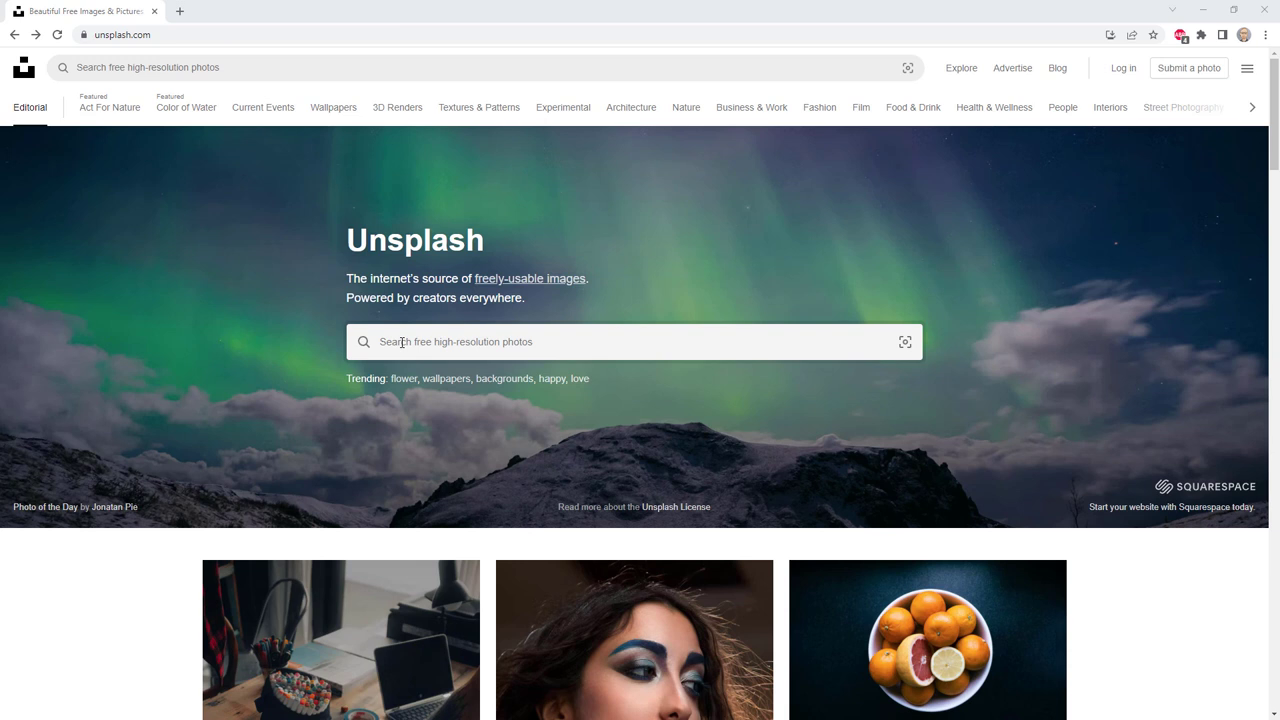
Search Unsplash for 'ocean' and download the dark rippling water photo at Medium size.
click(634, 341)
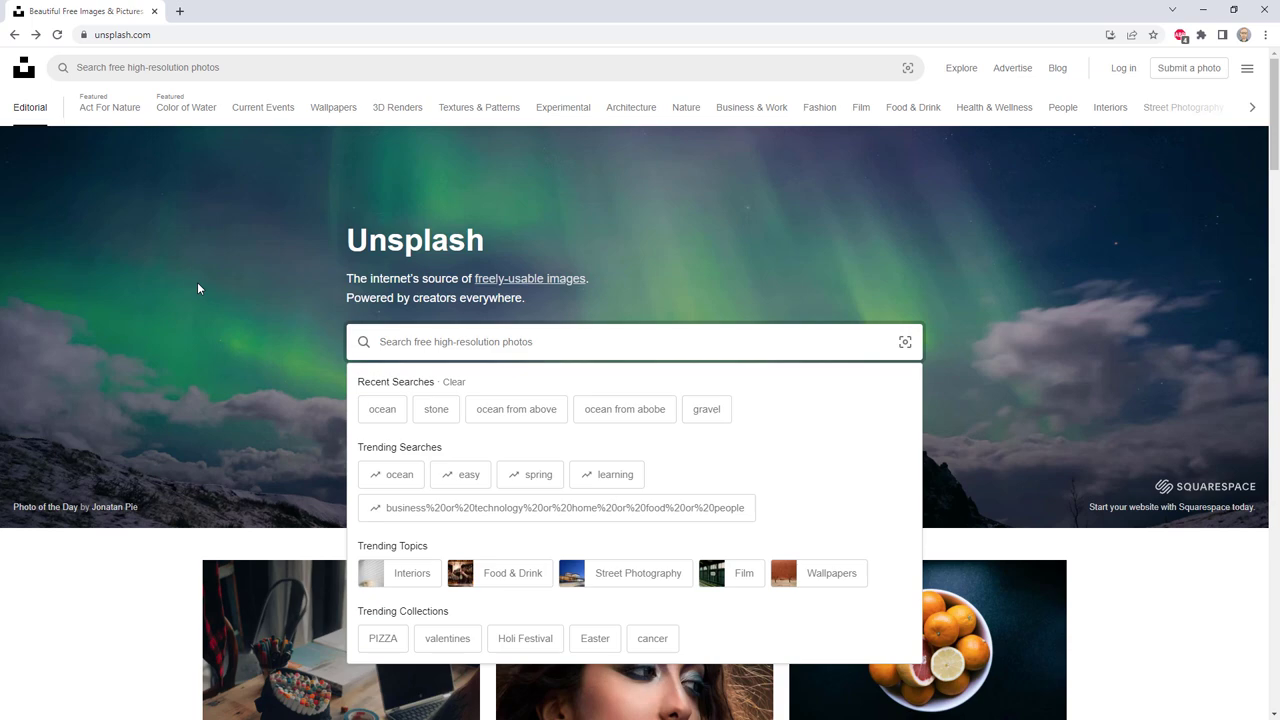
click(382, 409)
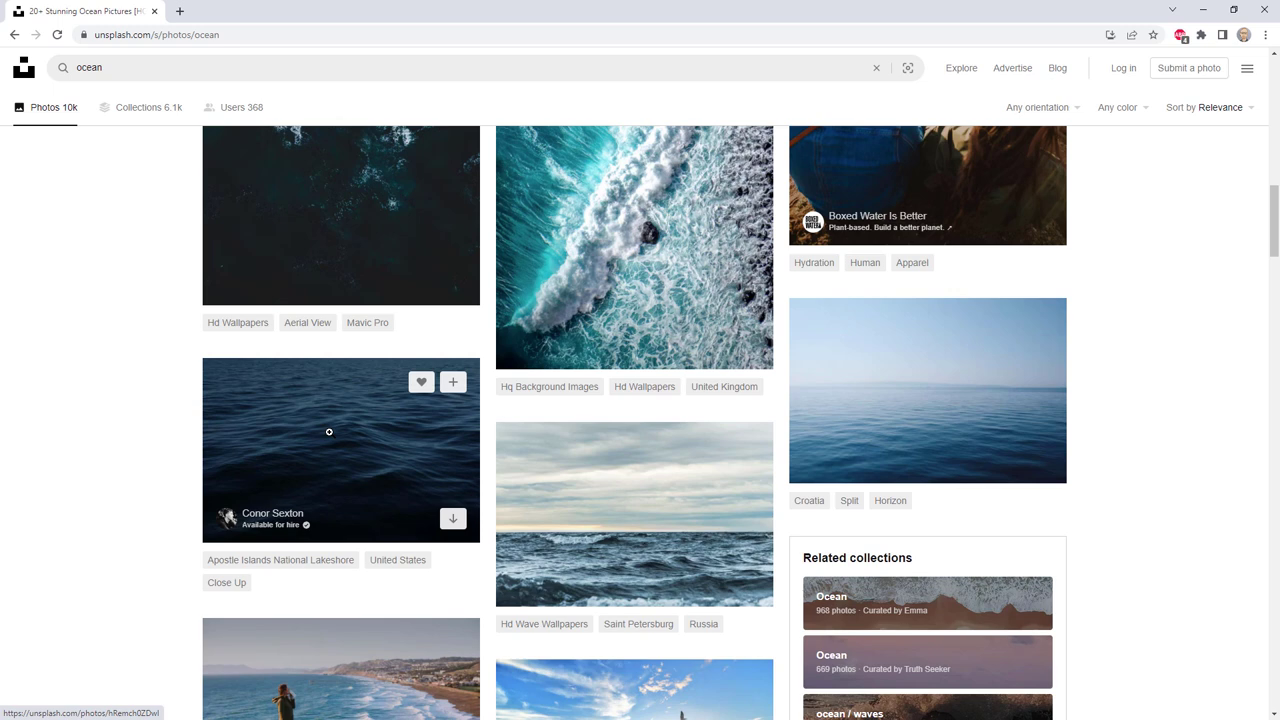
click(328, 431)
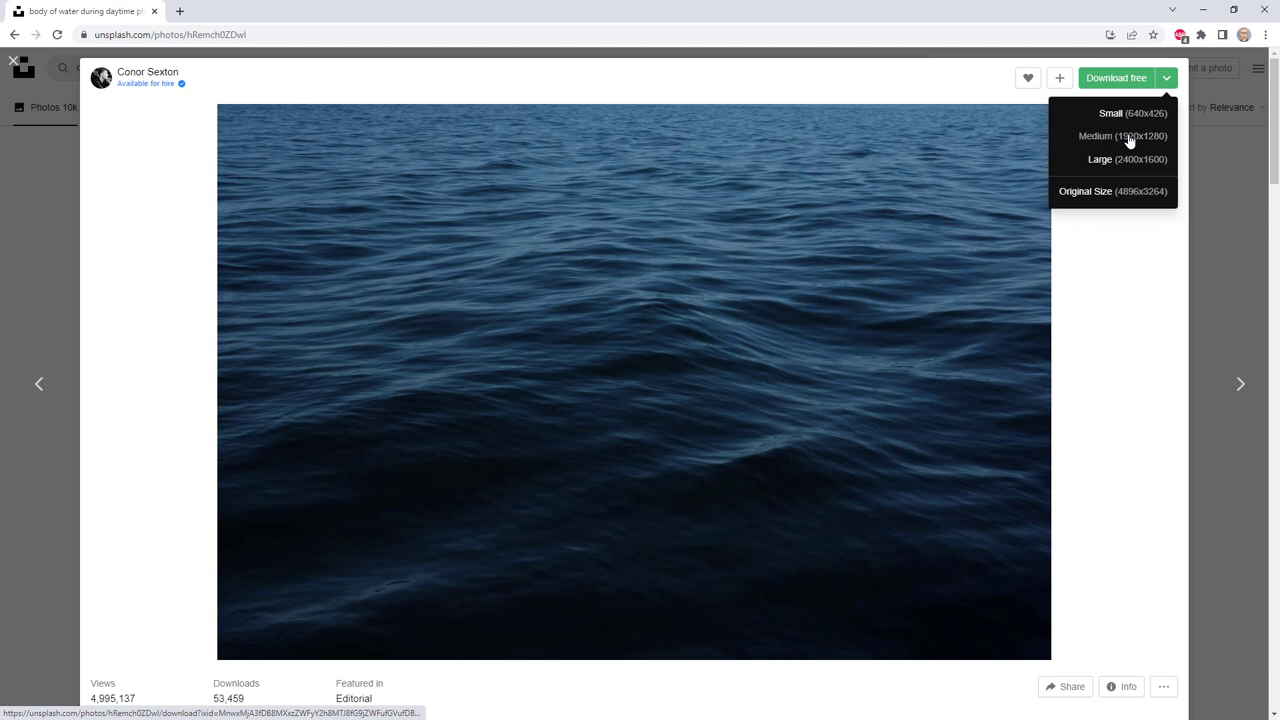
click(1116, 135)
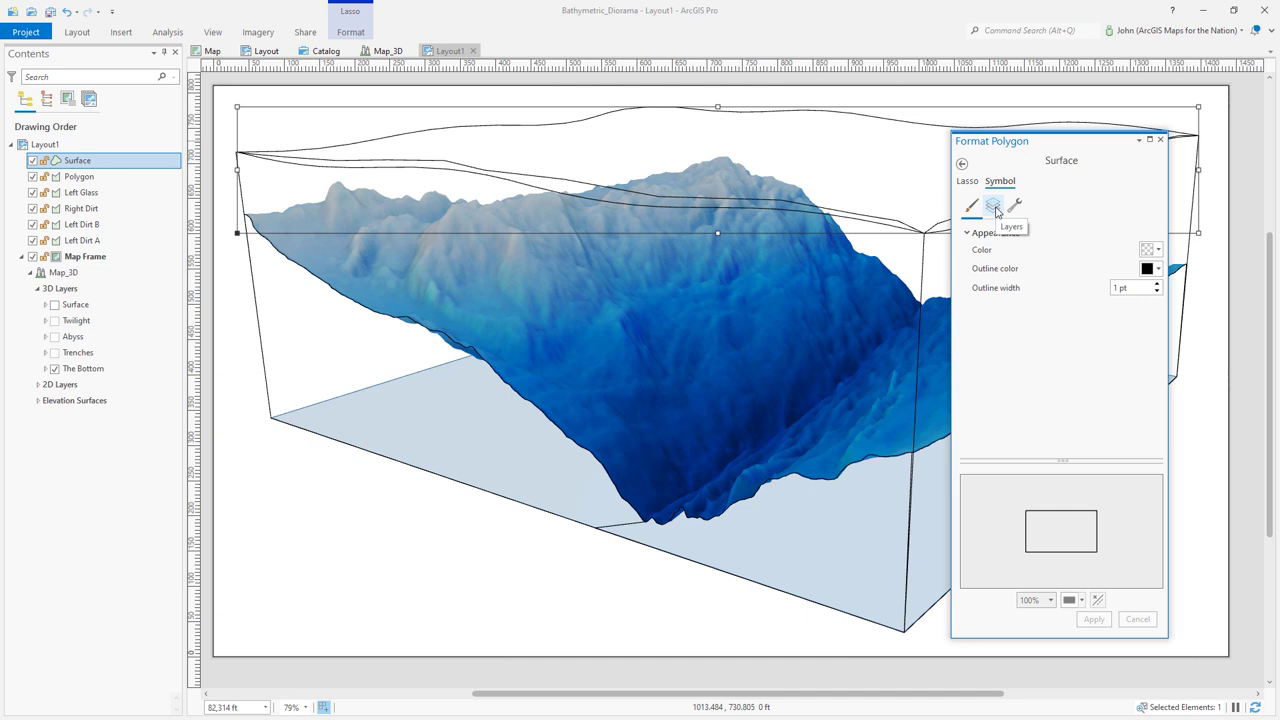
Switch Surface's symbol layer to a picture fill using Ocean.jpg.
click(992, 205)
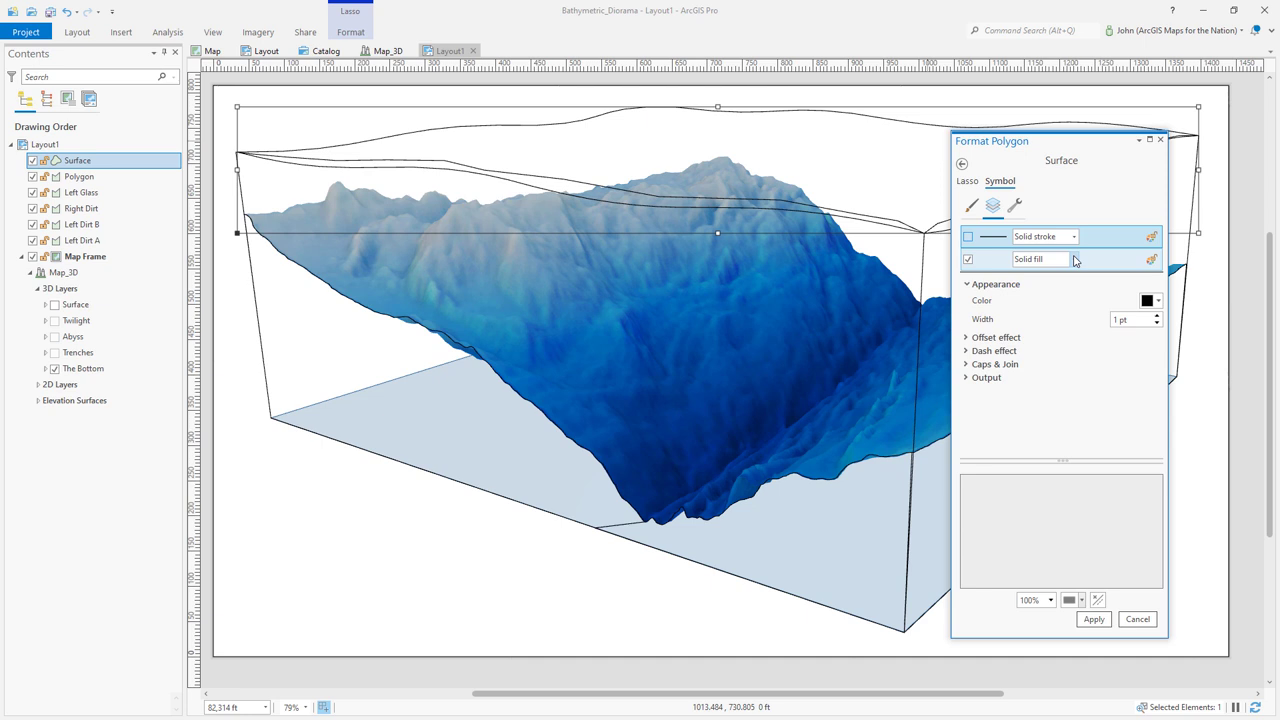
click(1070, 259)
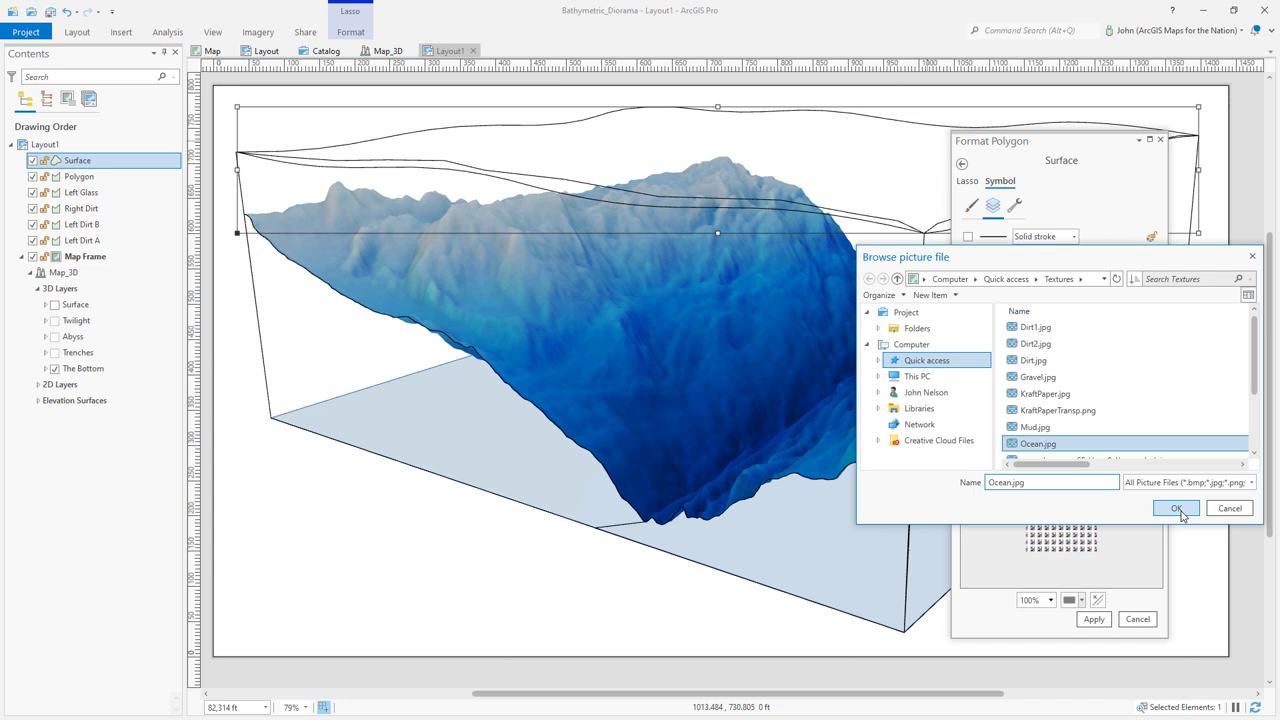
click(1176, 508)
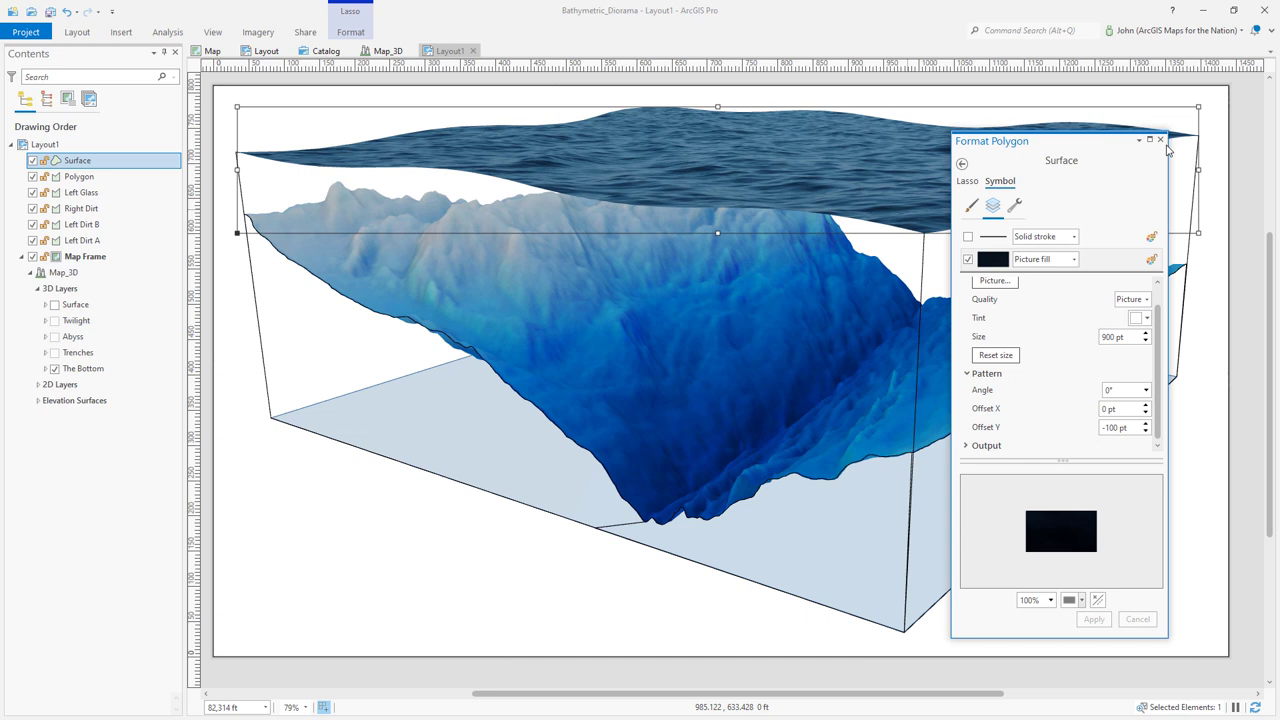
Close the Surface formatting pane and select the Left Dirt A rock face.
click(1186, 139)
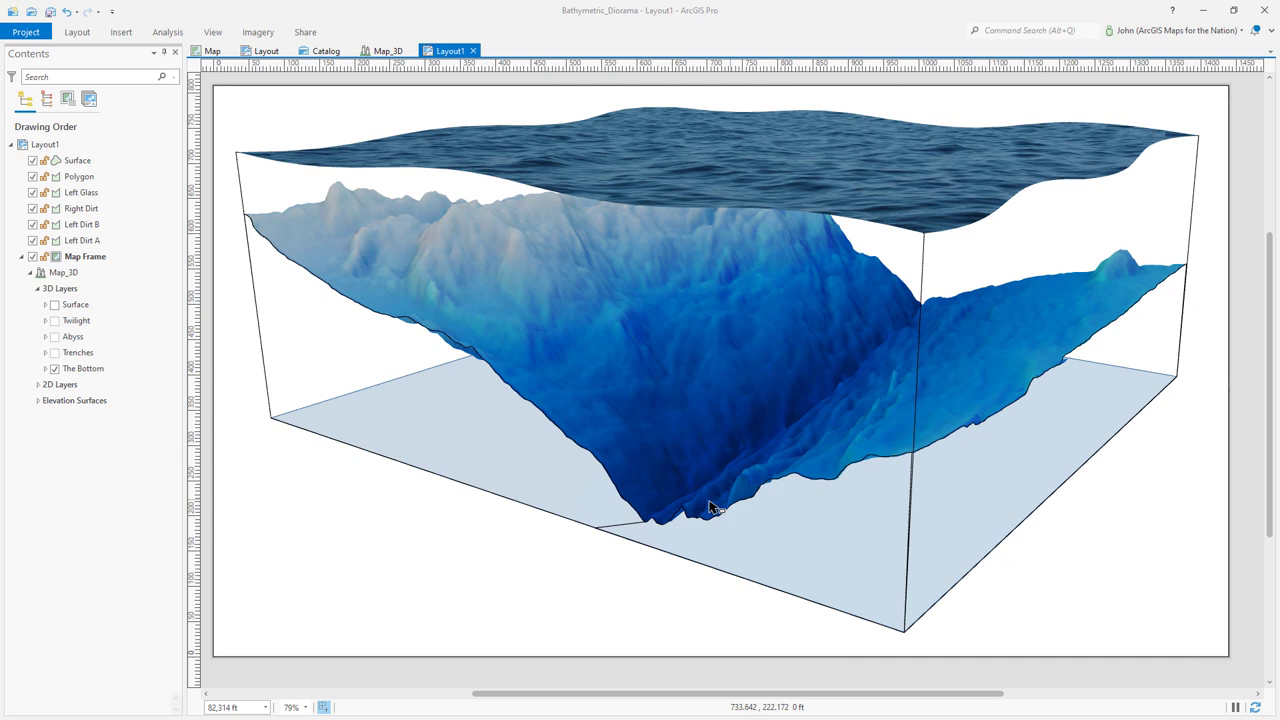
click(83, 240)
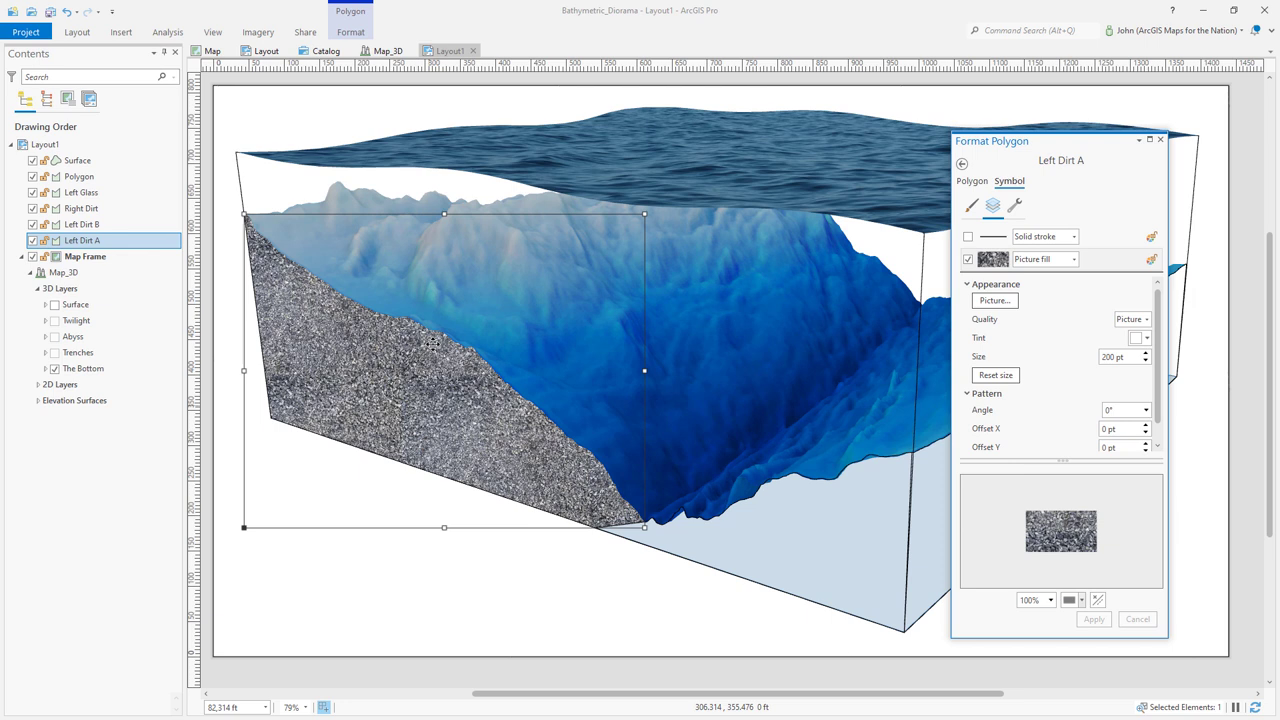
Add a transparent-to-black 80° gradient fill layer to Left Dirt A, then select Left Dirt B.
click(1048, 207)
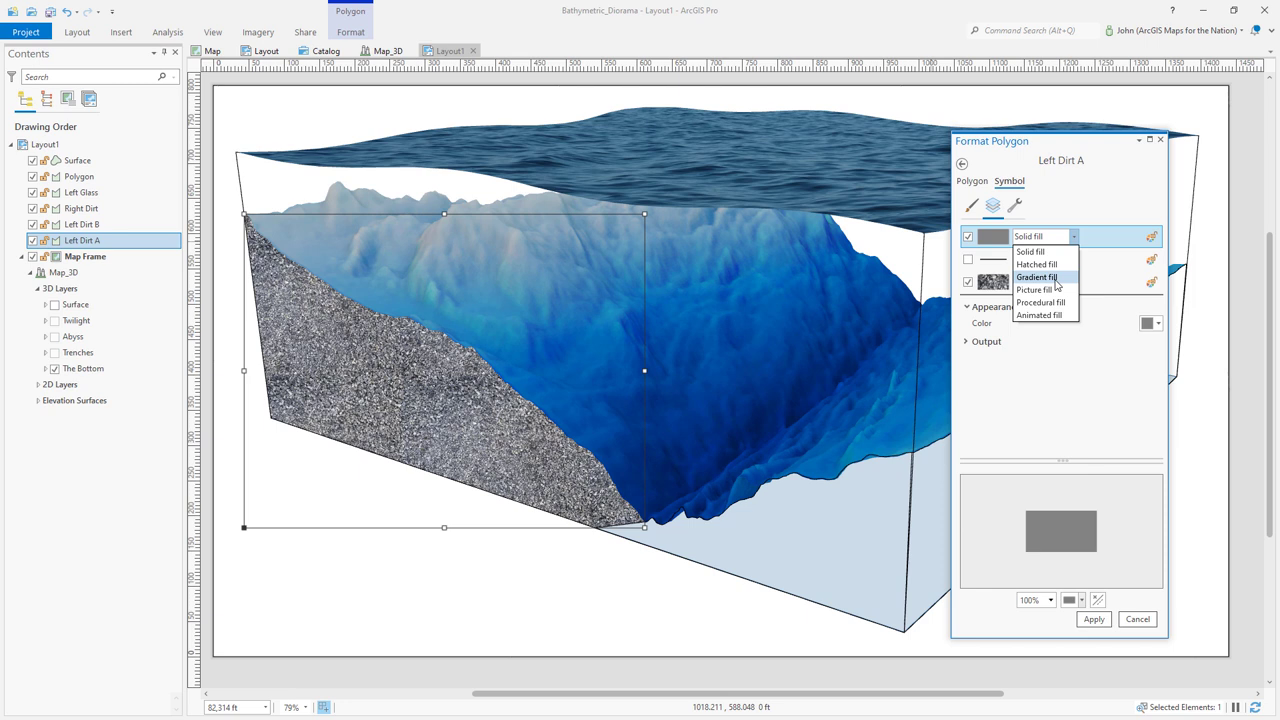
click(1039, 277)
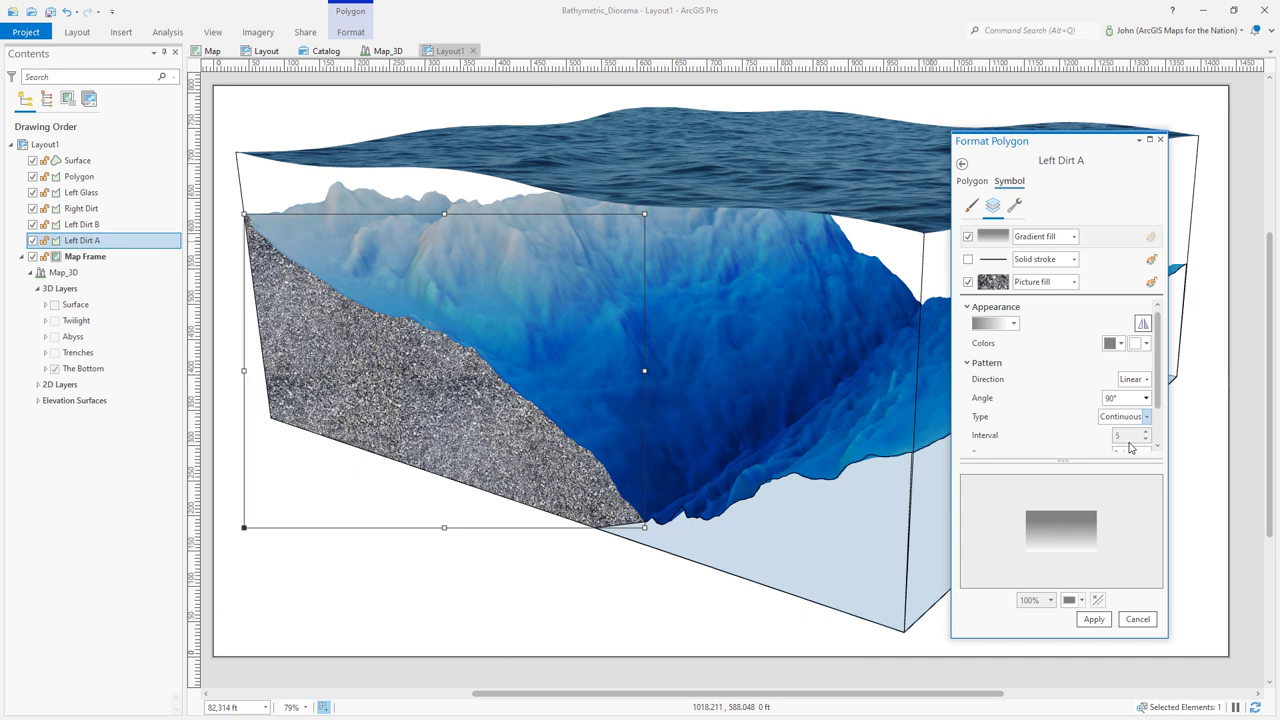
click(1114, 343)
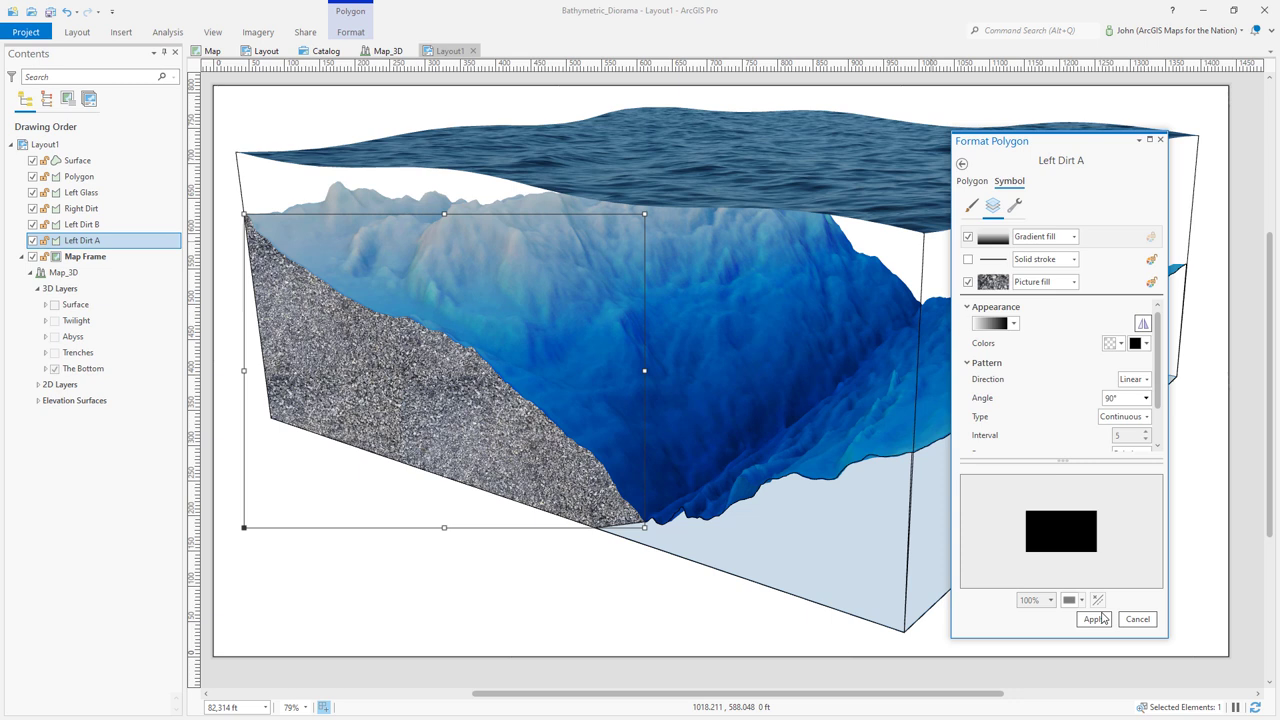
click(1095, 619)
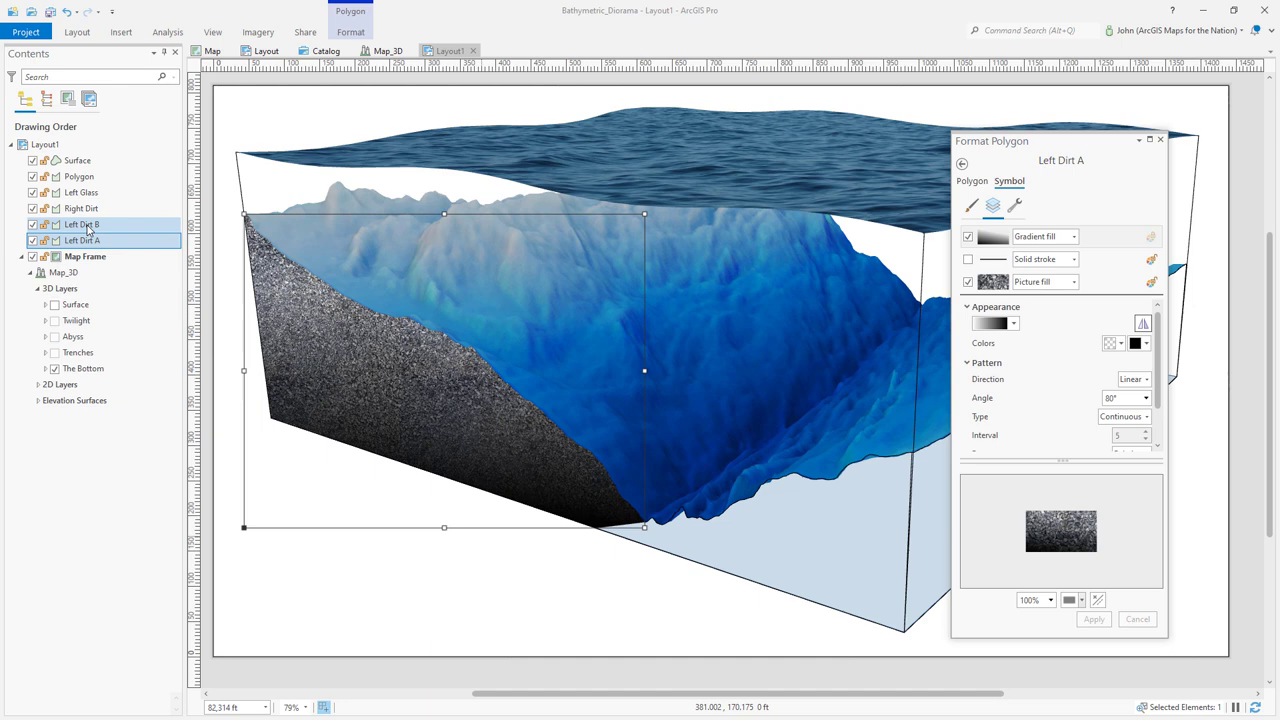
click(83, 224)
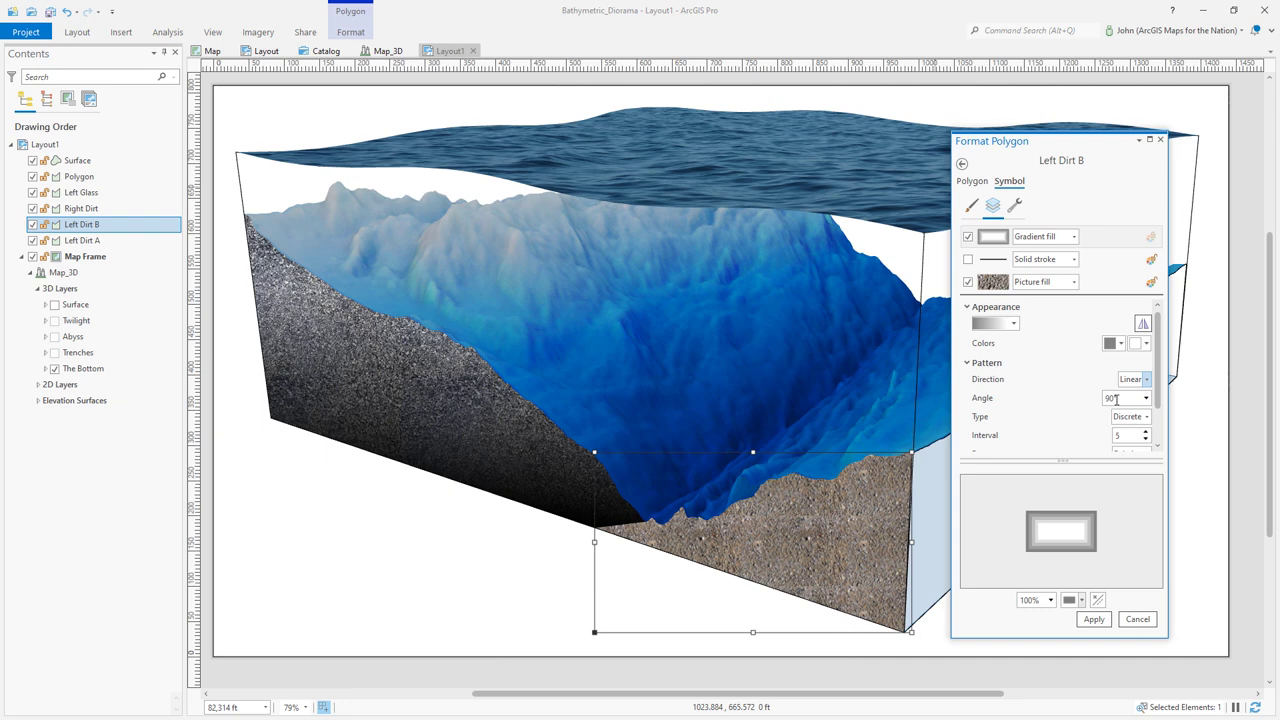
Set Left Dirt B's gradient direction and texture angle, and Right Dirt's gradient hex colour.
click(82, 208)
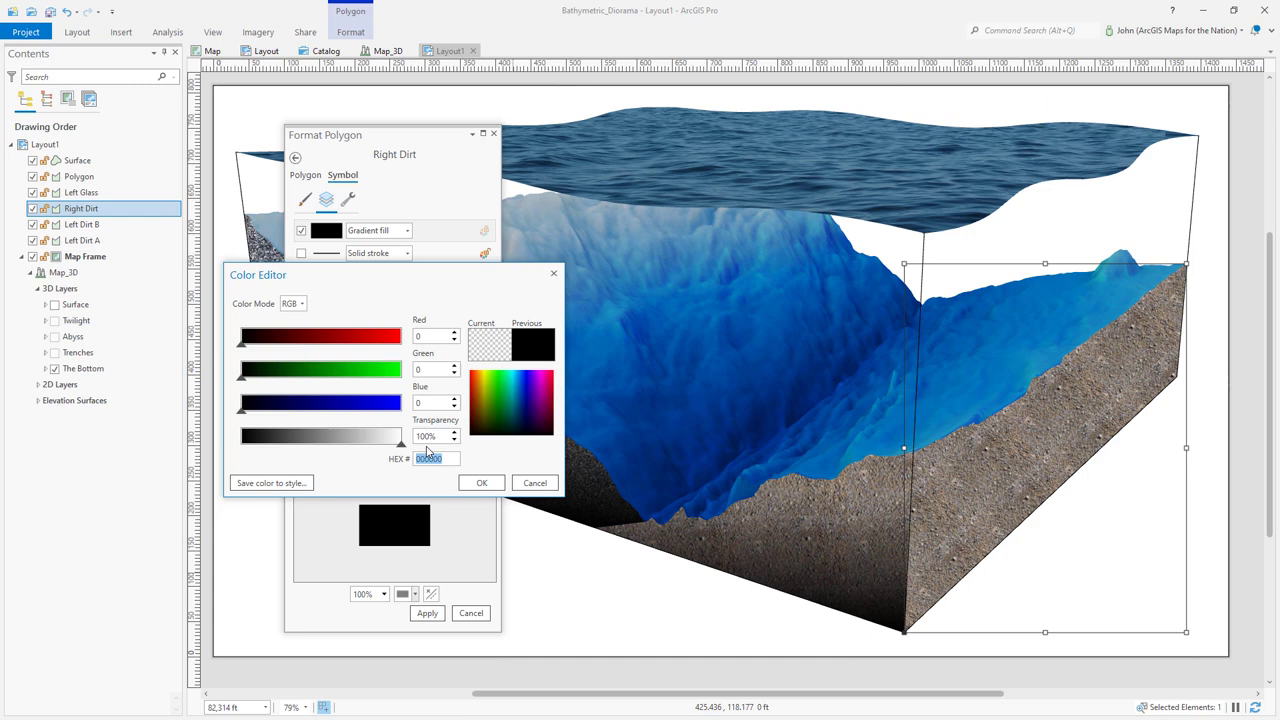
click(82, 240)
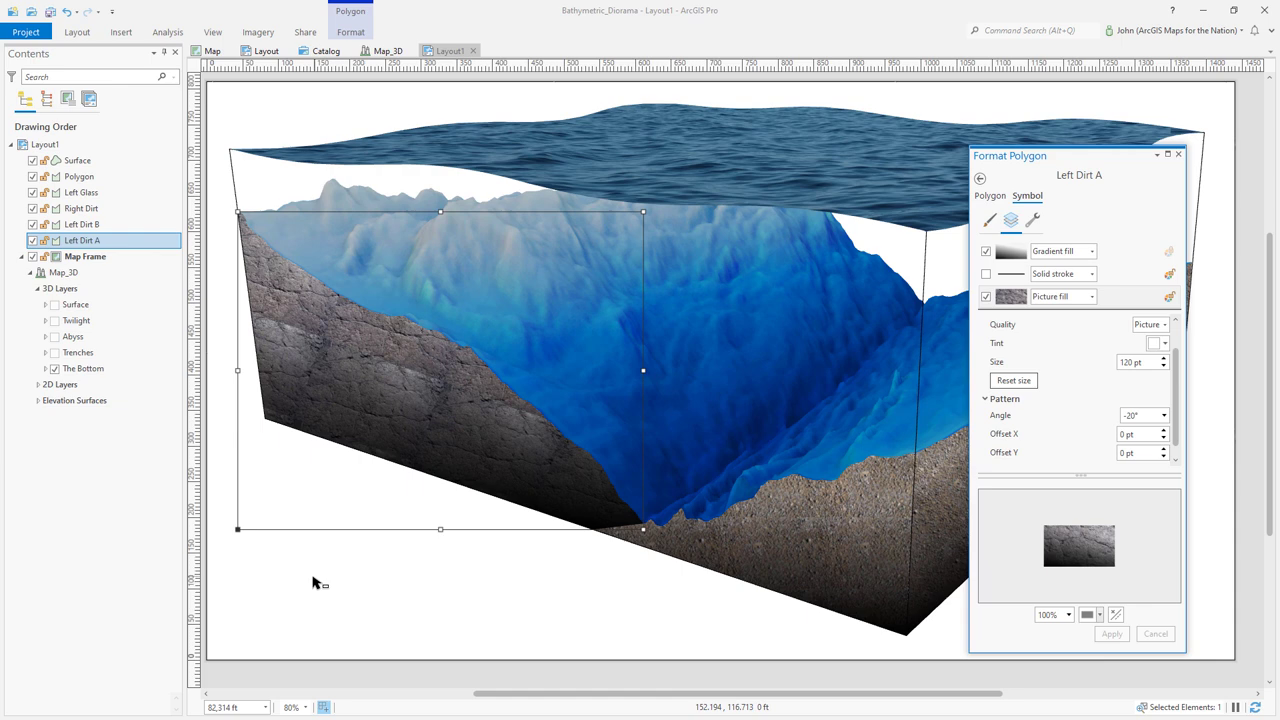
click(82, 224)
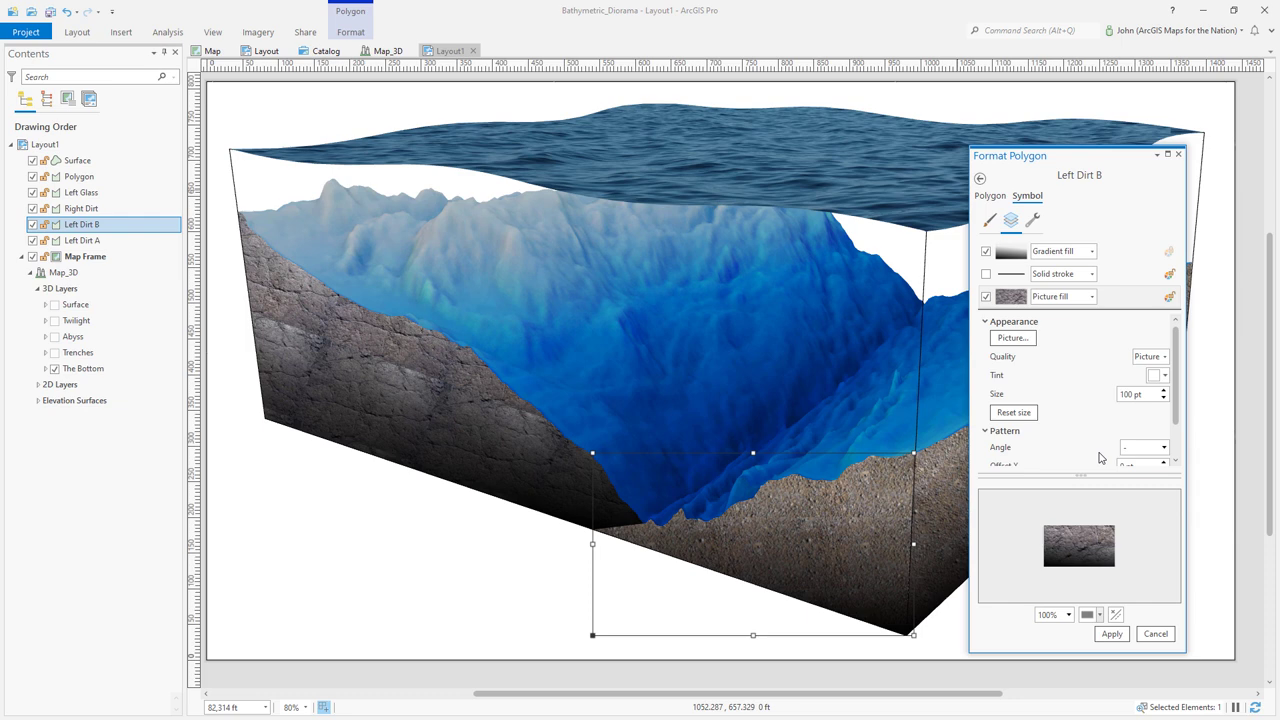
click(74, 208)
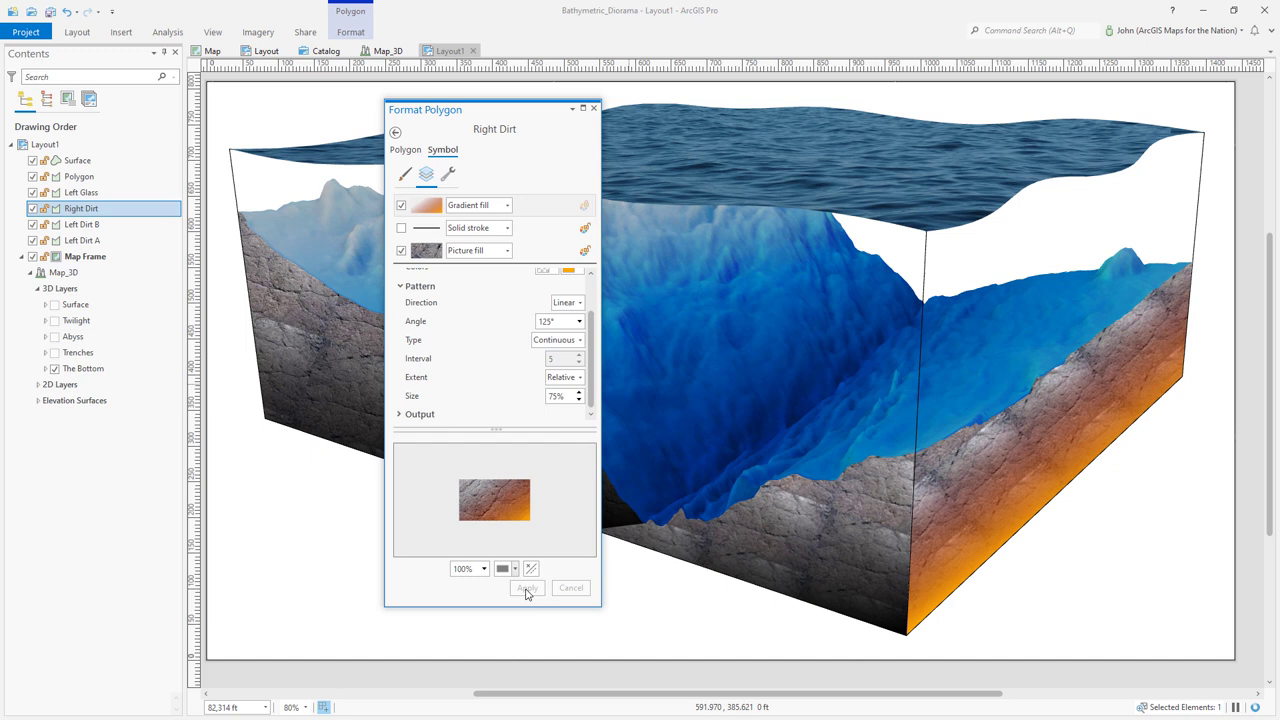
Apply an amber gradient to Right Dirt under a 50%-transparent black gradient layer.
click(527, 588)
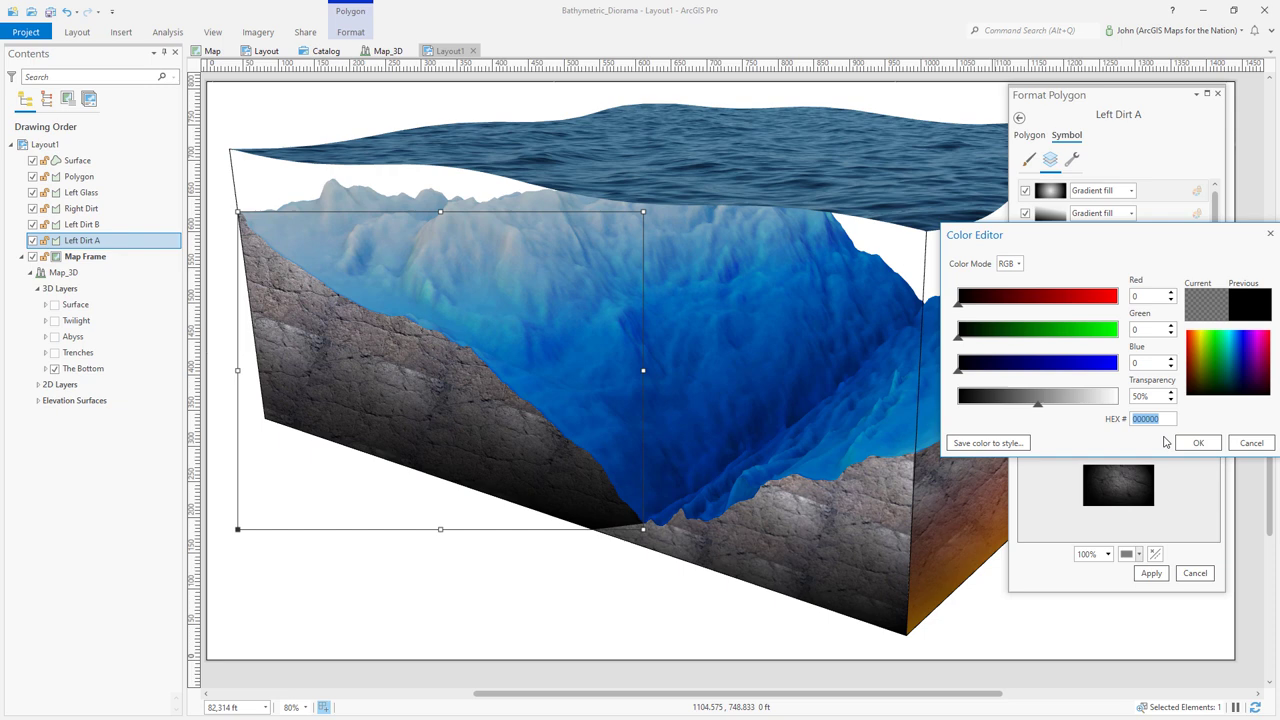
click(1200, 443)
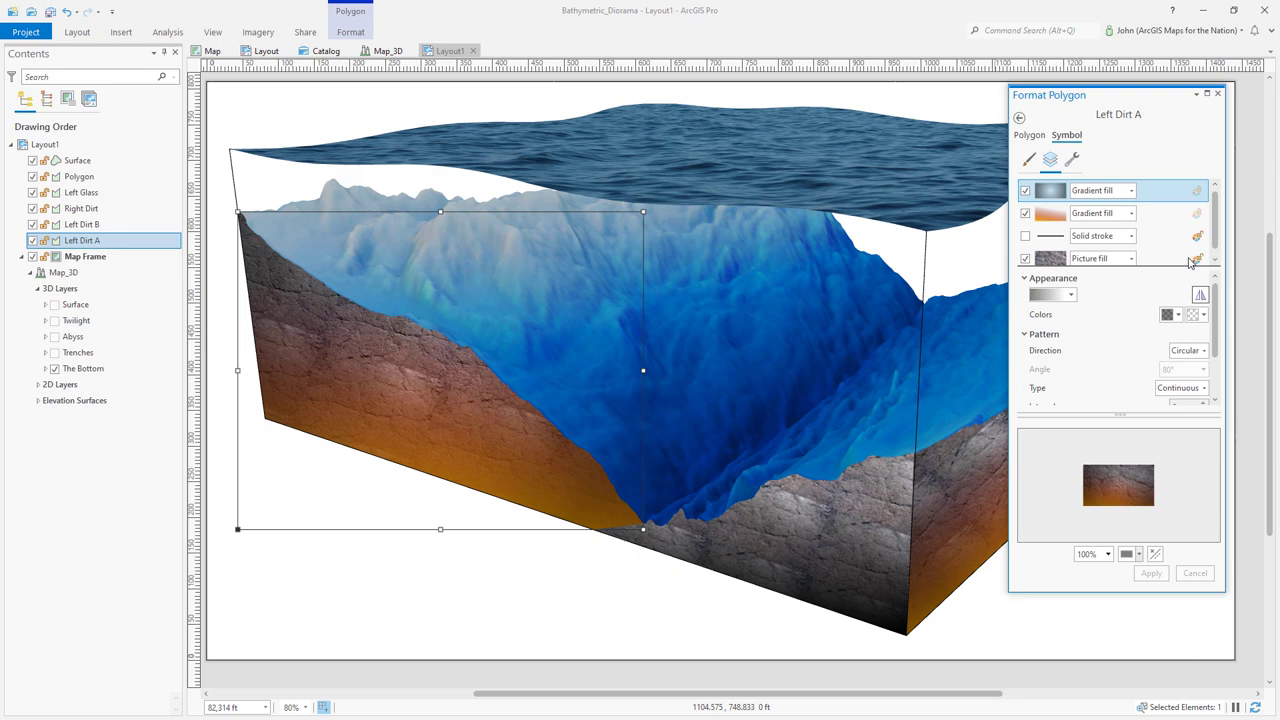
click(82, 224)
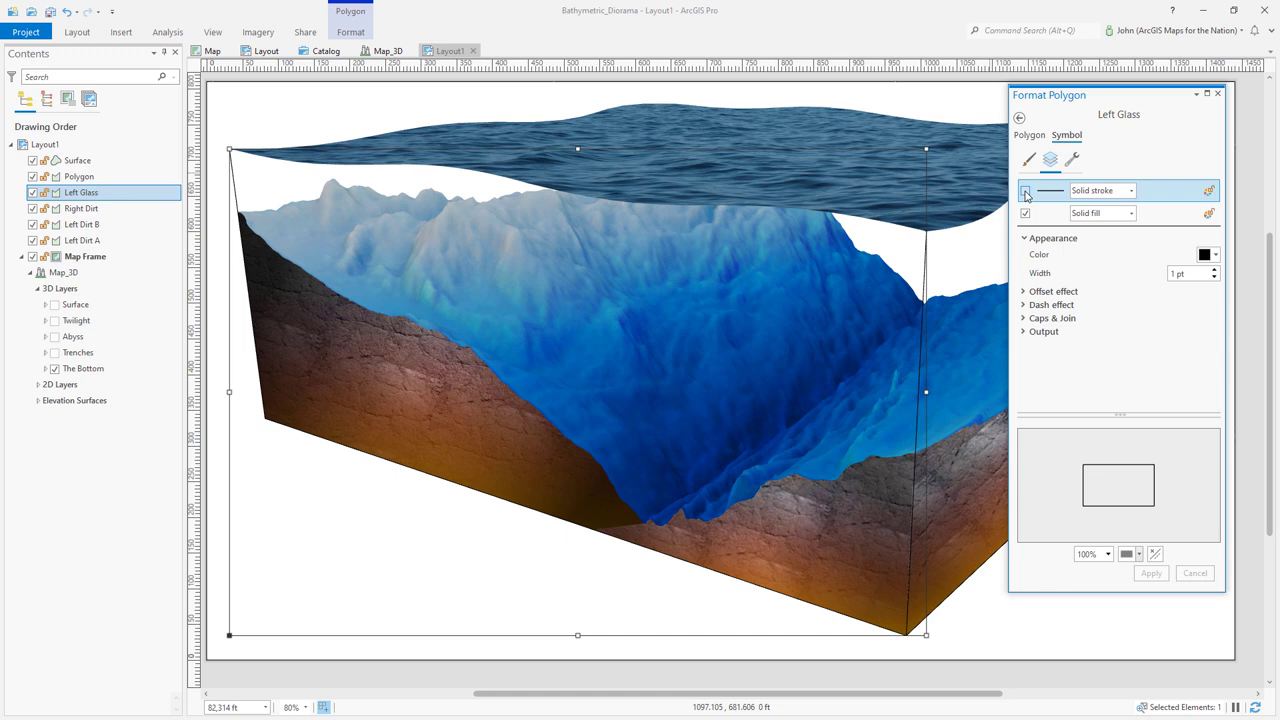
Give Left Glass no outline and a translucent circular gradient with edited colour stops.
click(1041, 213)
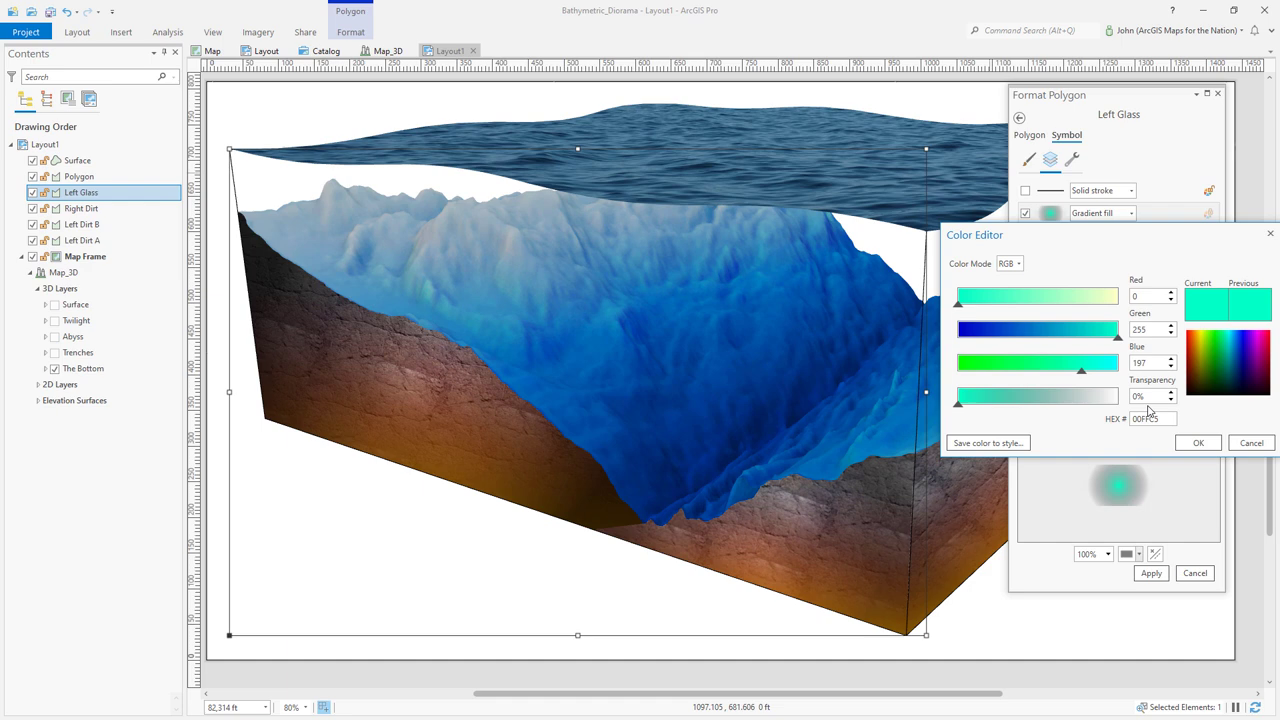
click(1199, 443)
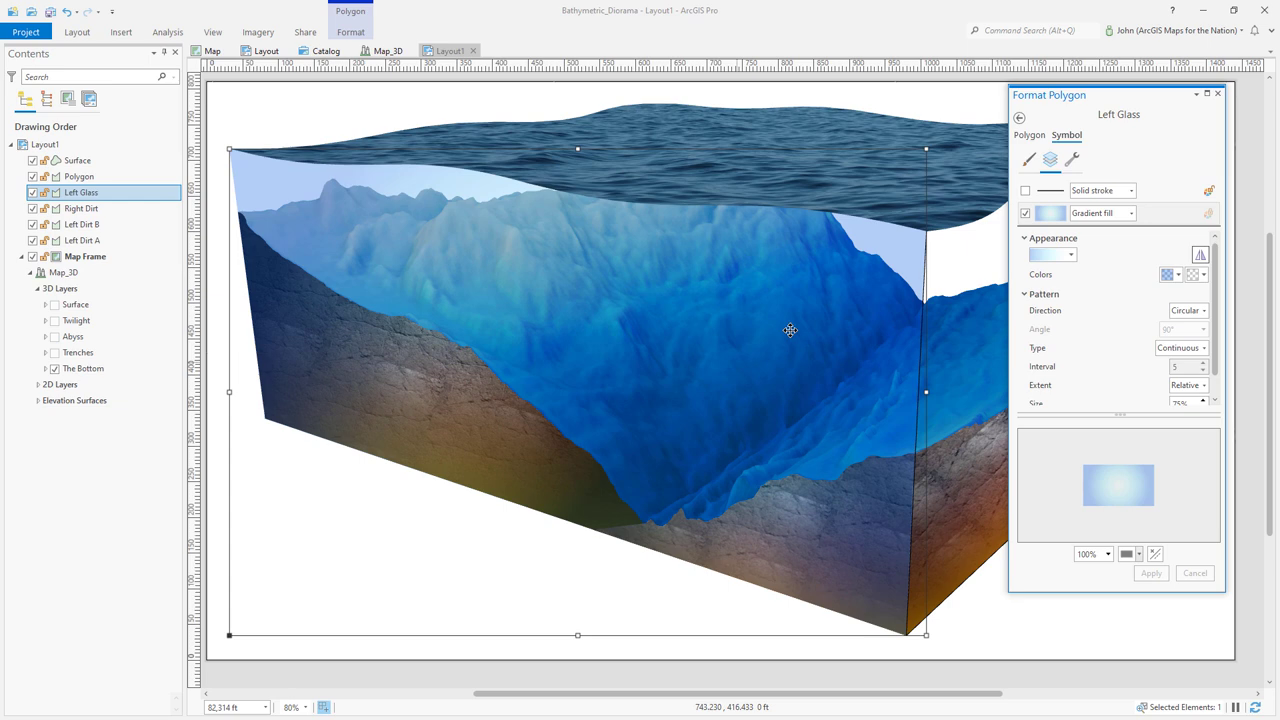
click(1050, 213)
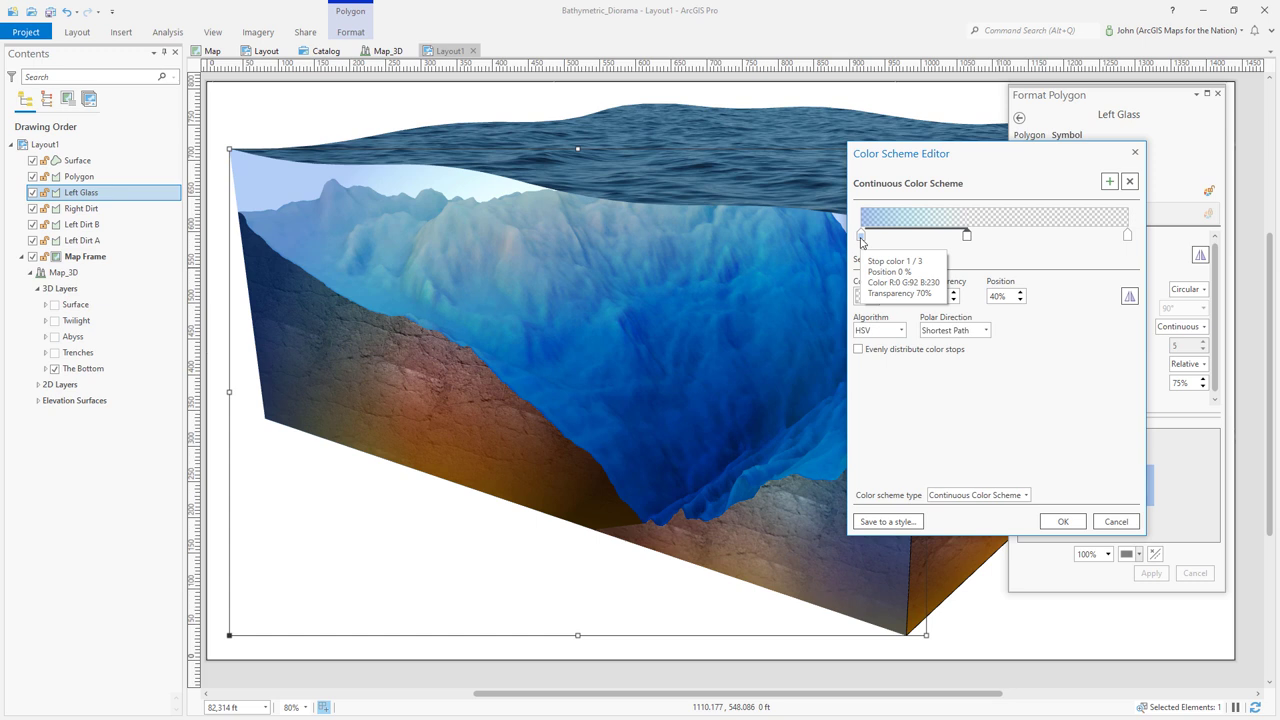
click(1062, 521)
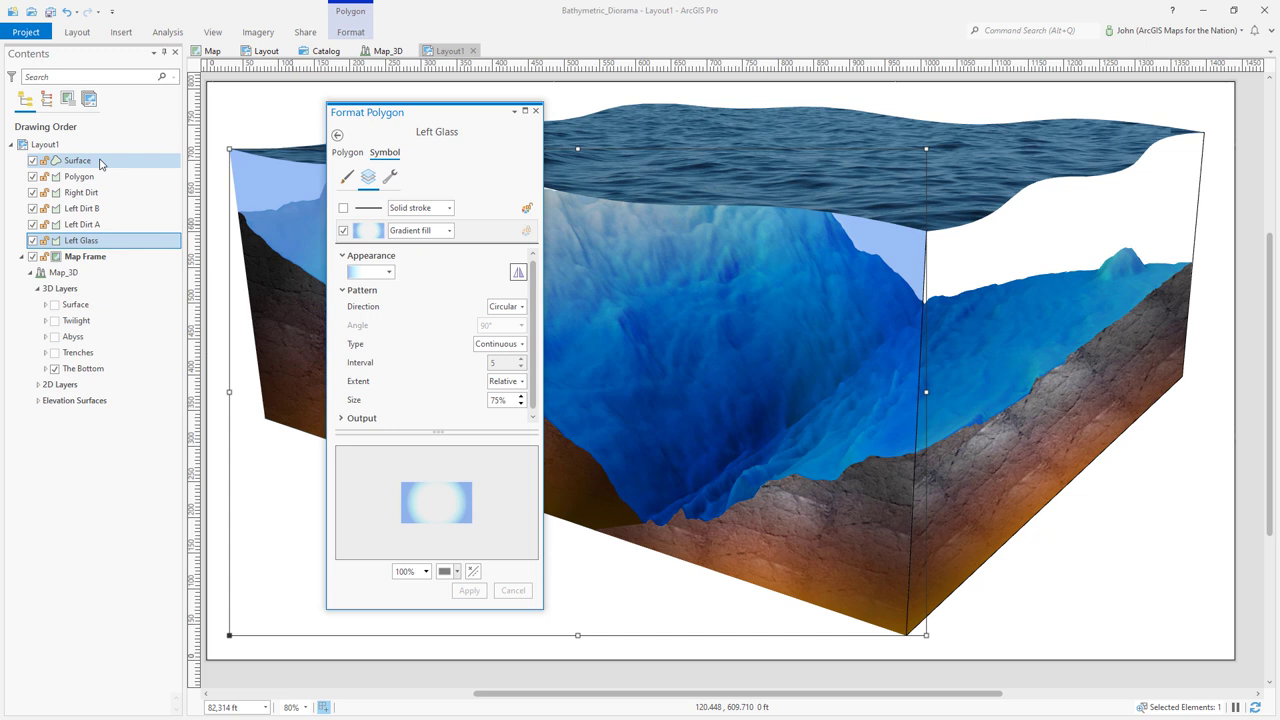
click(83, 224)
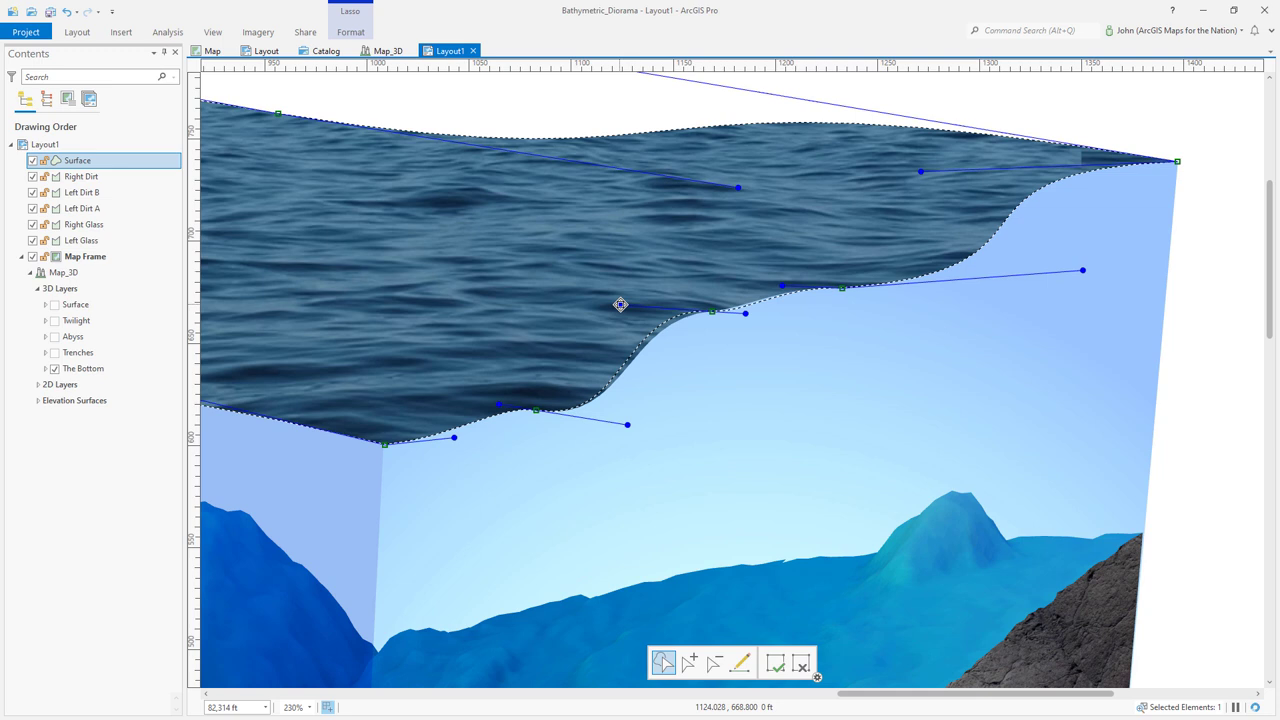
Drag the Surface's bottom-edge vertices into a smooth wavy curve.
drag(620, 305, 880, 300)
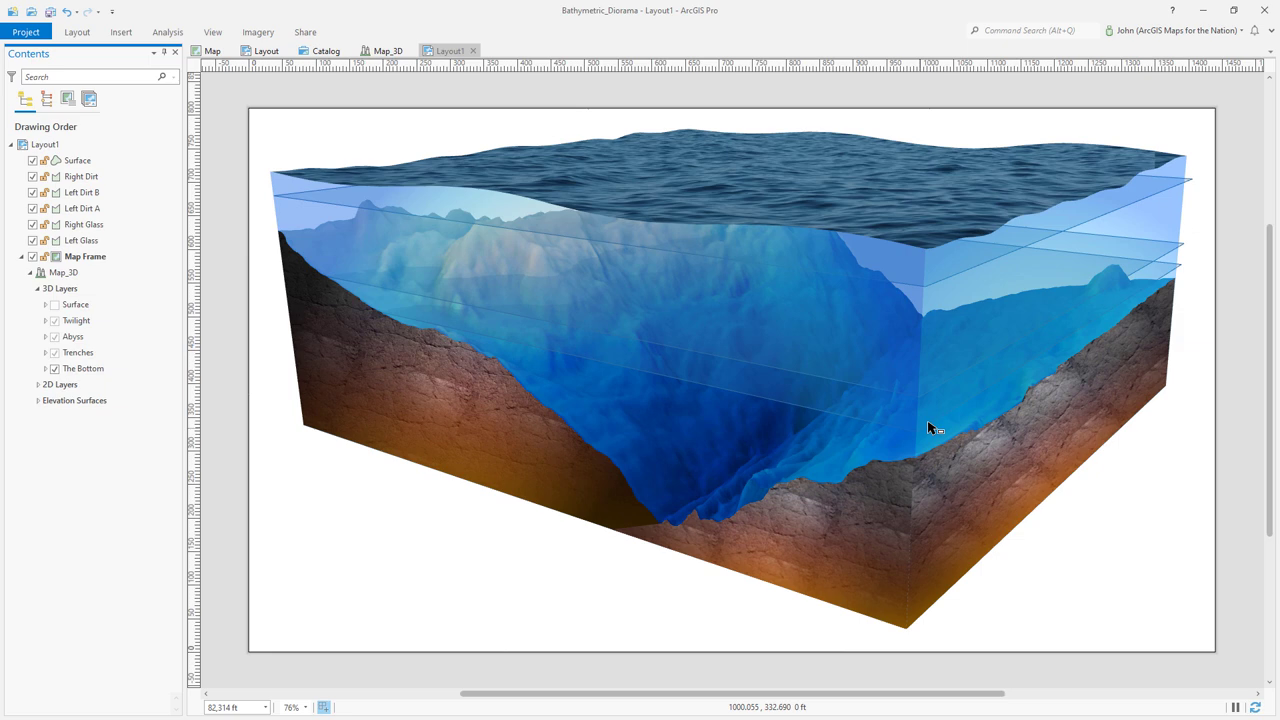
Draw the Twilight boundary polygon with a continuous linear gradient fill and no stroke.
click(120, 32)
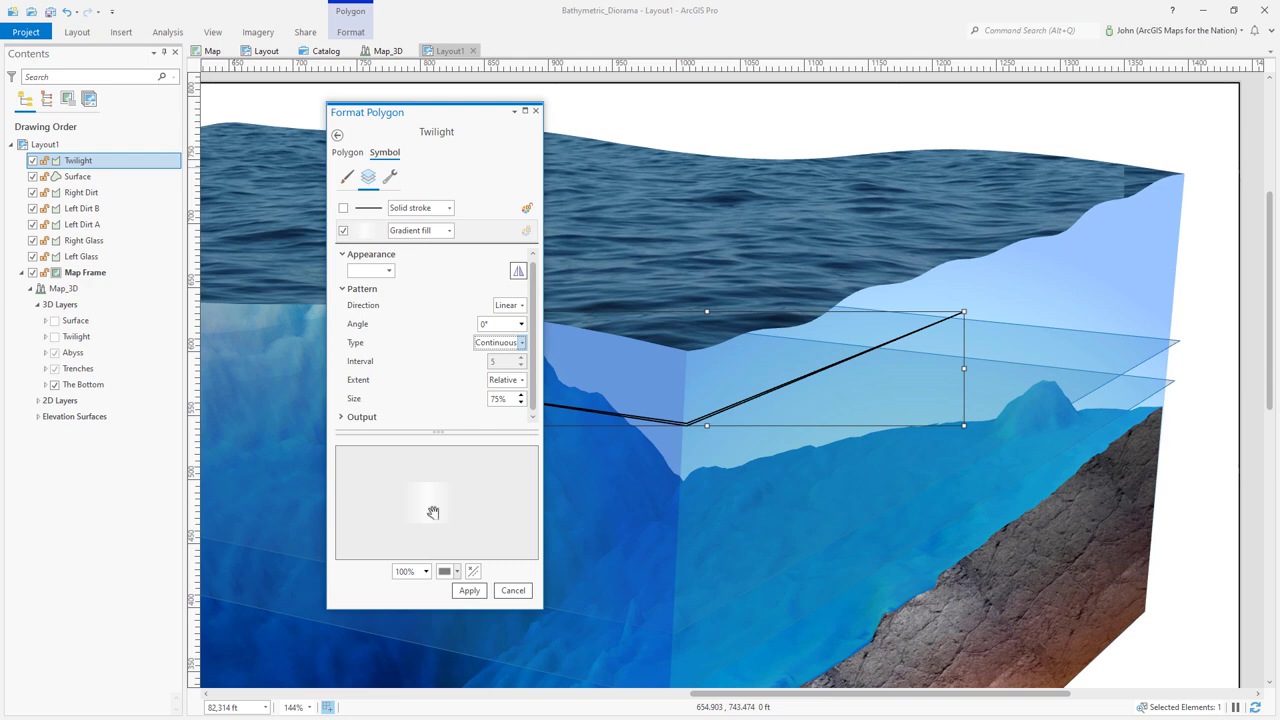
click(388, 271)
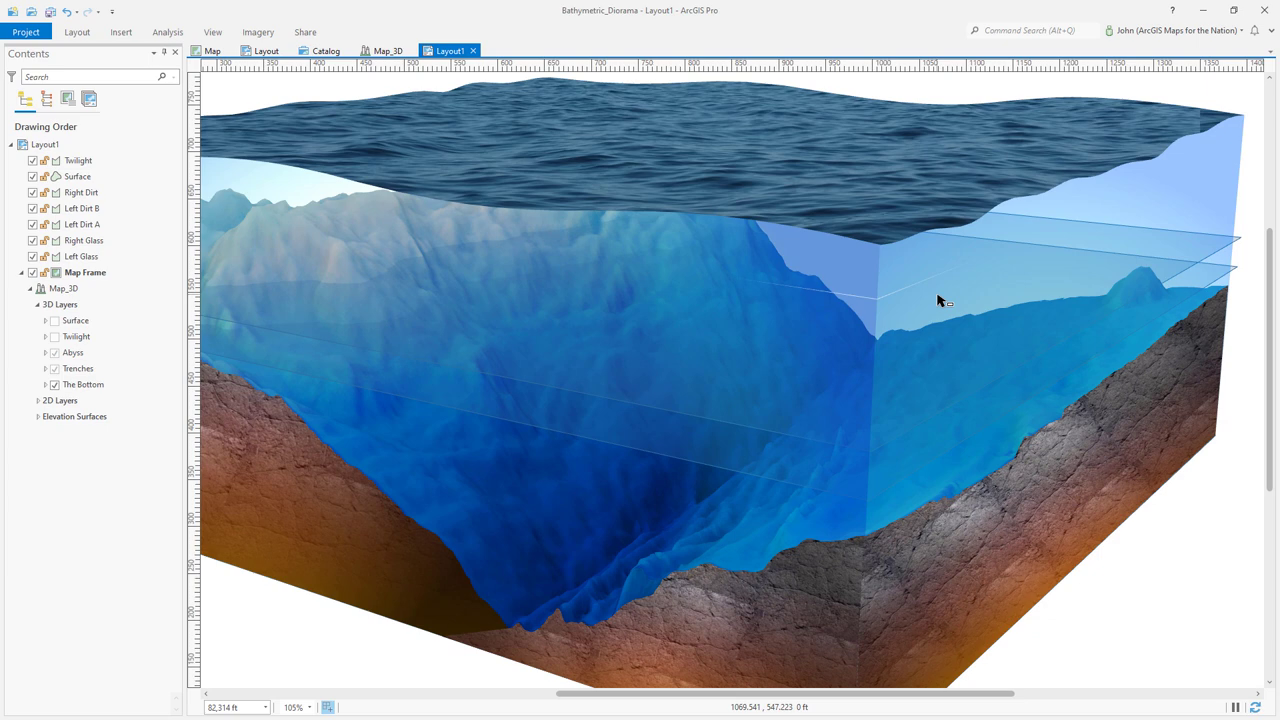
click(78, 160)
text(TWILIGHT)
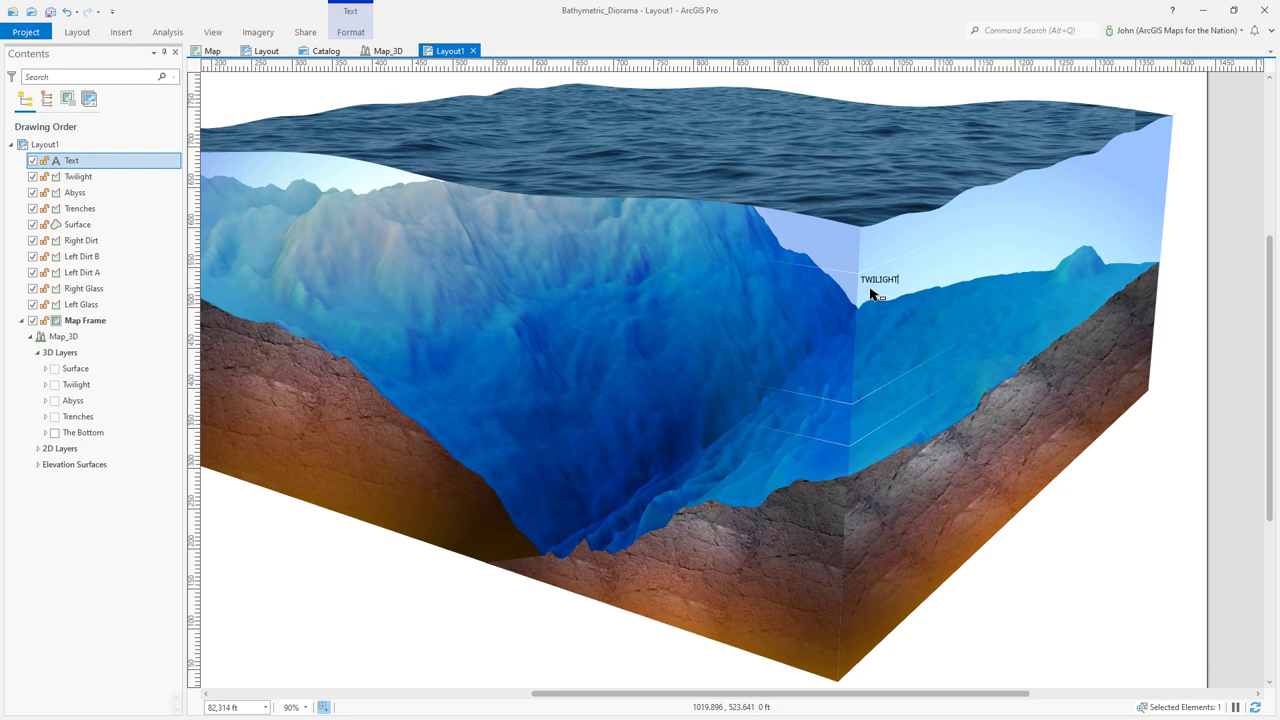
Rotate the TWILIGHT label along the glass face and fill its letters with a continuous gradient.
click(523, 221)
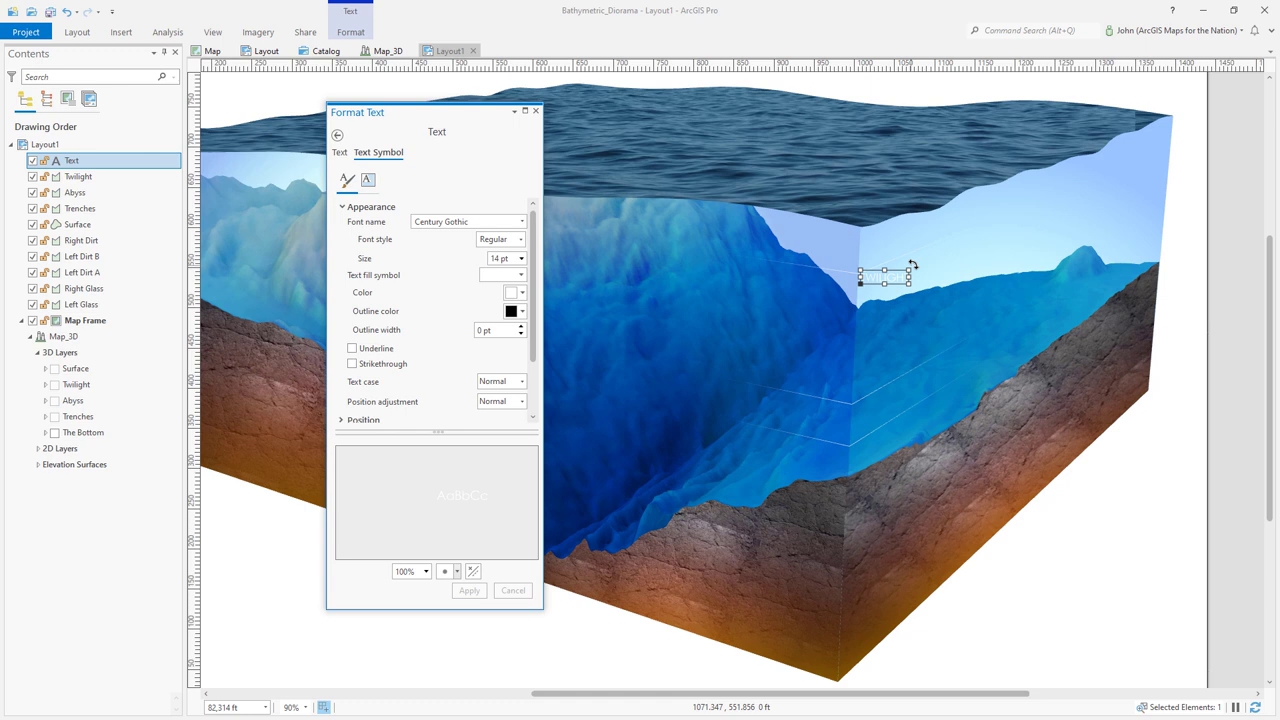
click(518, 239)
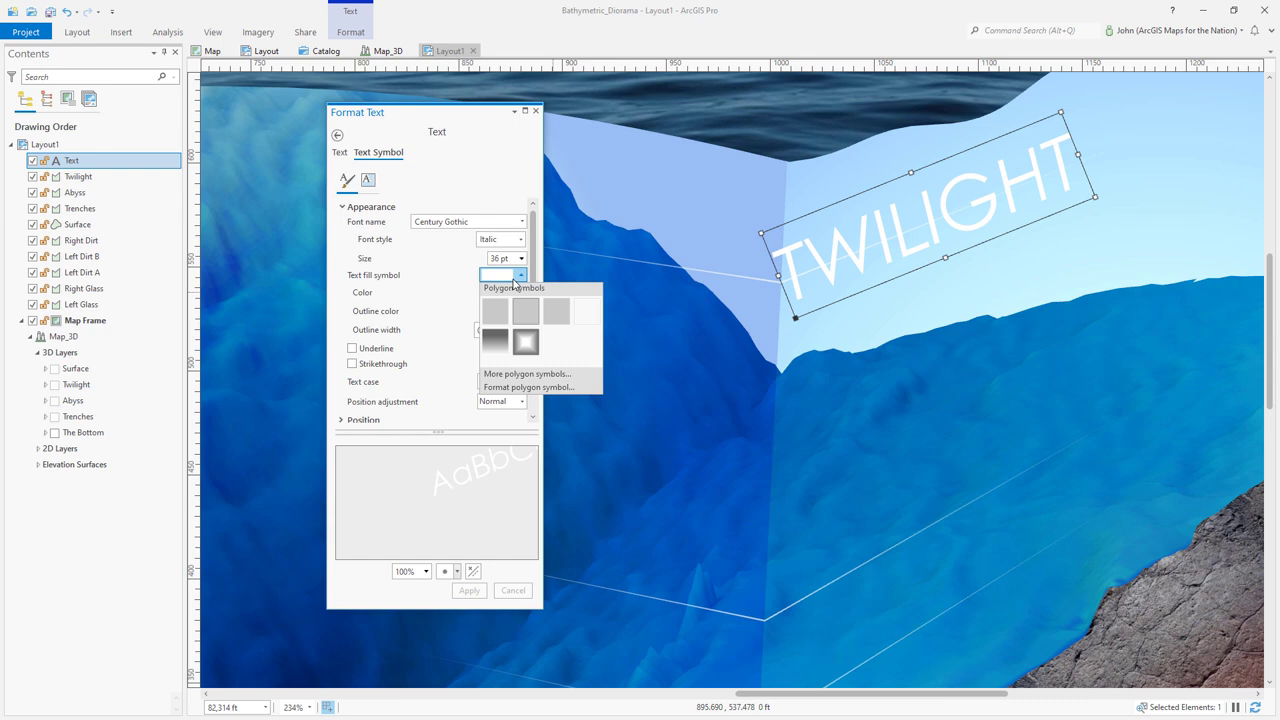
click(525, 342)
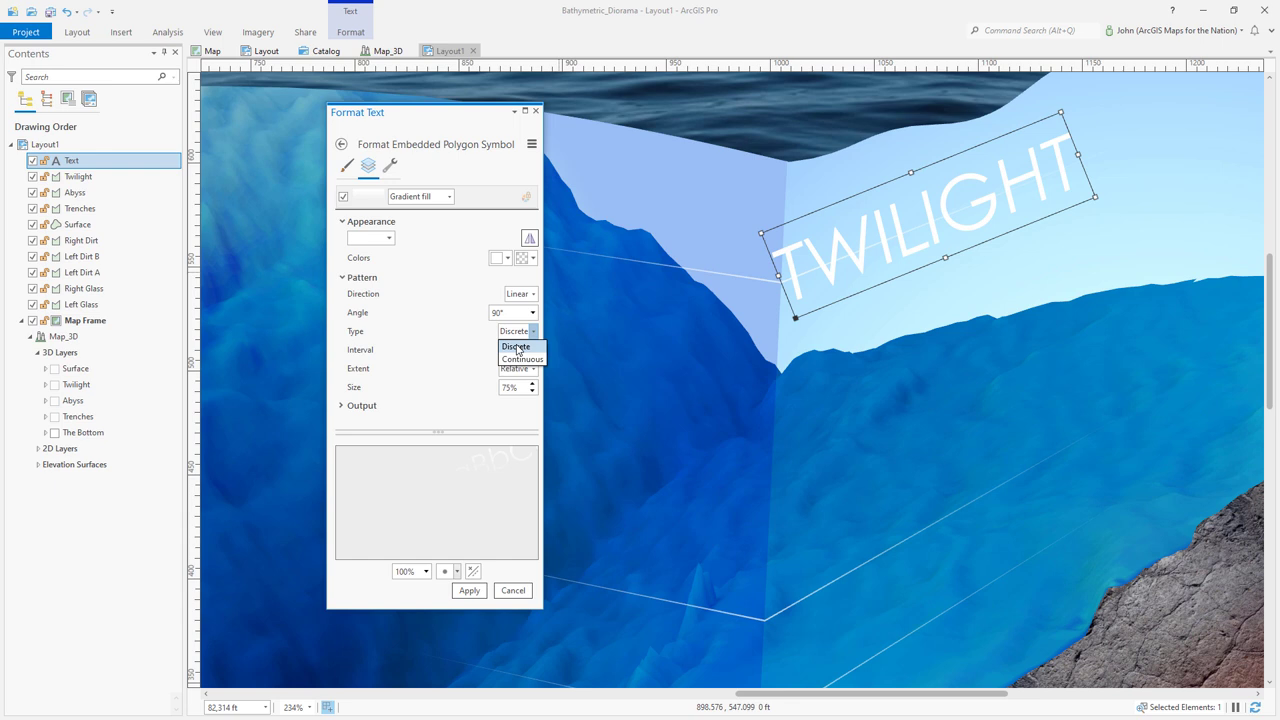
click(522, 358)
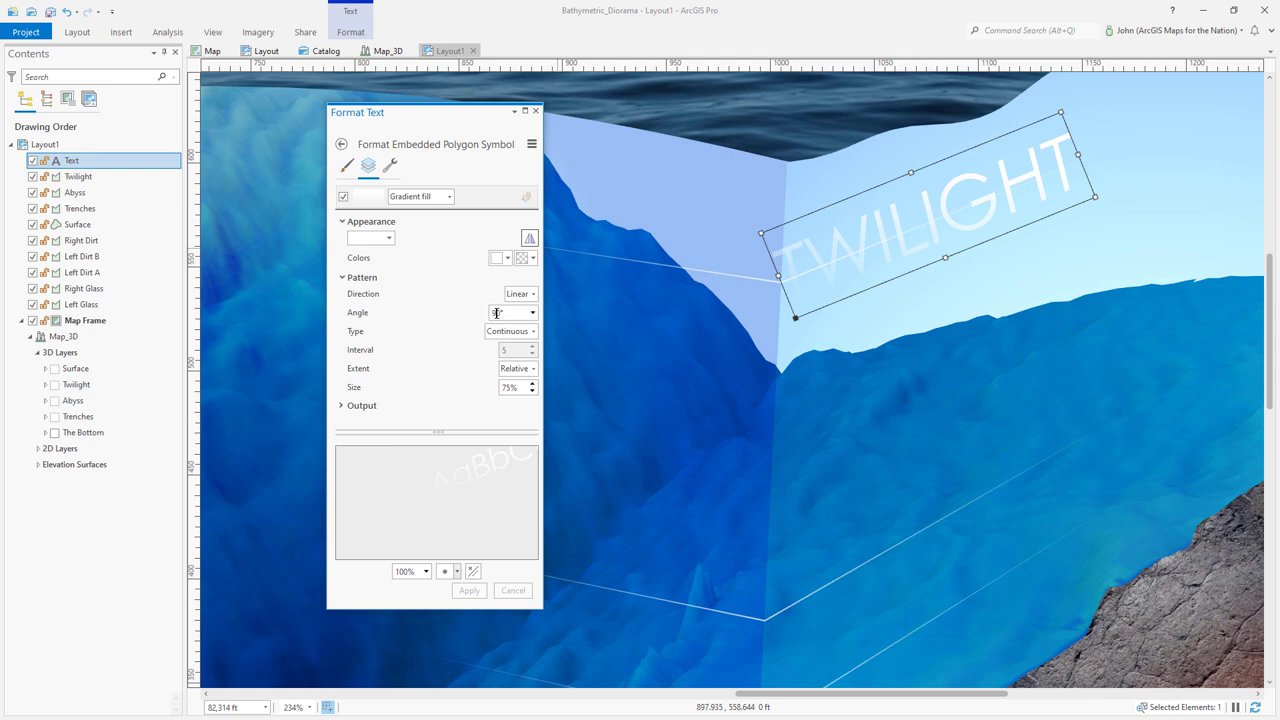